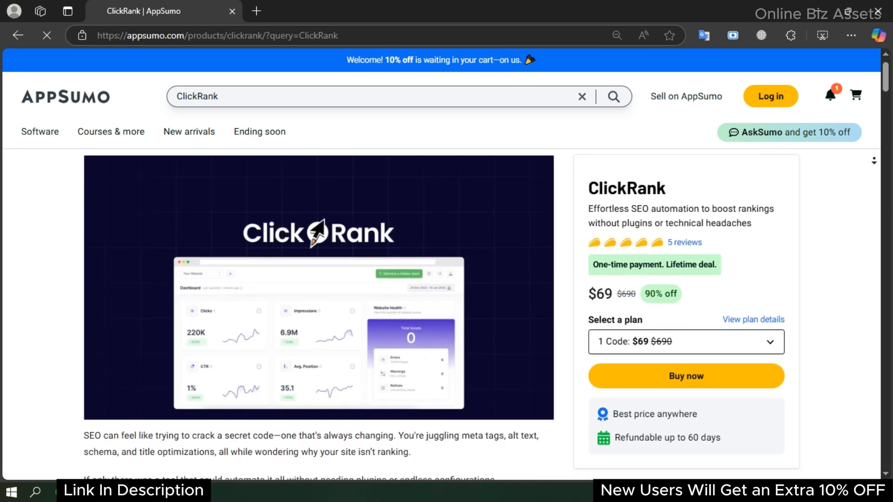
Review the ClickRank deal page past TL;DR and At-a-glance, then jump to its Overview and promo video.
{"action": "scroll", "scroll_direction": "down", "scroll_amount": 3}
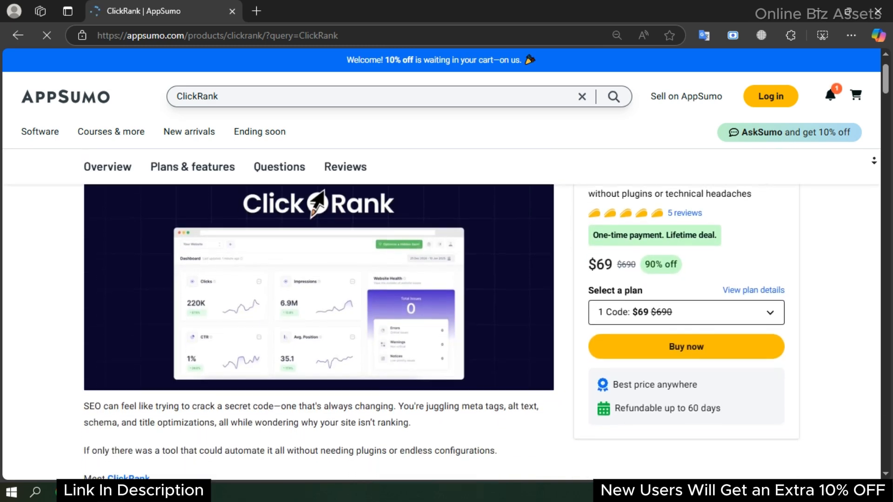
{"action": "scroll", "scroll_direction": "down", "scroll_amount": 3}
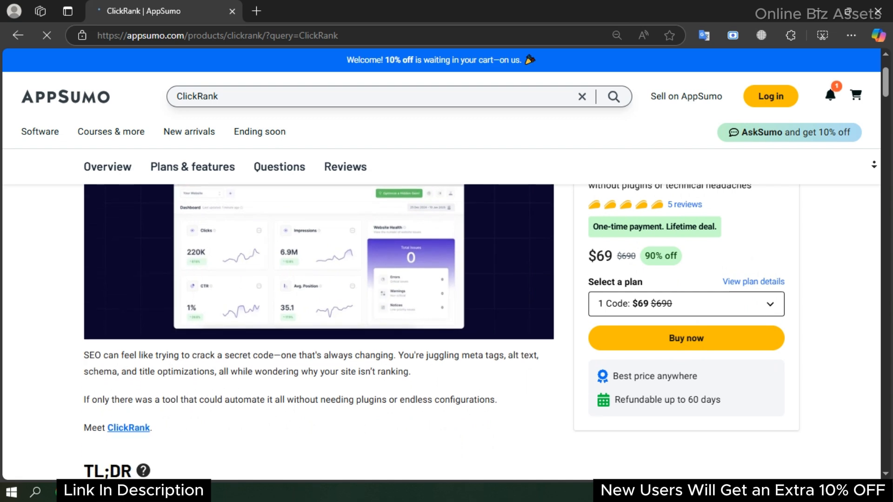
{"action": "scroll", "scroll_direction": "down", "scroll_amount": 3}
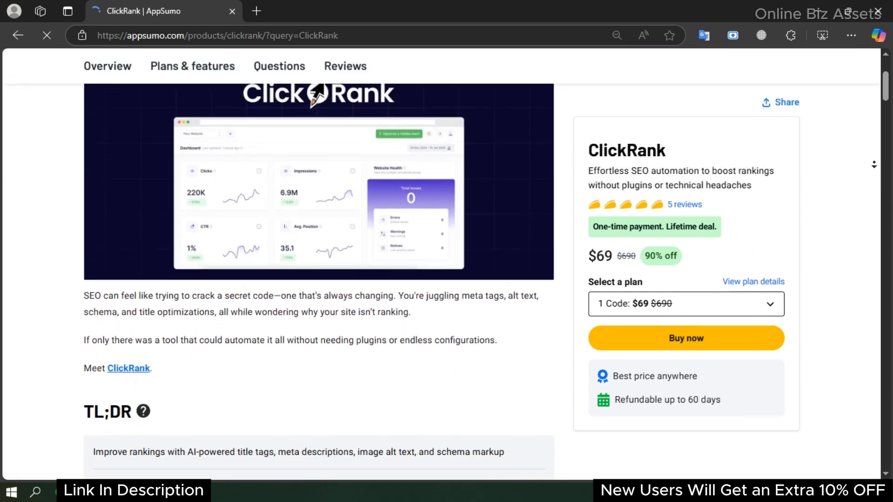
{"action": "scroll", "scroll_direction": "down", "scroll_amount": 3}
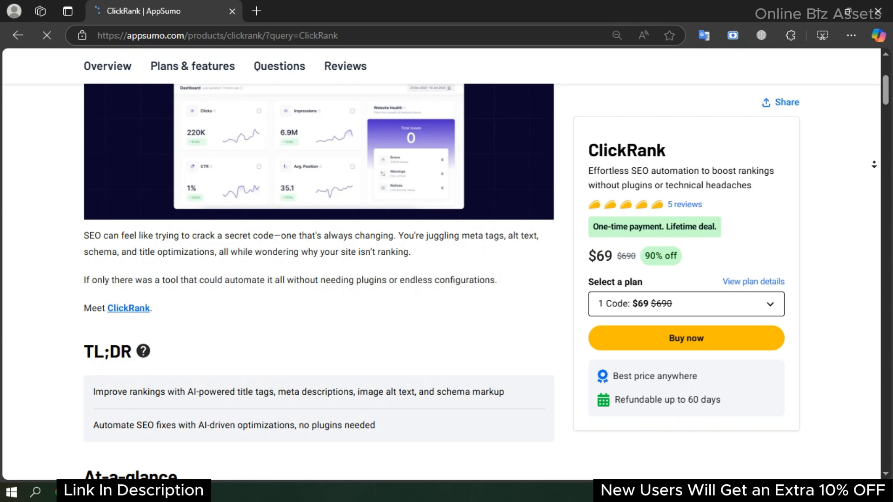
{"action": "scroll", "scroll_direction": "down", "scroll_amount": 3}
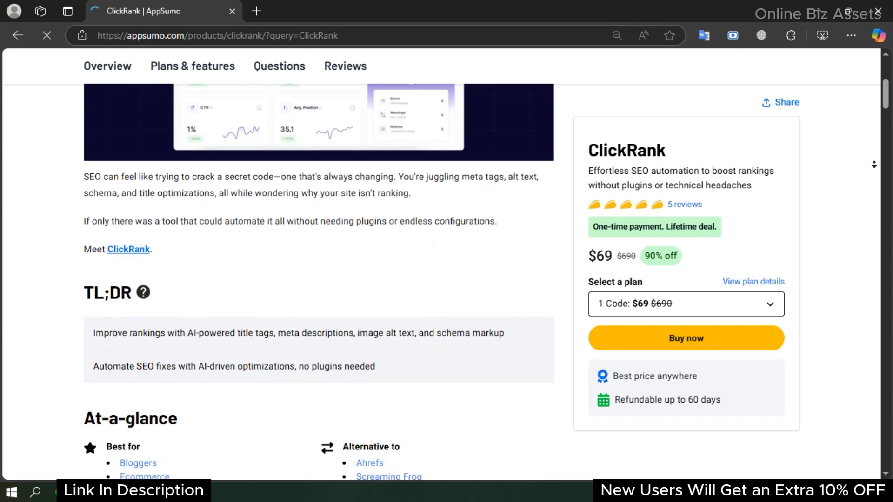
{"action": "scroll", "scroll_direction": "down", "scroll_amount": 3}
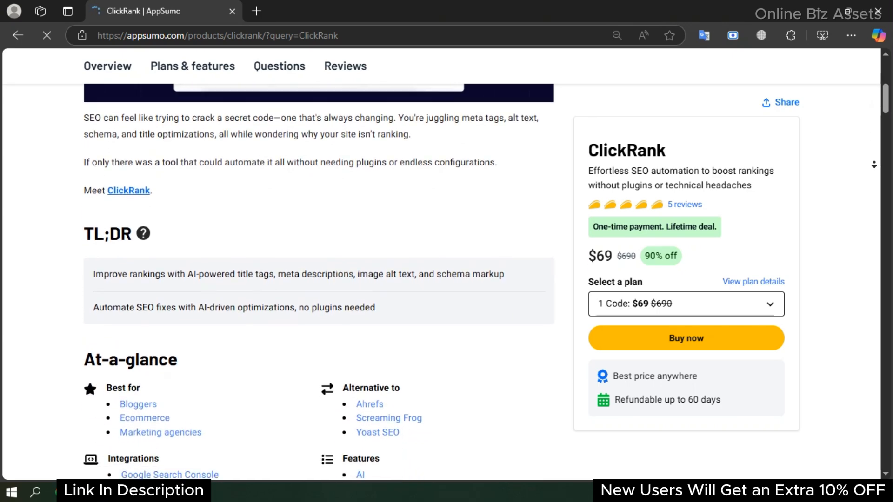
{"action": "scroll", "scroll_direction": "down", "scroll_amount": 3}
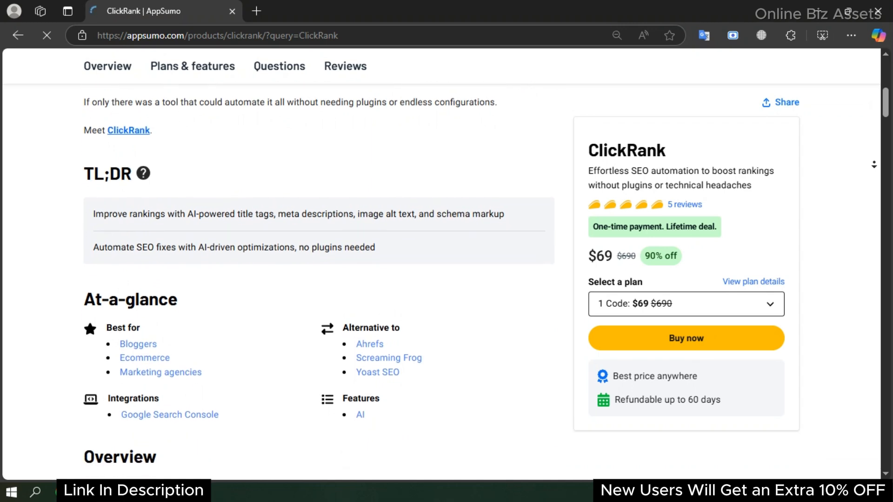
{"action": "scroll", "scroll_direction": "down", "scroll_amount": 3}
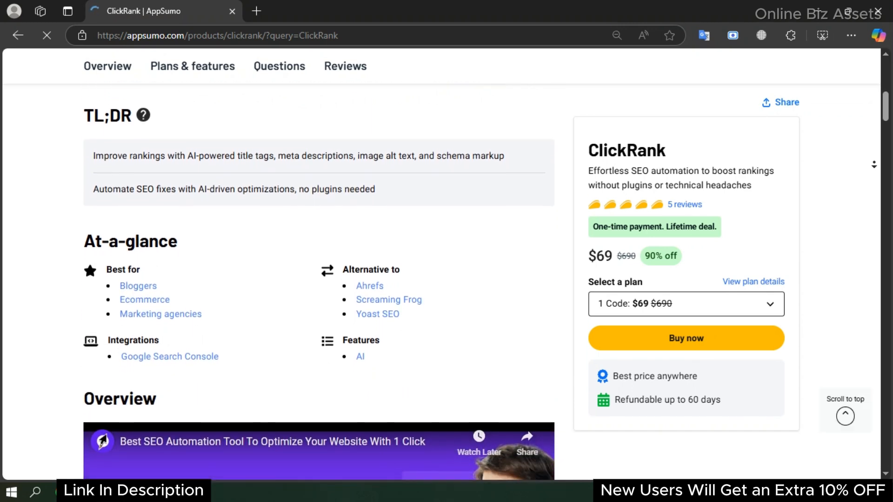
{"action": "scroll", "scroll_direction": "down", "scroll_amount": 3}
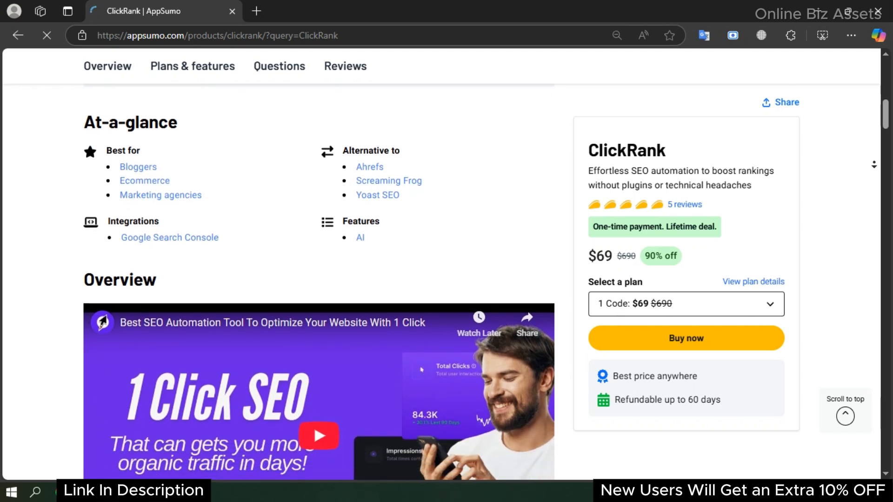
{"action": "scroll", "scroll_direction": "down", "scroll_amount": 3}
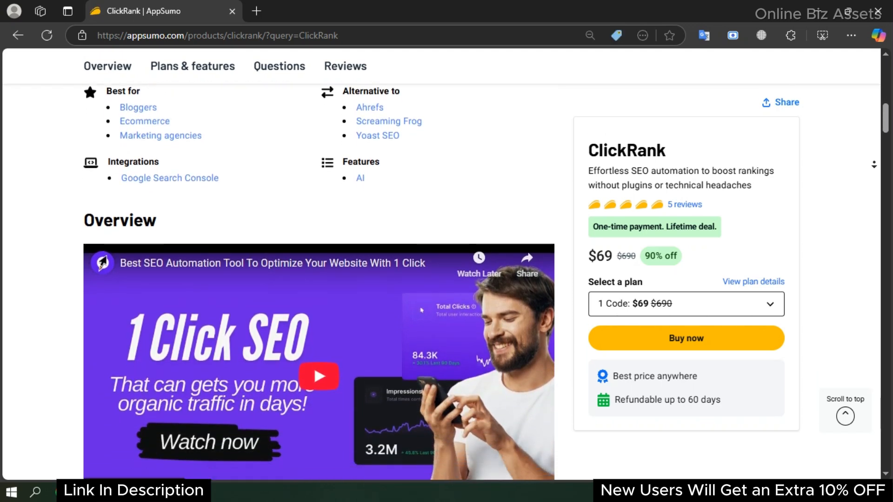
{"action": "left_click", "coordinate": [107, 66]}
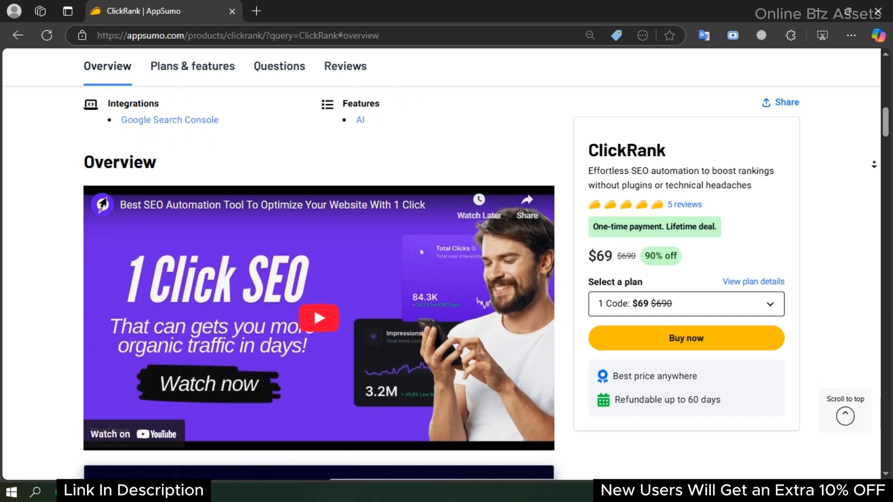
{"action": "scroll", "scroll_direction": "down", "scroll_amount": 3}
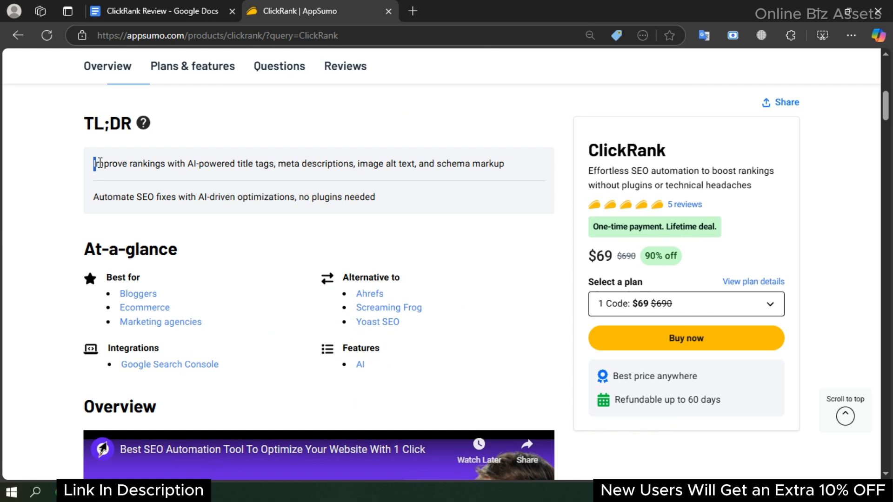
Highlight the TL;DR rankings line and the title tag optimization description.
{"action": "left_click_drag", "start_coordinate": [94, 163], "coordinate": [204, 163]}
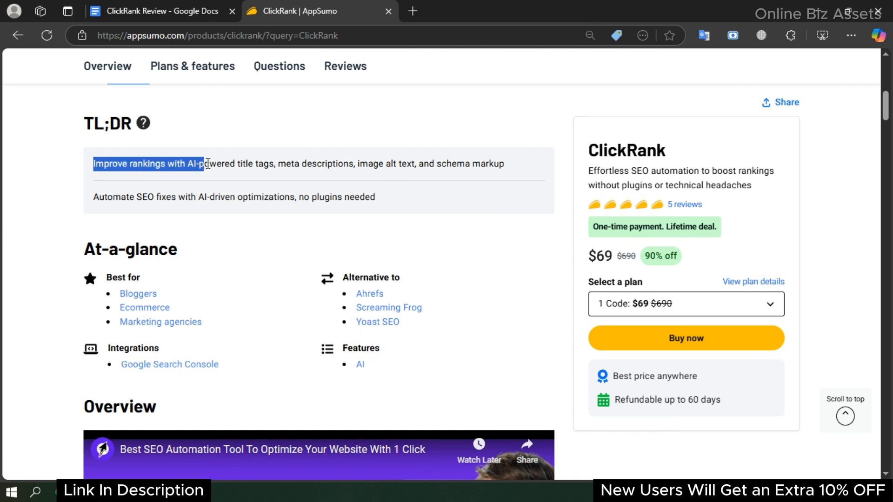
{"action": "left_click_drag", "start_coordinate": [203, 164], "coordinate": [349, 164]}
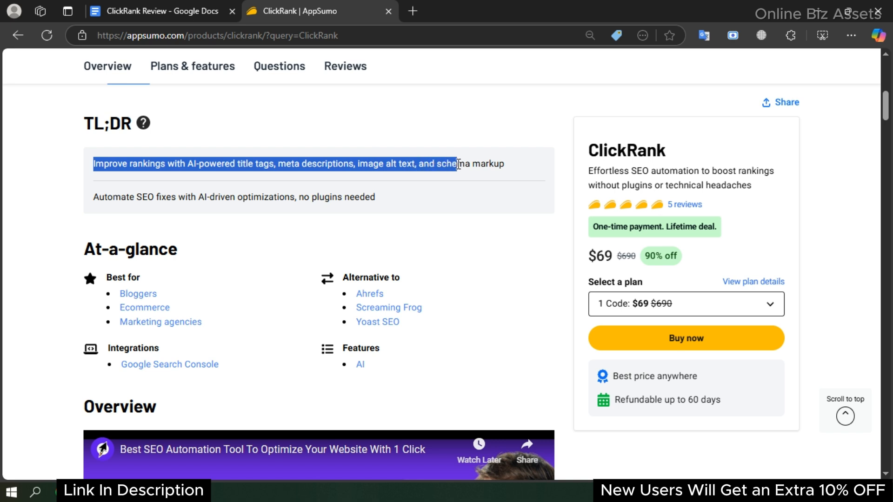
{"action": "scroll", "scroll_direction": "down", "scroll_amount": 3}
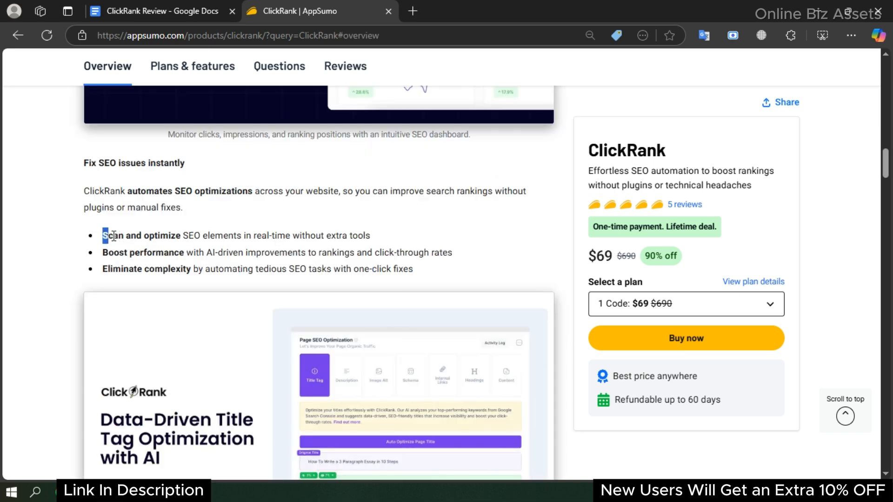
{"action": "left_click_drag", "start_coordinate": [102, 235], "coordinate": [244, 236]}
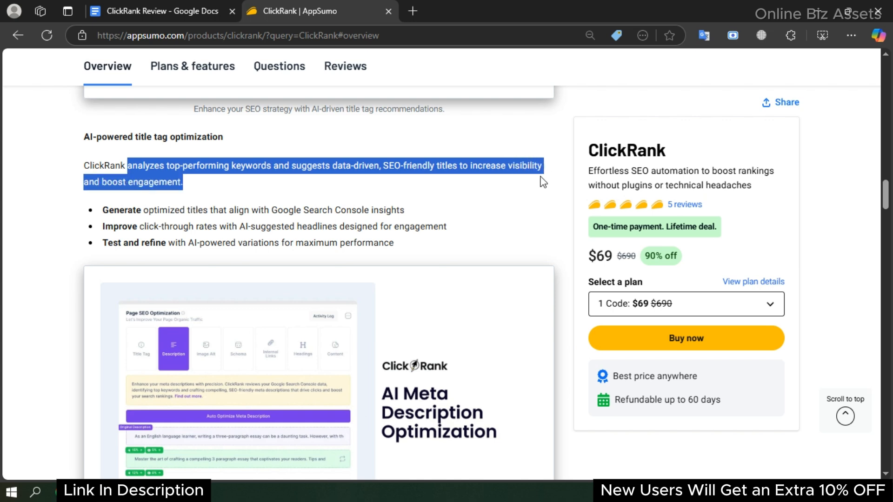
Highlight the Boost engagement bullet and the automated image alt text sentence, reaching schema markup.
{"action": "scroll", "scroll_direction": "down", "scroll_amount": 3}
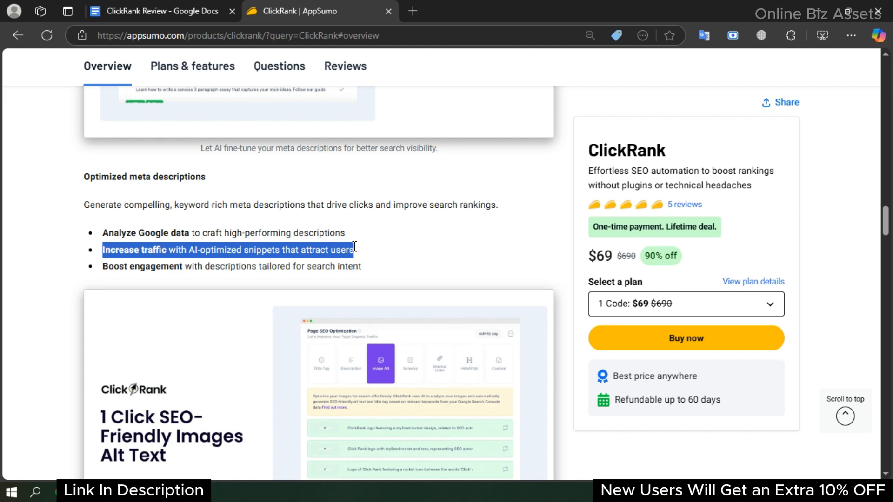
{"action": "scroll", "scroll_direction": "down", "scroll_amount": 3}
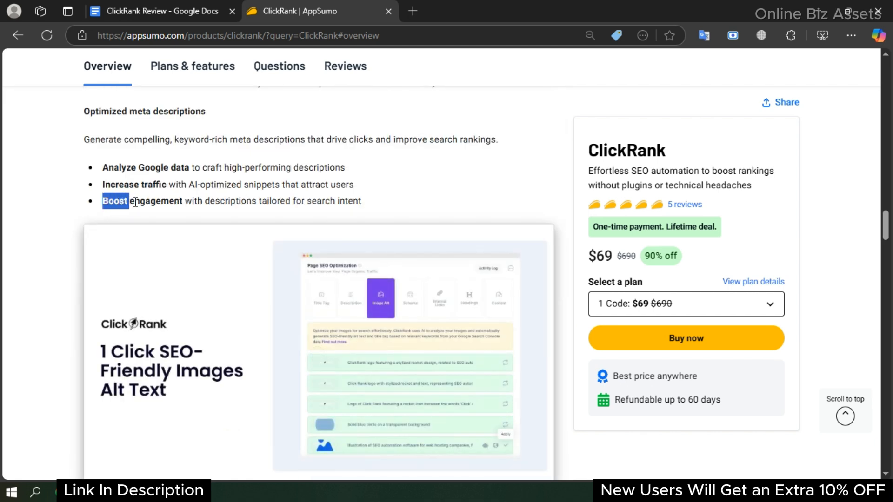
{"action": "left_click_drag", "start_coordinate": [134, 201], "coordinate": [336, 201]}
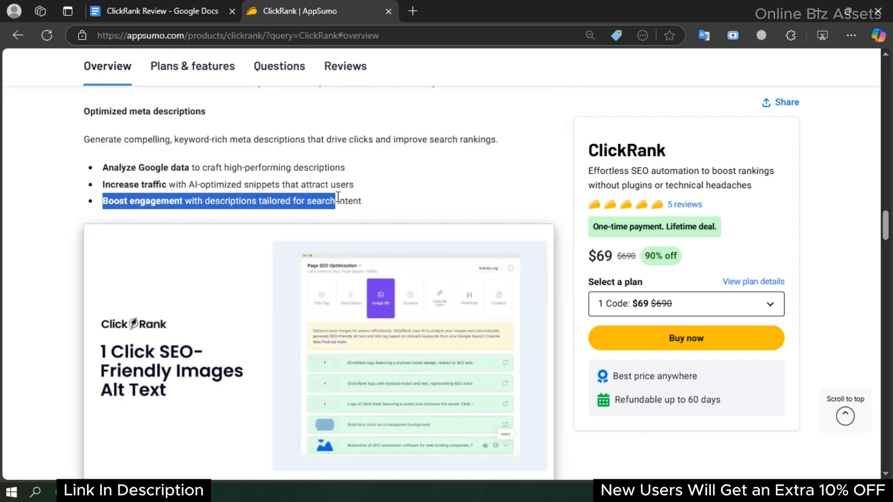
{"action": "scroll", "scroll_direction": "down", "scroll_amount": 3}
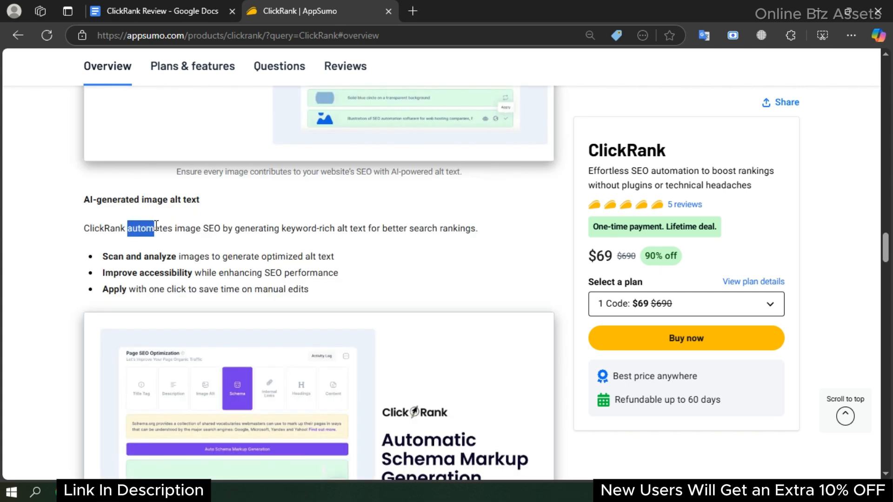
{"action": "left_click_drag", "start_coordinate": [128, 228], "coordinate": [316, 229]}
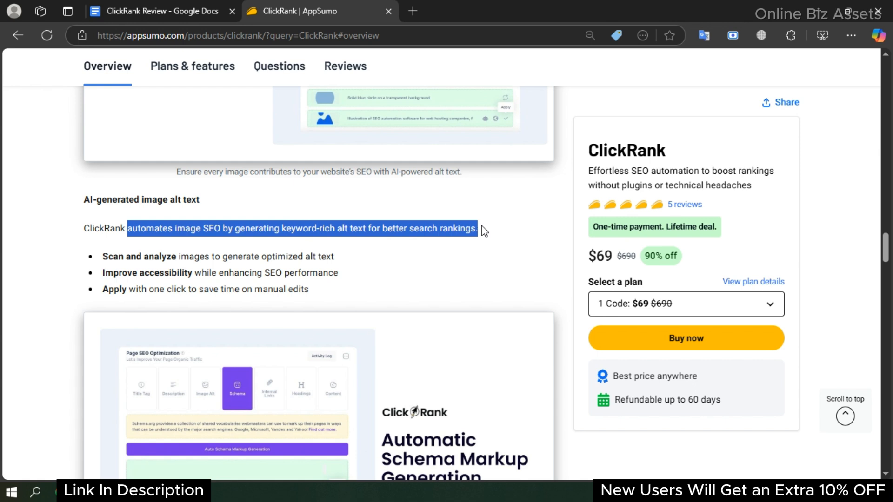
{"action": "scroll", "scroll_direction": "down", "scroll_amount": 3}
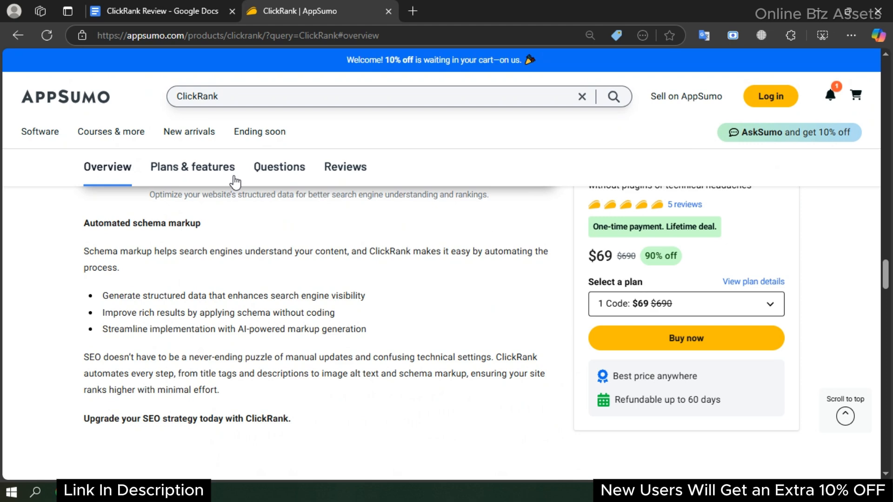
Scroll the overview to the Fix SEO issues instantly section with its three benefit bullets.
{"action": "scroll", "scroll_direction": "down", "scroll_amount": 3}
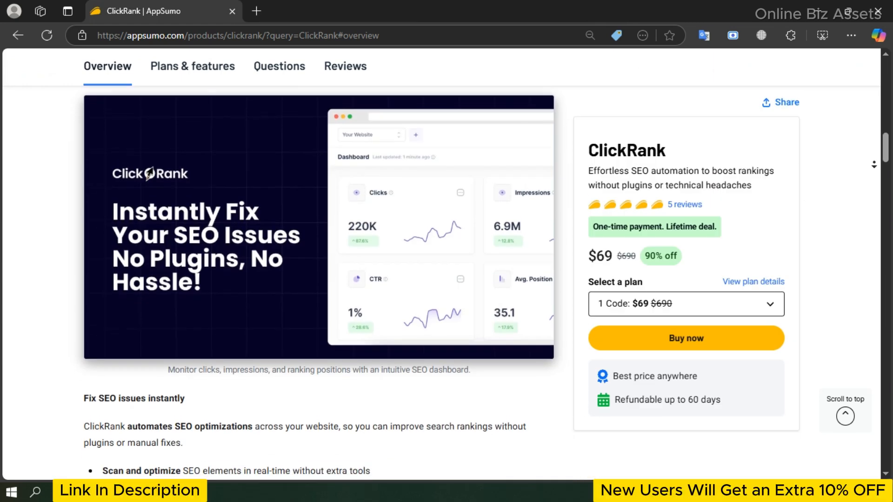
{"action": "scroll", "scroll_direction": "down", "scroll_amount": 3}
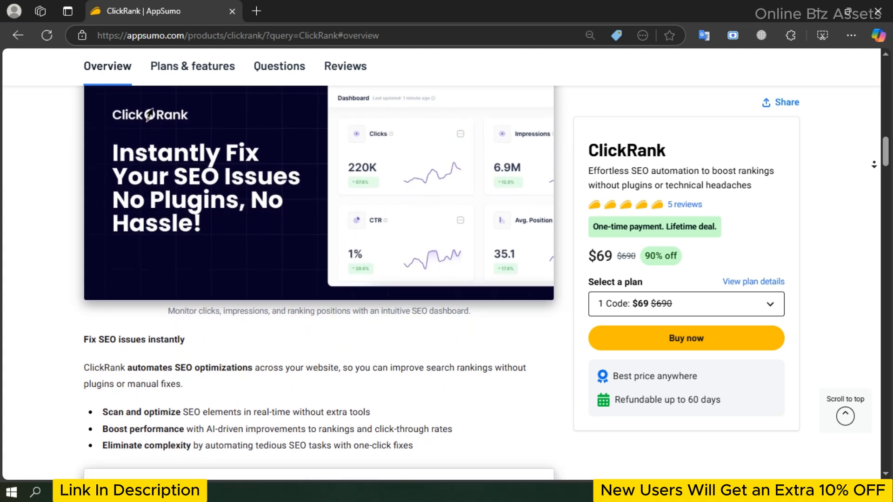
{"action": "scroll", "scroll_direction": "down", "scroll_amount": 3}
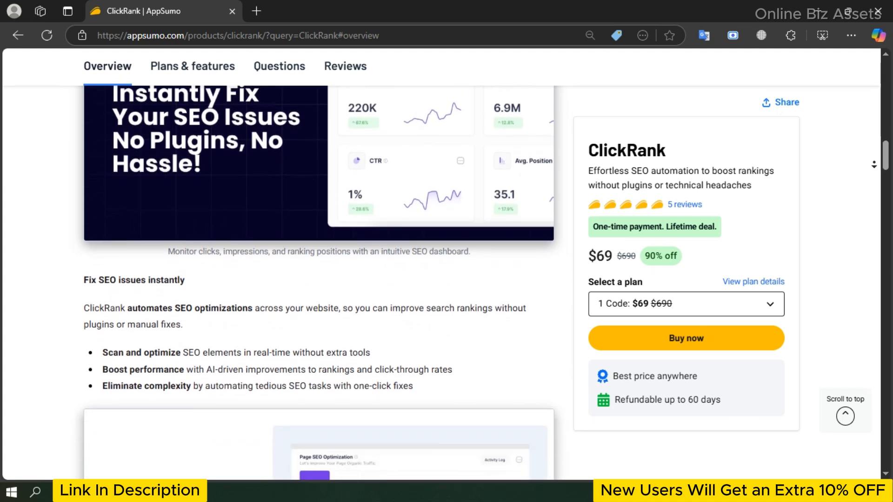
Jump to ClickRank's Plans & features section showing the $69, $138 and $207 tiers.
{"action": "left_click", "coordinate": [192, 67]}
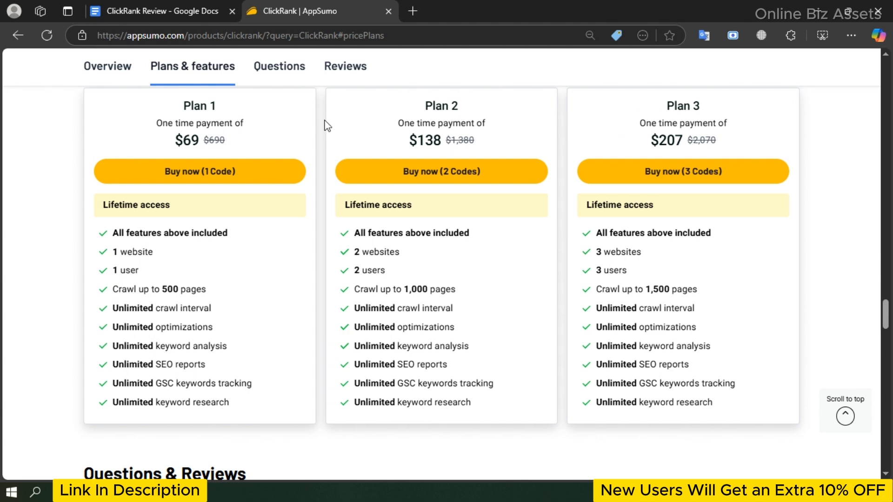
{"action": "mouse_move", "coordinate": [294, 131]}
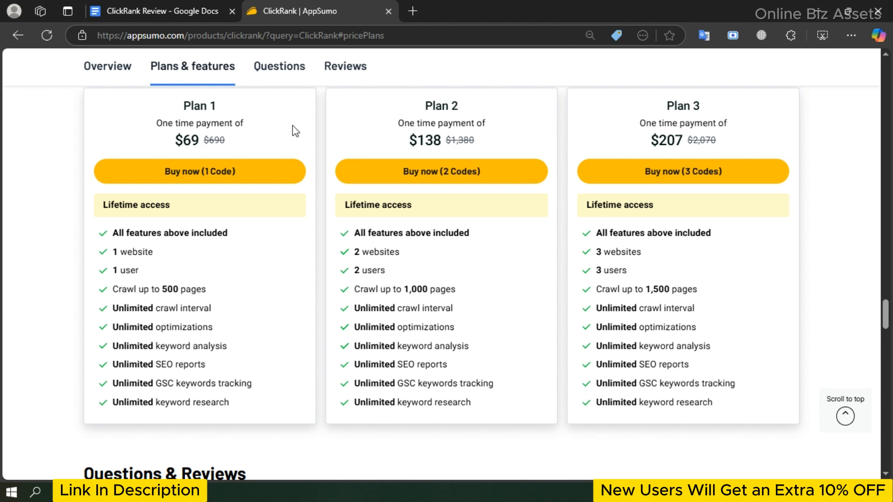
{"action": "mouse_move", "coordinate": [203, 118]}
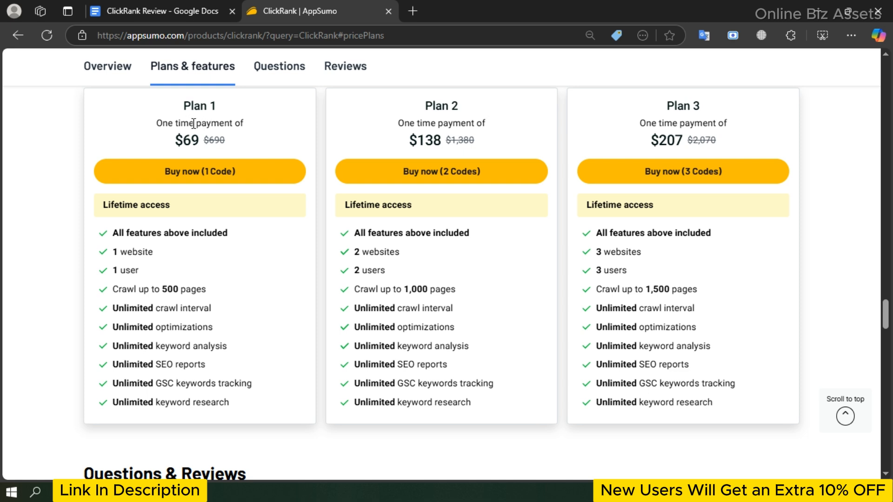
{"action": "mouse_move", "coordinate": [196, 135]}
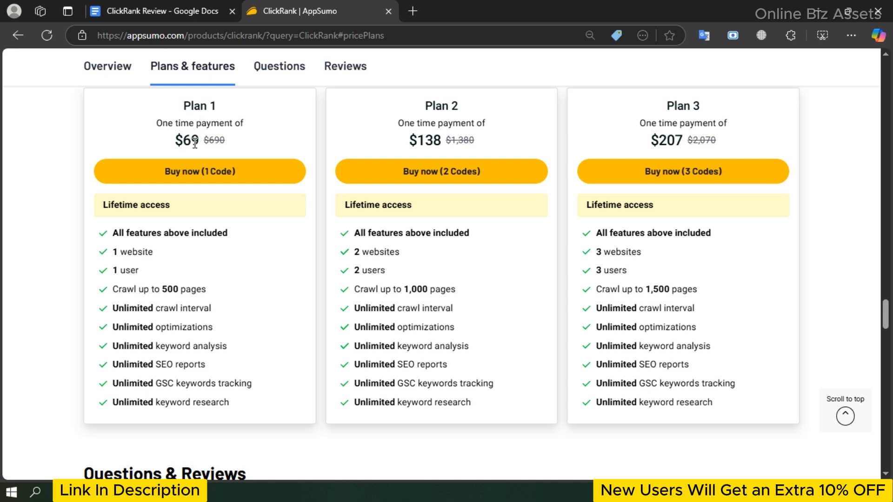
{"action": "mouse_move", "coordinate": [152, 189]}
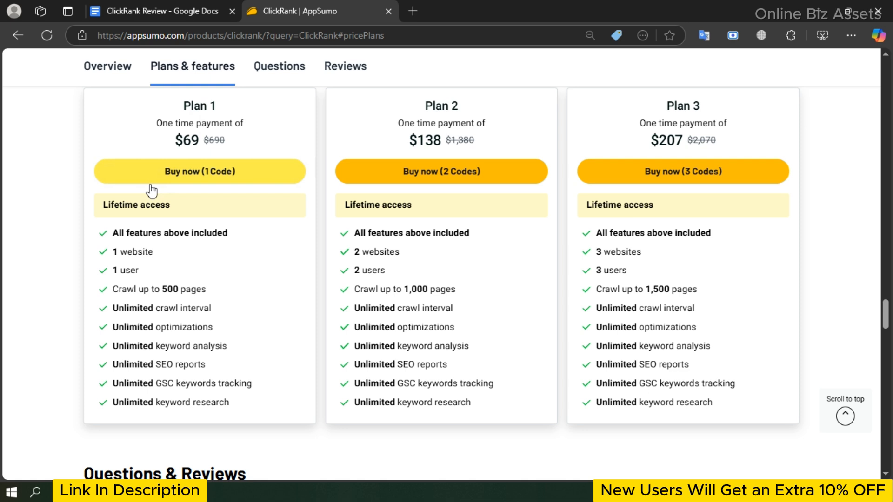
{"action": "mouse_move", "coordinate": [148, 217]}
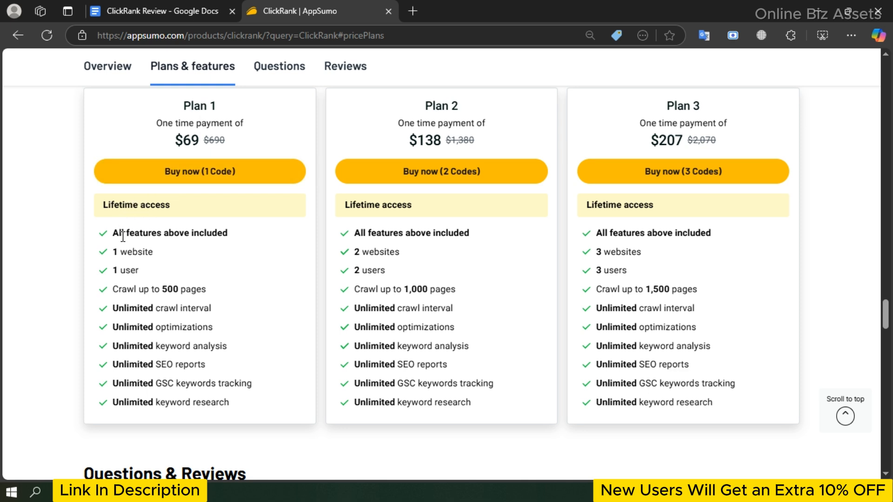
{"action": "mouse_move", "coordinate": [129, 270]}
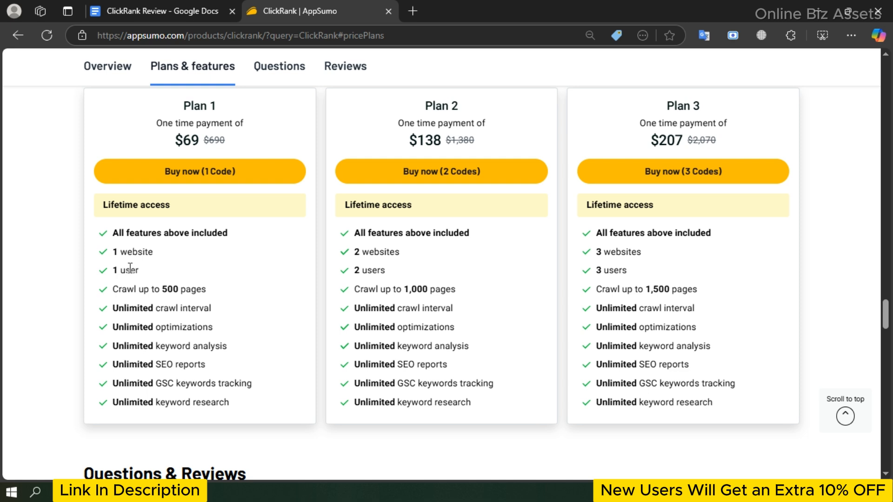
{"action": "mouse_move", "coordinate": [178, 289]}
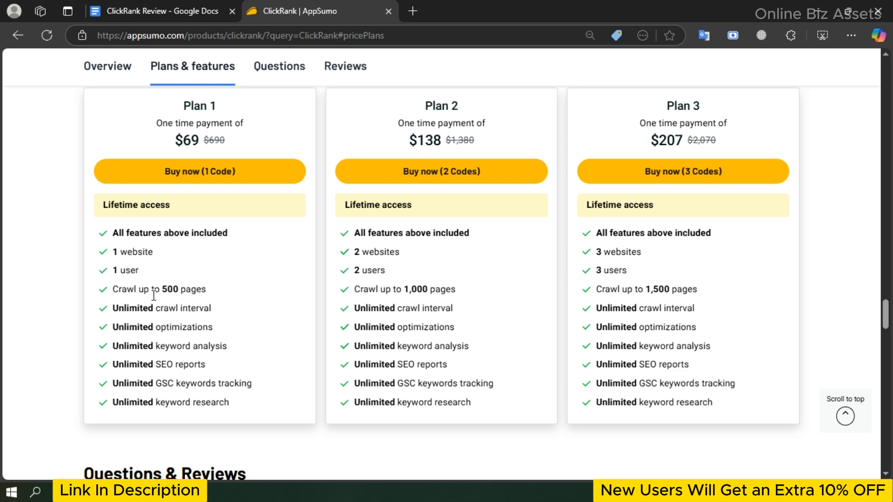
{"action": "mouse_move", "coordinate": [145, 359]}
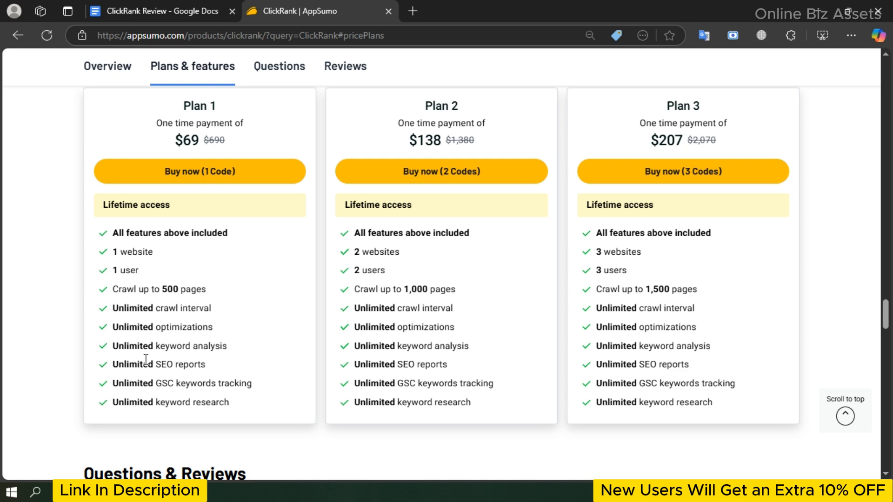
{"action": "mouse_move", "coordinate": [182, 364]}
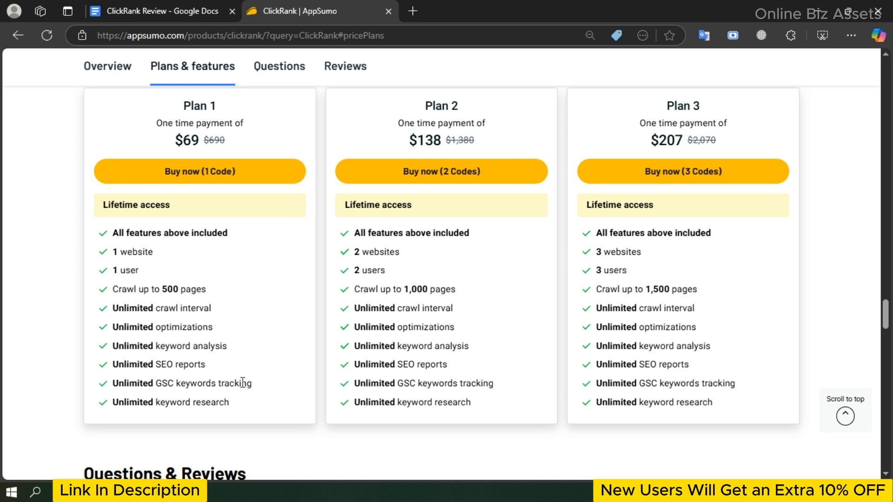
{"action": "mouse_move", "coordinate": [216, 415]}
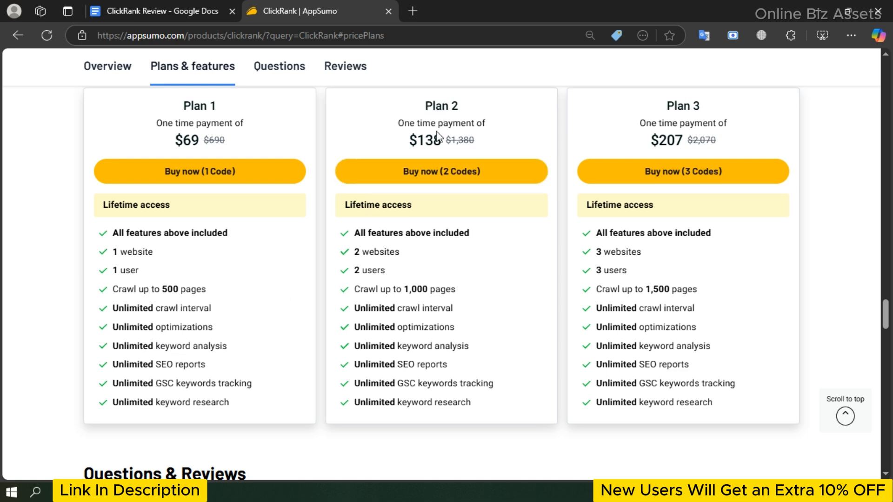
{"action": "mouse_move", "coordinate": [427, 132]}
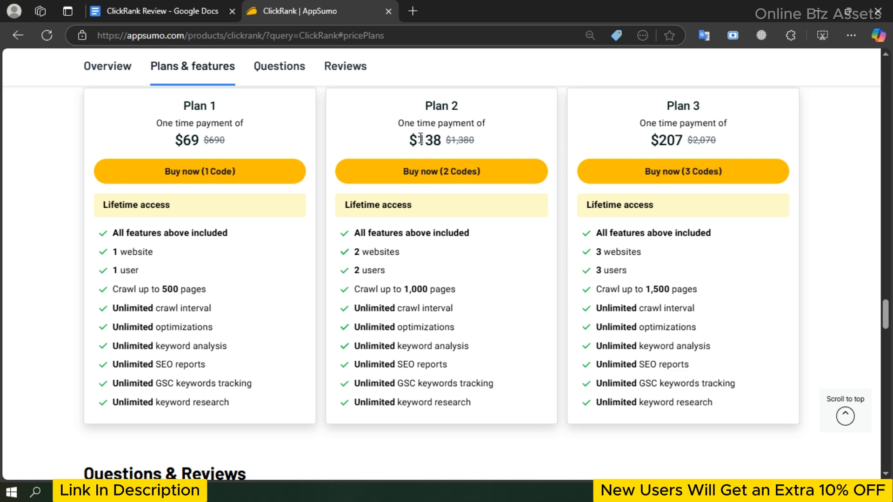
{"action": "mouse_move", "coordinate": [434, 141]}
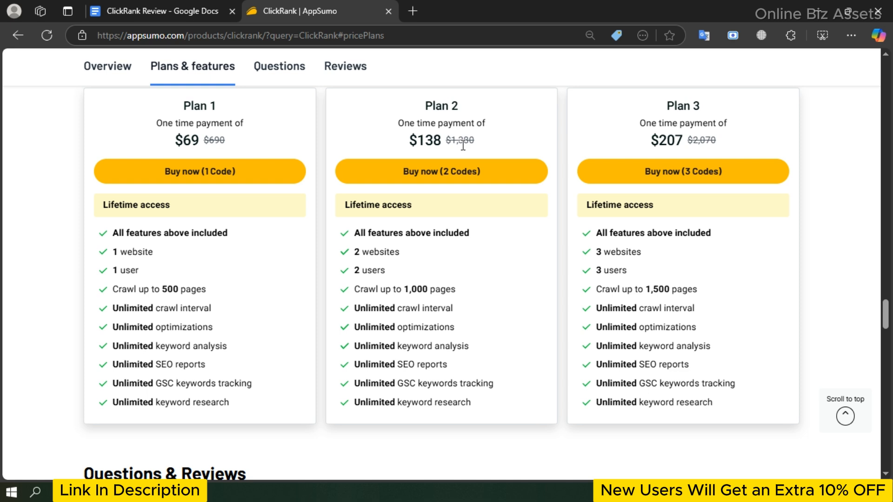
{"action": "mouse_move", "coordinate": [397, 205]}
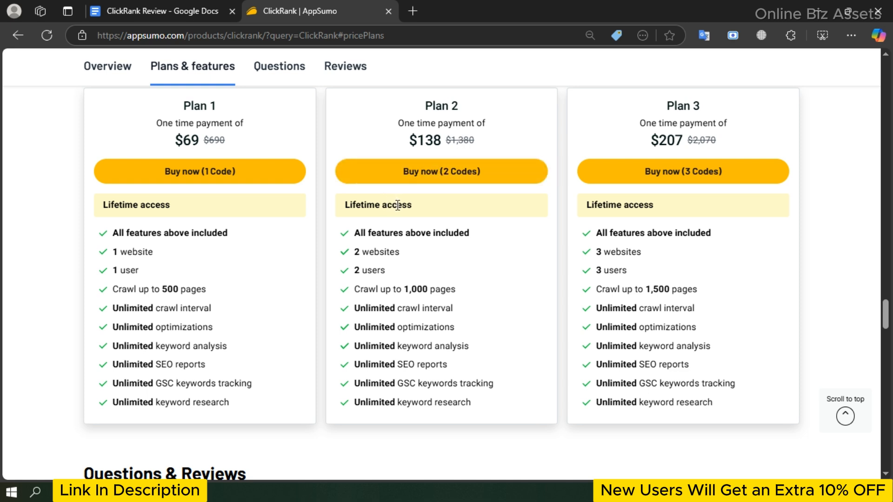
{"action": "mouse_move", "coordinate": [392, 273]}
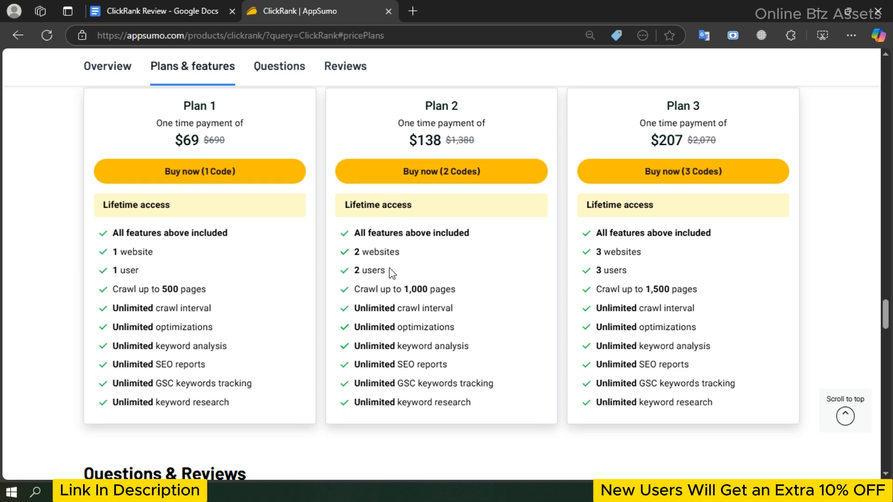
{"action": "mouse_move", "coordinate": [446, 294]}
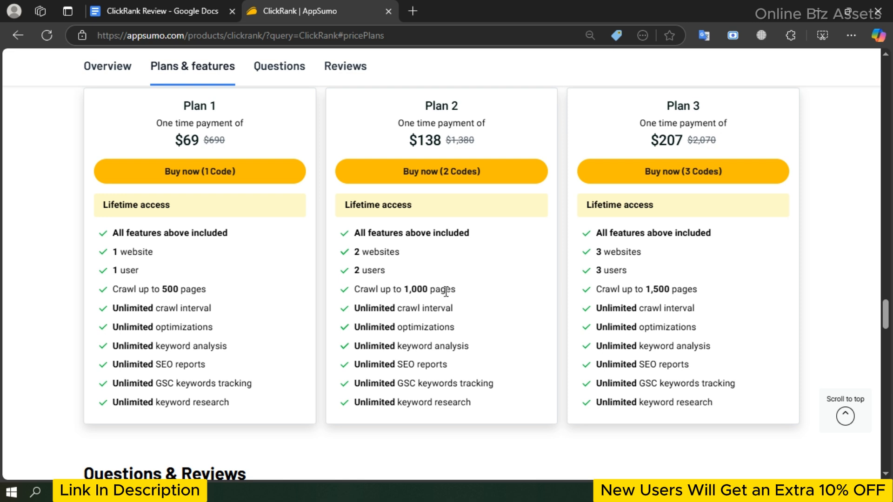
{"action": "mouse_move", "coordinate": [236, 379]}
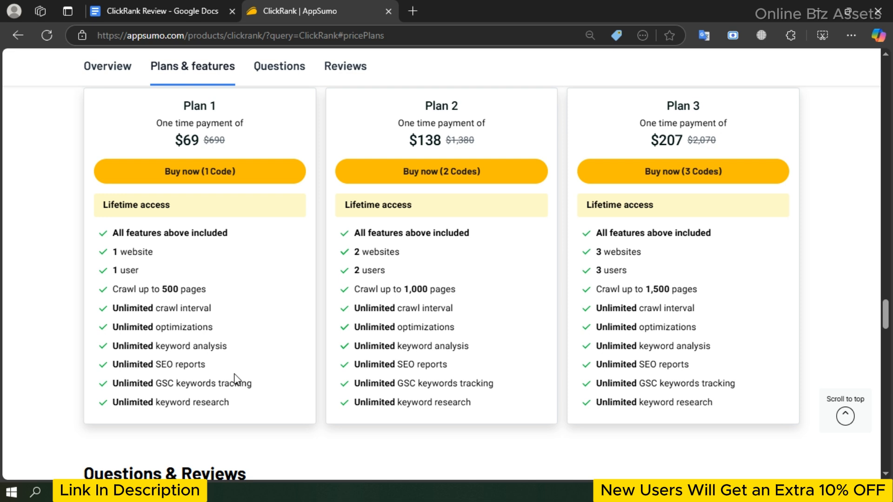
{"action": "mouse_move", "coordinate": [415, 346]}
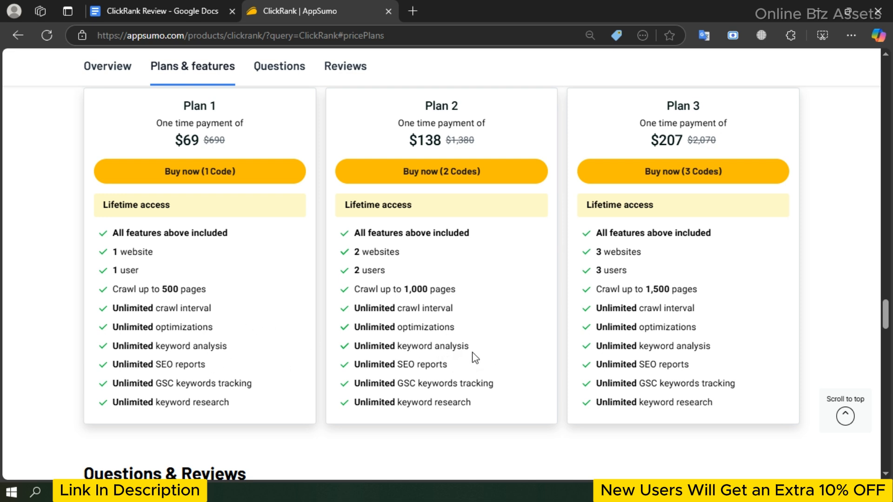
{"action": "mouse_move", "coordinate": [659, 143]}
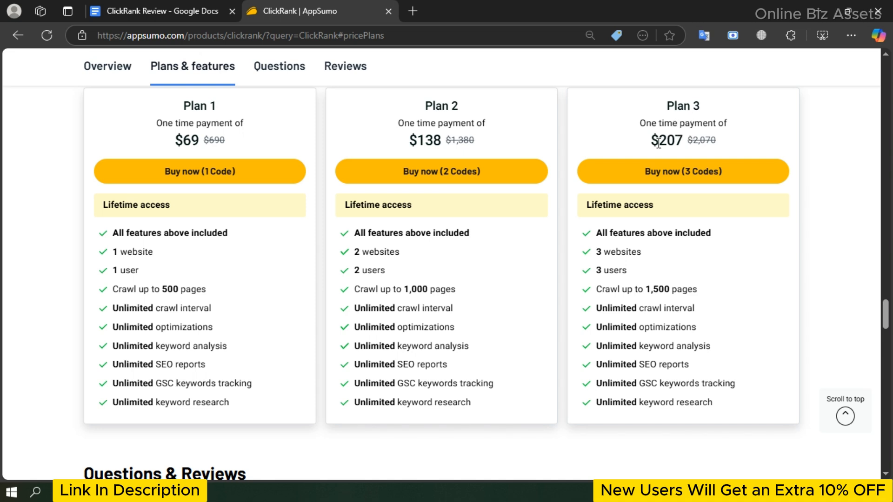
{"action": "mouse_move", "coordinate": [691, 142]}
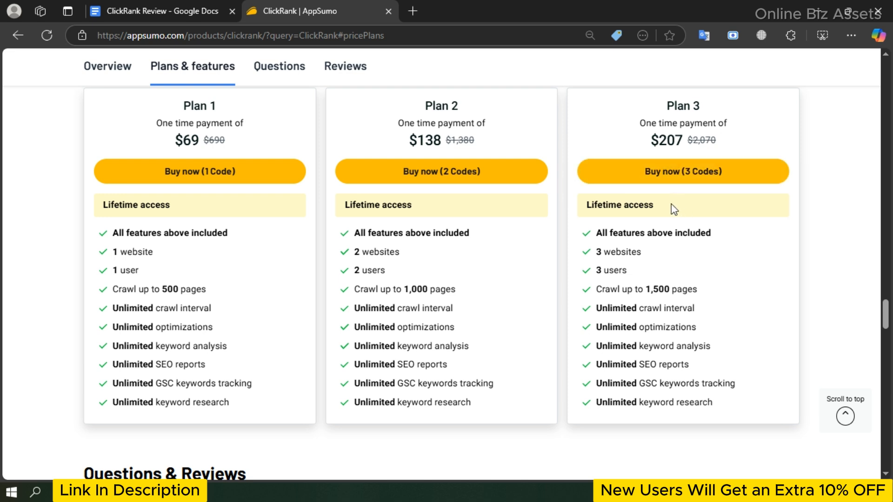
{"action": "mouse_move", "coordinate": [598, 271]}
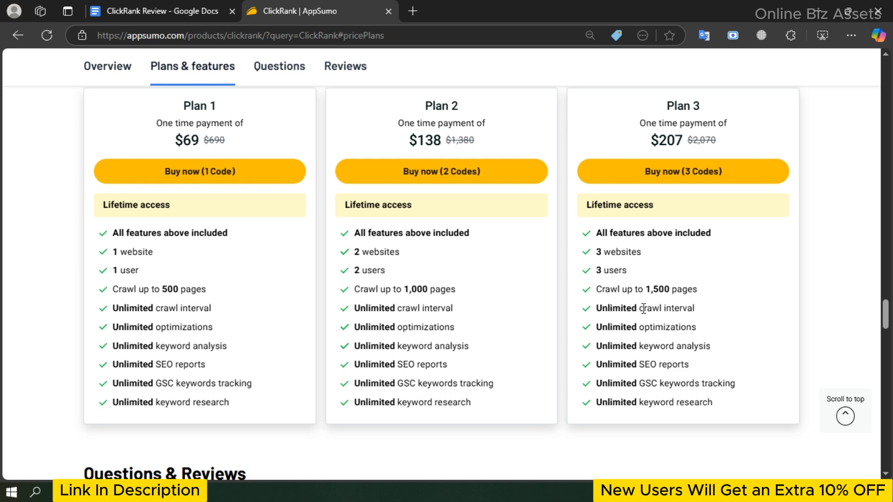
{"action": "mouse_move", "coordinate": [718, 407]}
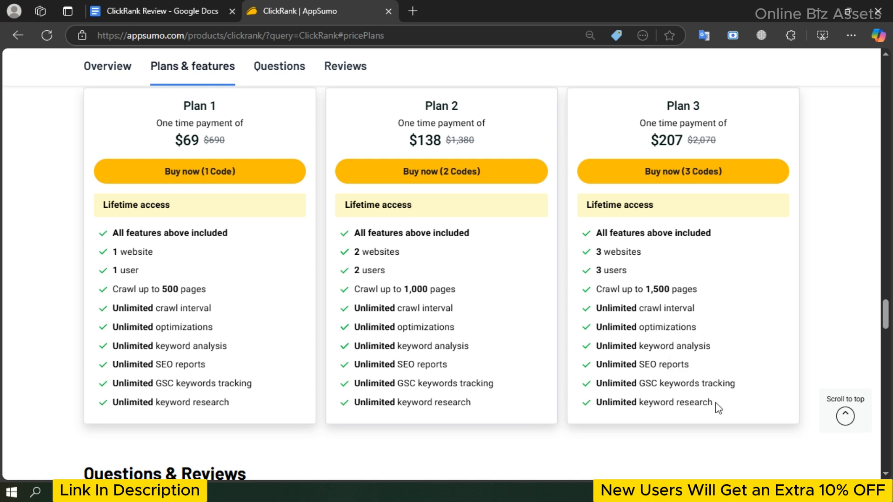
{"action": "mouse_move", "coordinate": [640, 231]}
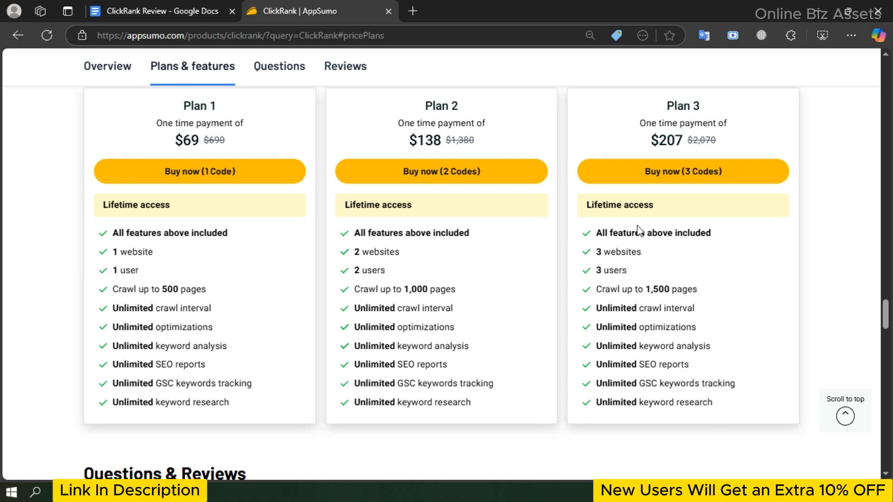
{"action": "mouse_move", "coordinate": [620, 267]}
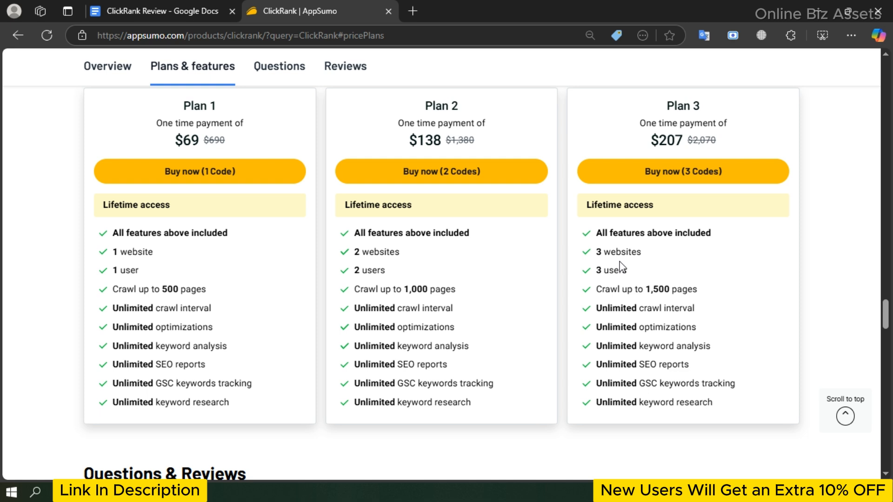
{"action": "mouse_move", "coordinate": [371, 250]}
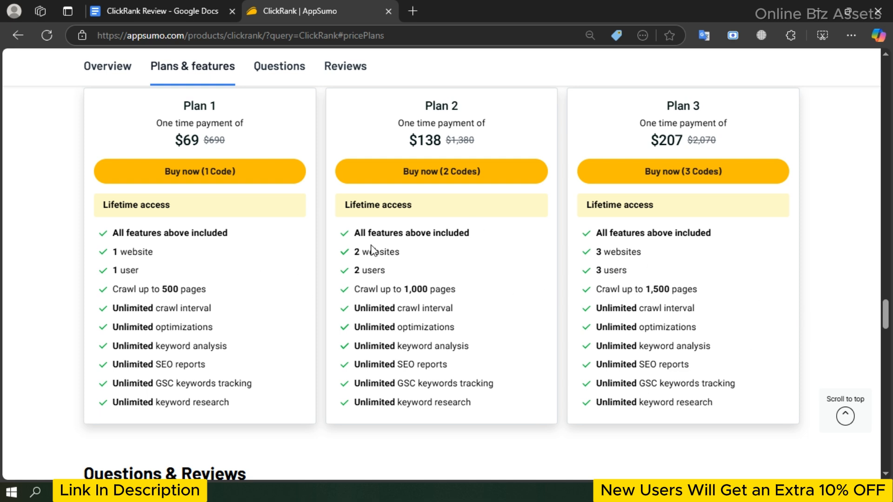
{"action": "mouse_move", "coordinate": [488, 214]}
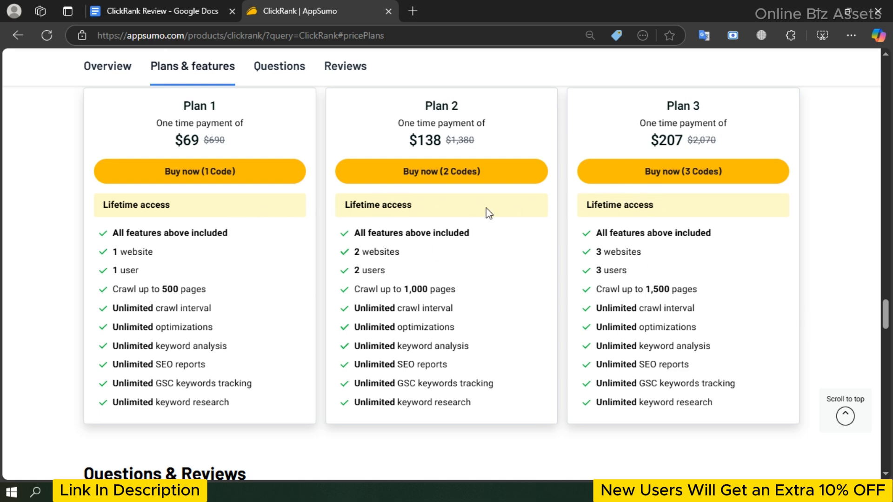
{"action": "mouse_move", "coordinate": [678, 225]}
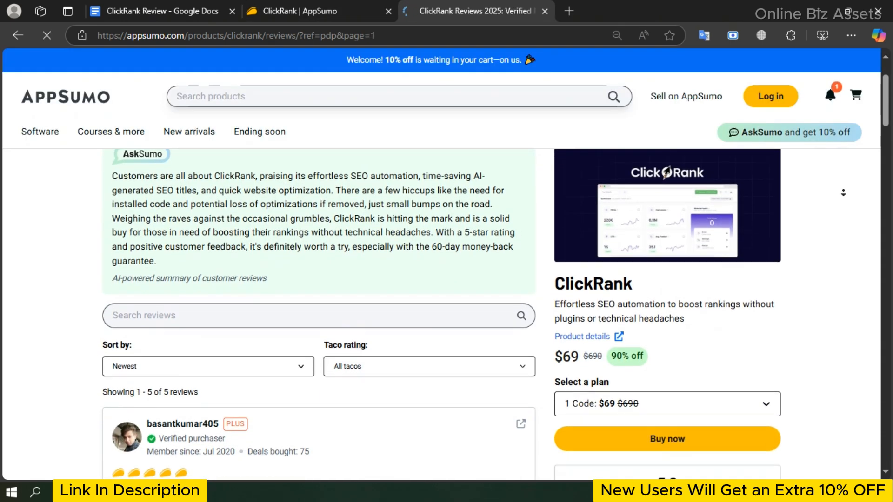
{"action": "scroll", "scroll_direction": "down", "scroll_amount": 3}
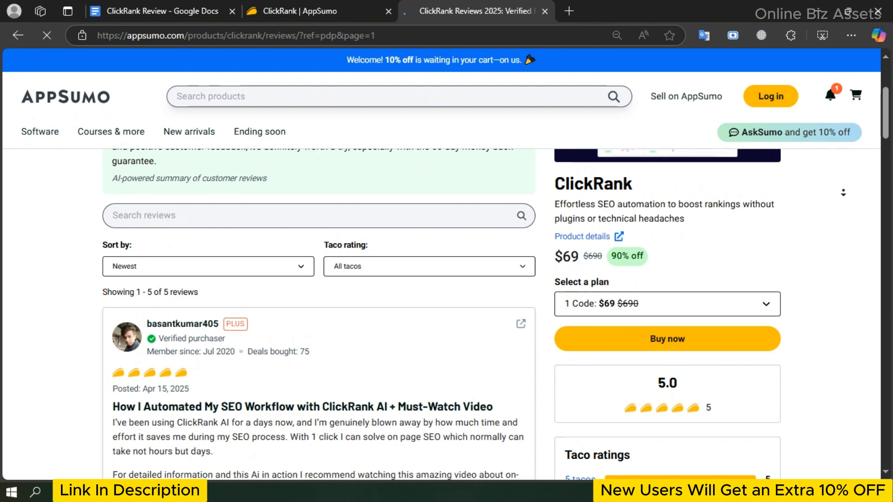
{"action": "scroll", "scroll_direction": "down", "scroll_amount": 3}
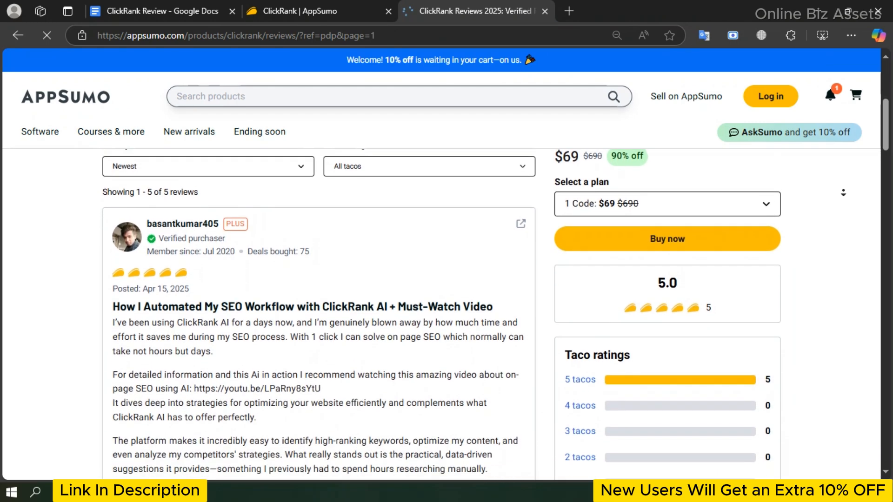
{"action": "scroll", "scroll_direction": "down", "scroll_amount": 3}
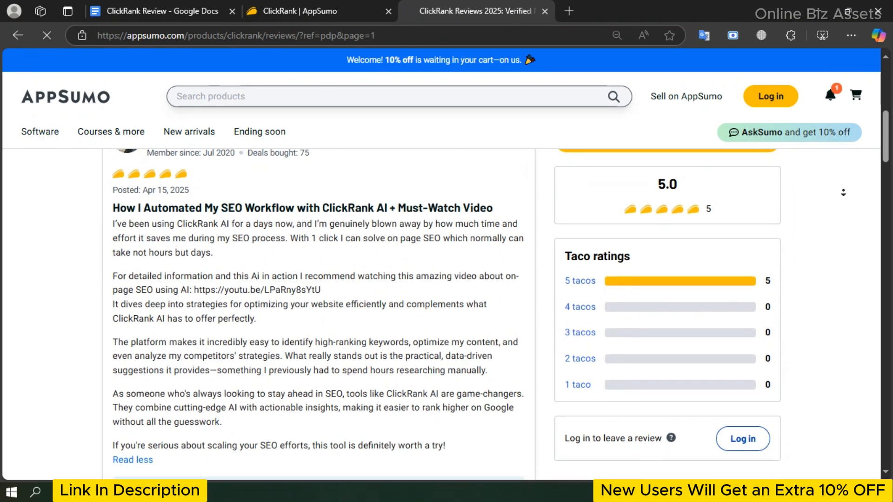
{"action": "scroll", "scroll_direction": "down", "scroll_amount": 3}
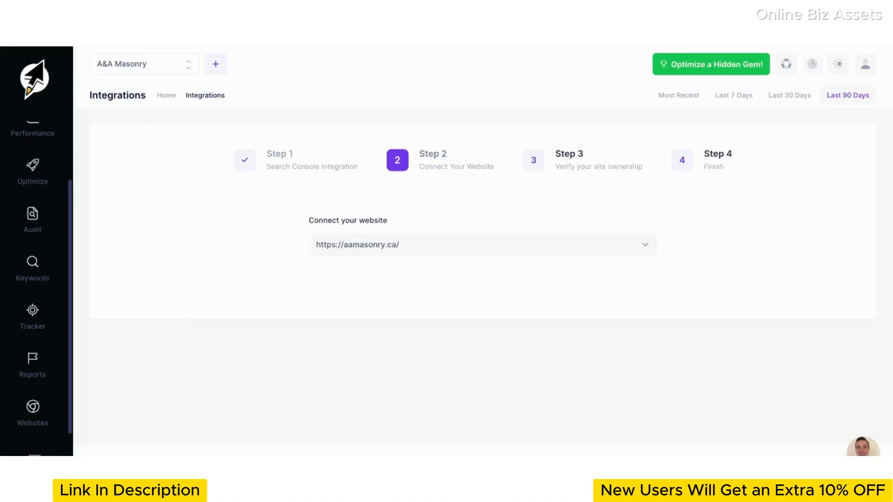
{"action": "mouse_move", "coordinate": [118, 336]}
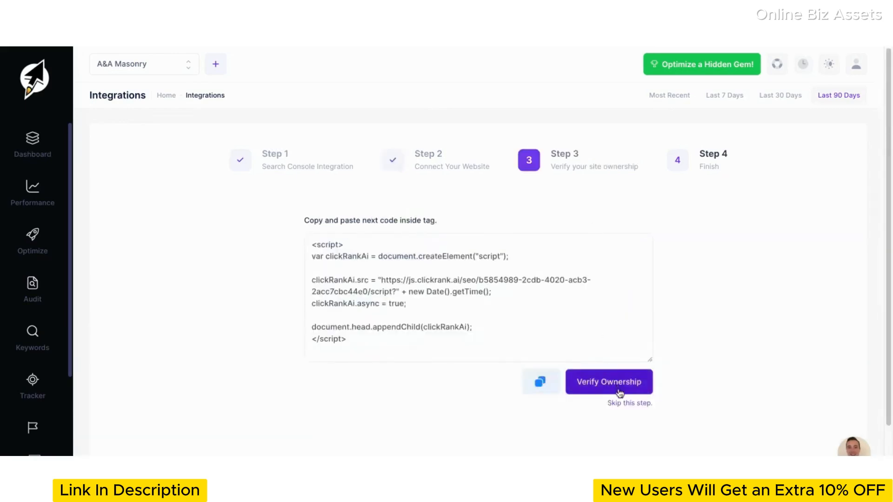
Verify website ownership and fetch the site's Google Search Console data in Step 4.
{"action": "left_click", "coordinate": [608, 381]}
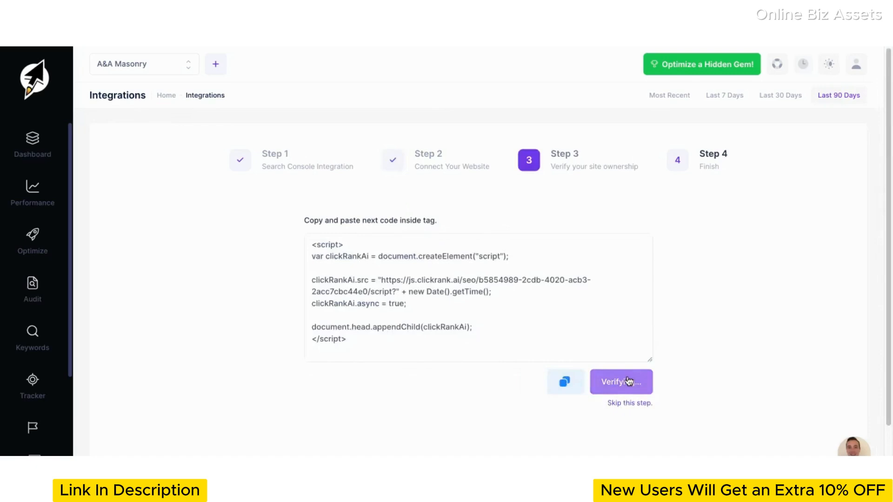
{"action": "left_click", "coordinate": [621, 382]}
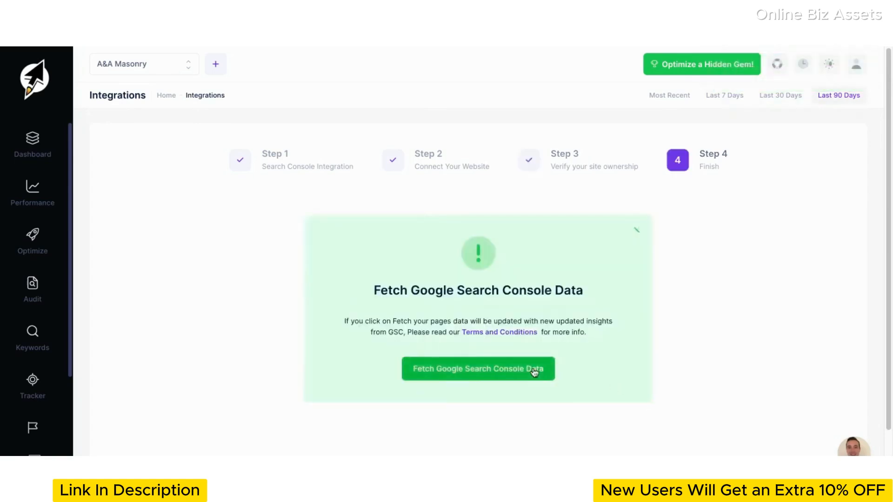
{"action": "left_click", "coordinate": [478, 368]}
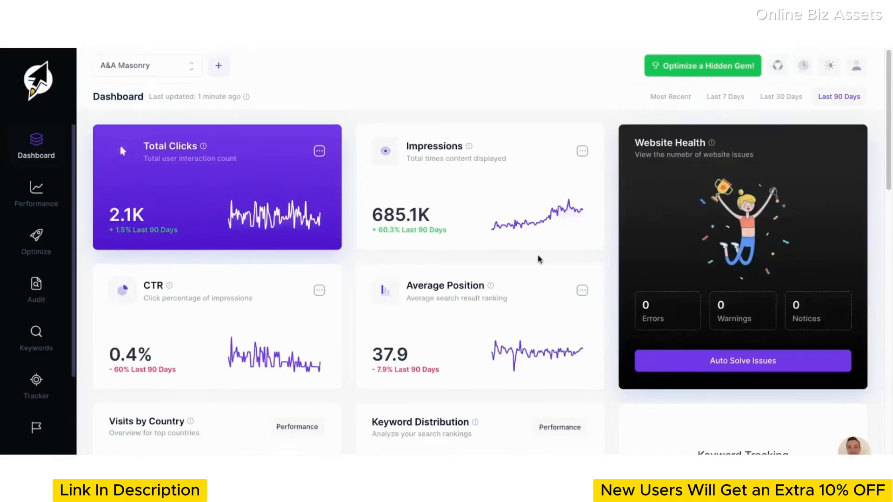
{"action": "scroll", "scroll_direction": "down", "scroll_amount": 3}
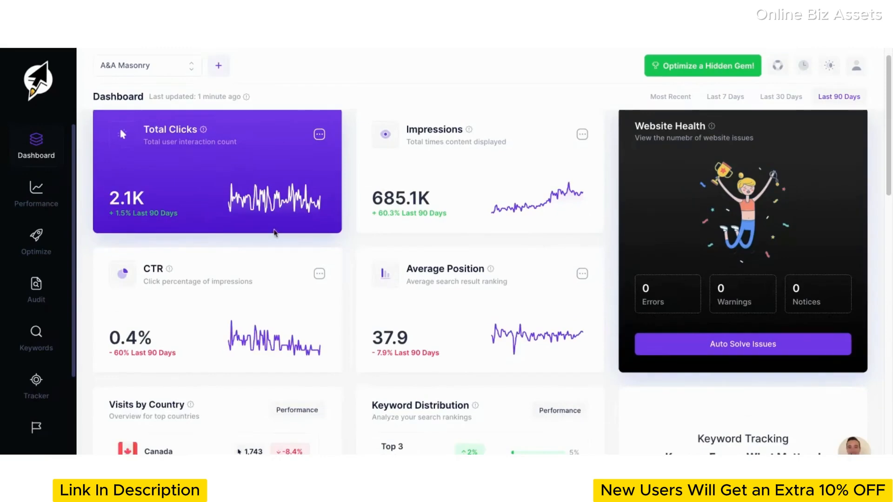
{"action": "mouse_move", "coordinate": [270, 312]}
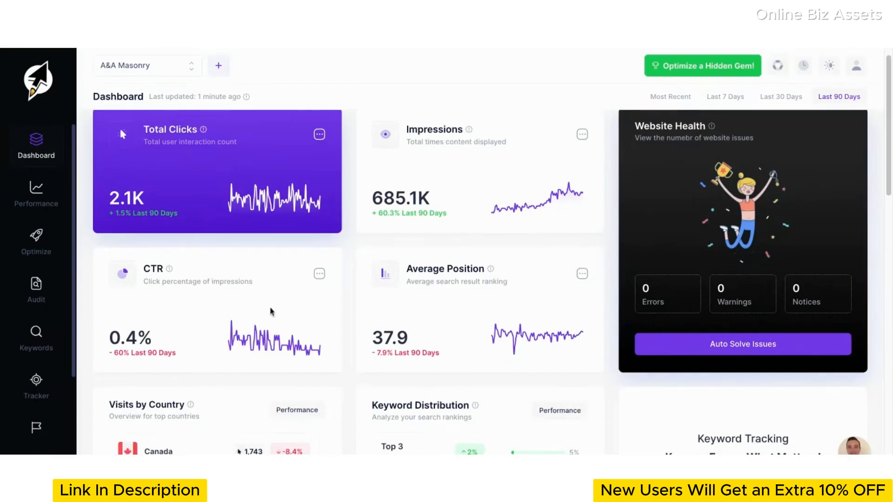
{"action": "scroll", "scroll_direction": "down", "scroll_amount": 3}
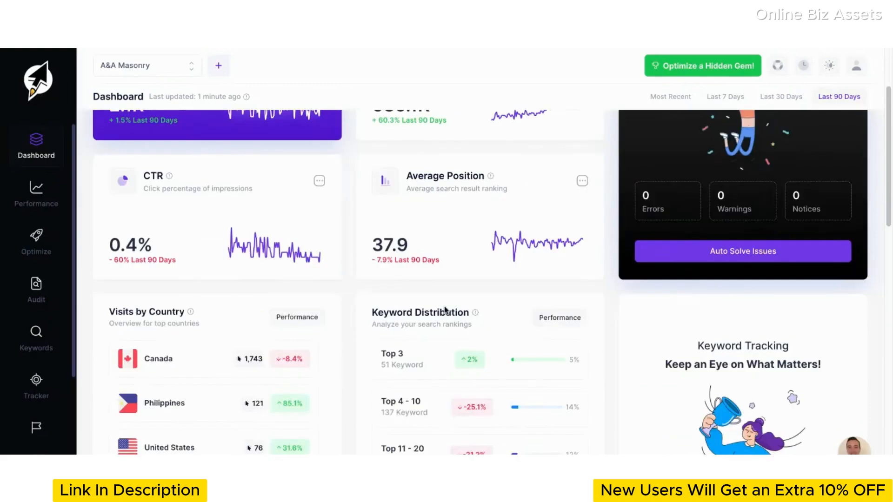
{"action": "scroll", "scroll_direction": "up", "scroll_amount": 3}
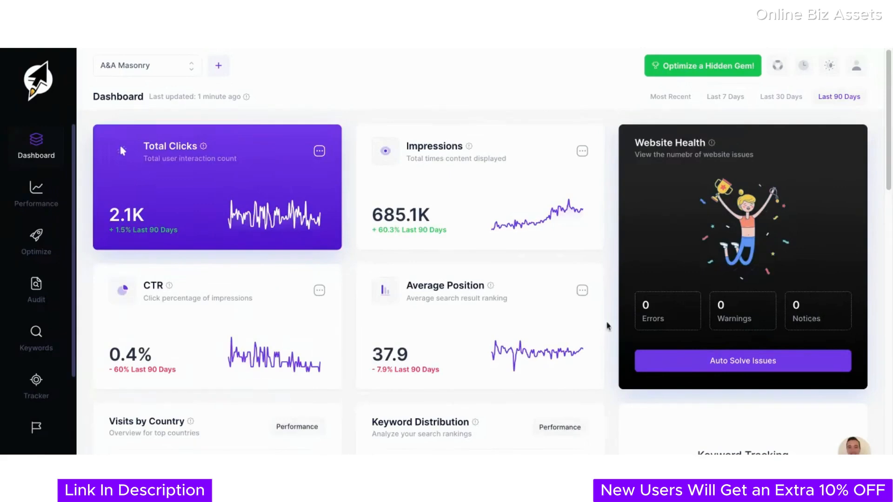
{"action": "mouse_move", "coordinate": [430, 309]}
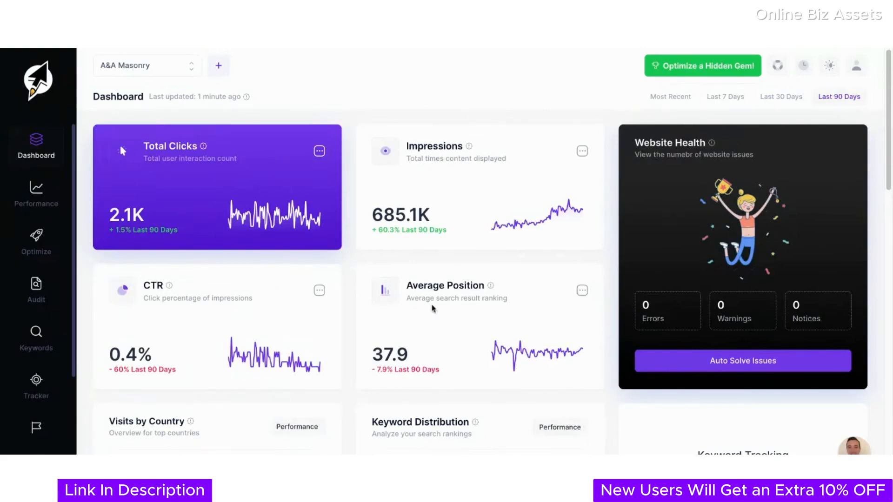
{"action": "scroll", "scroll_direction": "down", "scroll_amount": 3}
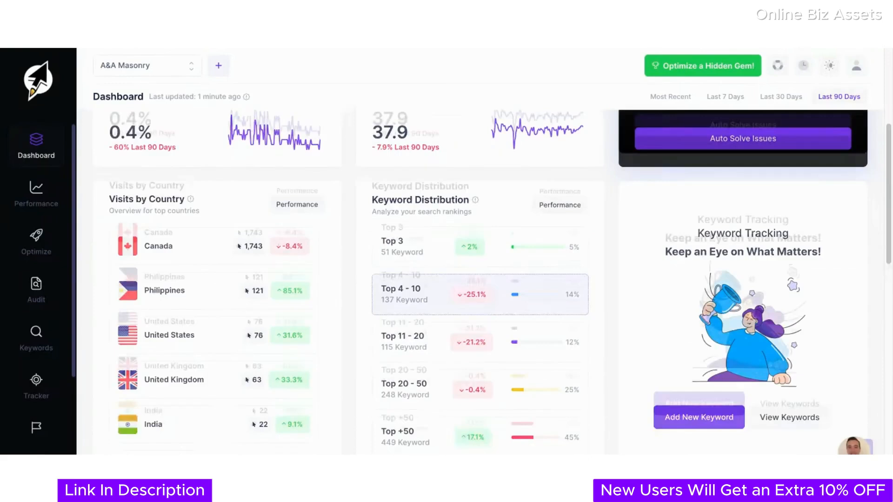
{"action": "scroll", "scroll_direction": "down", "scroll_amount": 3}
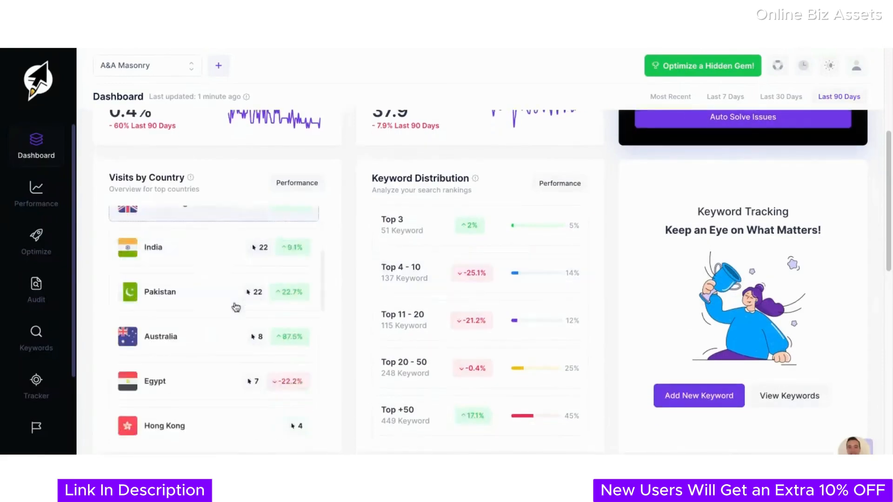
{"action": "scroll", "scroll_direction": "down", "scroll_amount": 3}
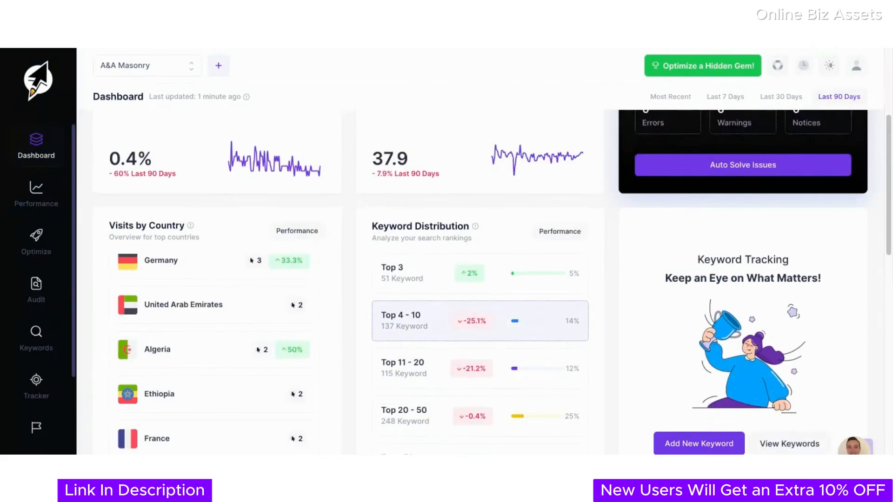
{"action": "scroll", "scroll_direction": "down", "scroll_amount": 3}
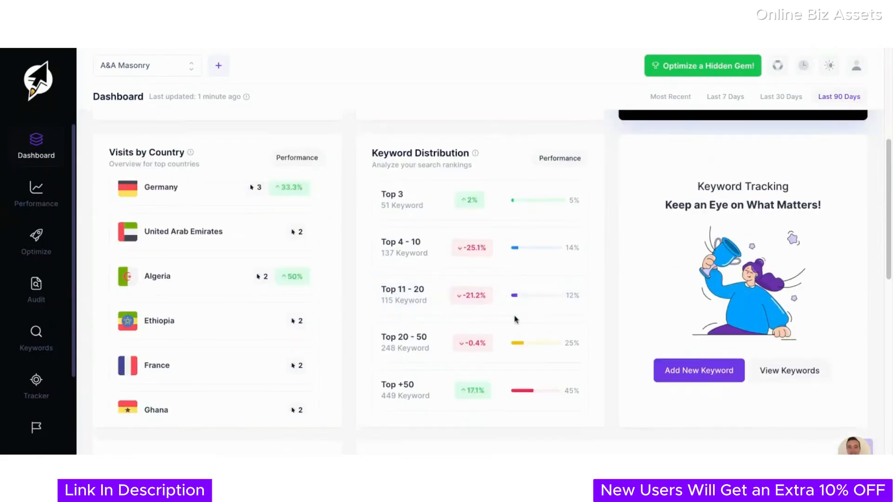
{"action": "scroll", "scroll_direction": "down", "scroll_amount": 3}
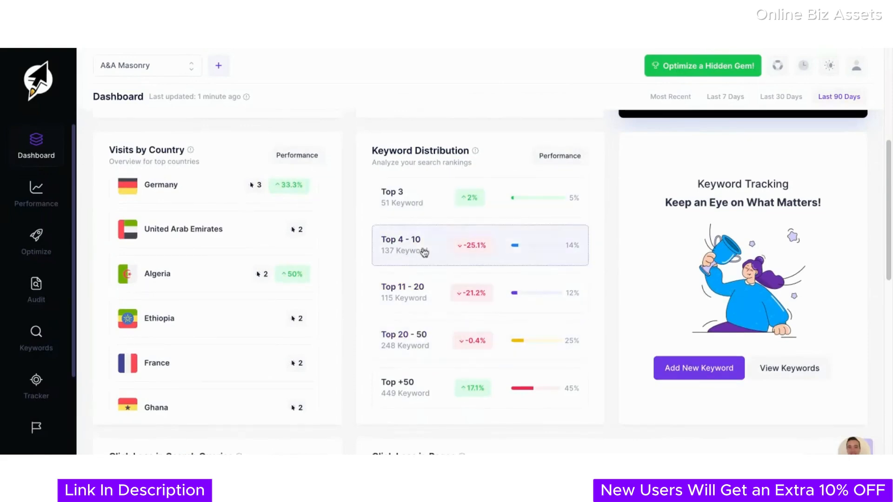
{"action": "mouse_move", "coordinate": [425, 340]}
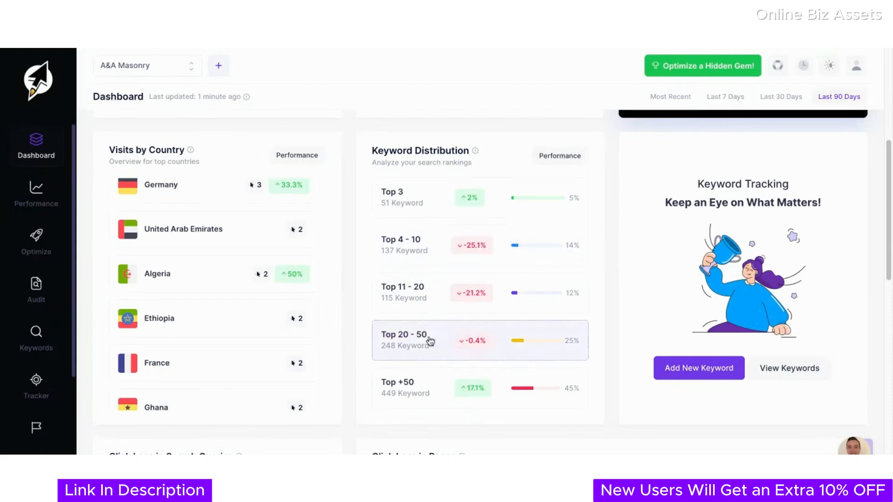
{"action": "scroll", "scroll_direction": "down", "scroll_amount": 3}
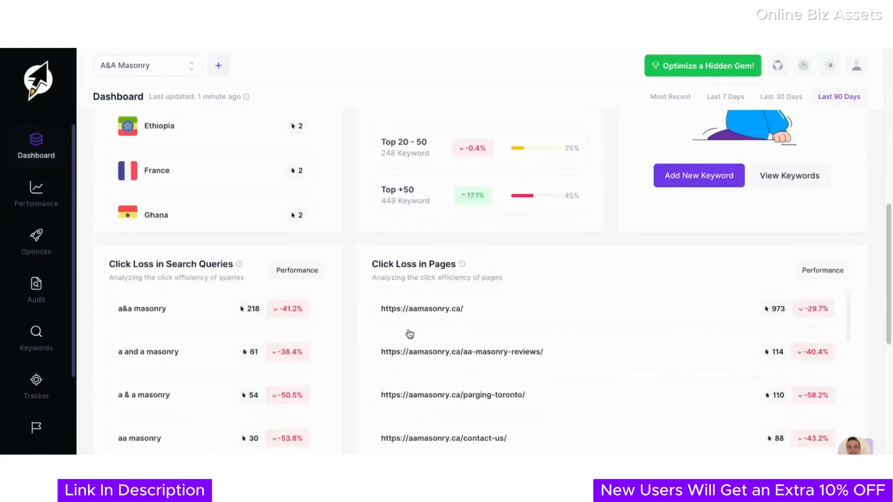
{"action": "scroll", "scroll_direction": "down", "scroll_amount": 3}
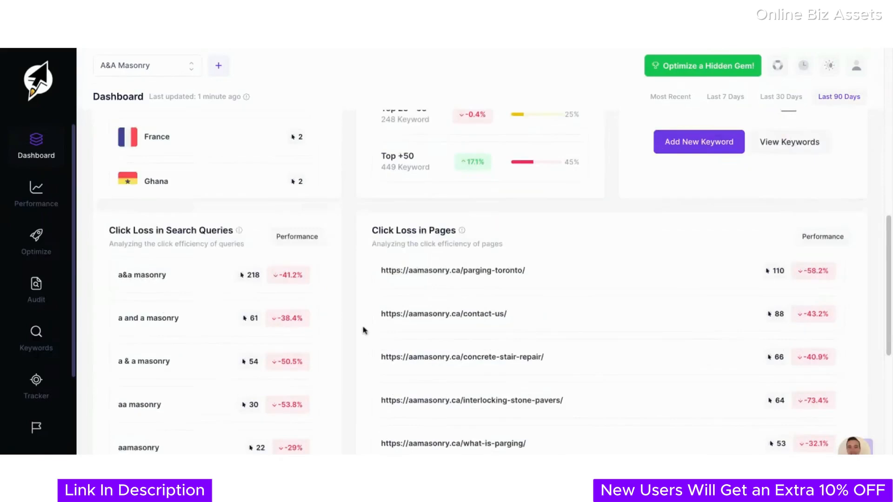
{"action": "scroll", "scroll_direction": "down", "scroll_amount": 3}
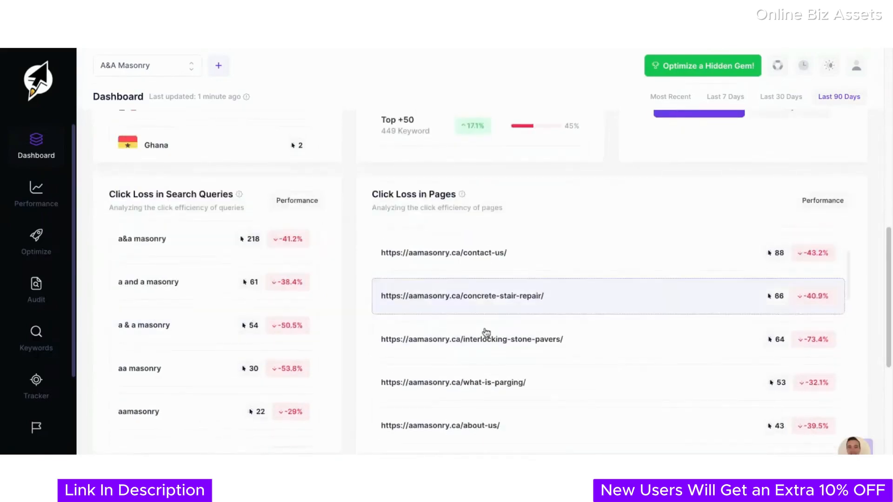
{"action": "scroll", "scroll_direction": "down", "scroll_amount": 3}
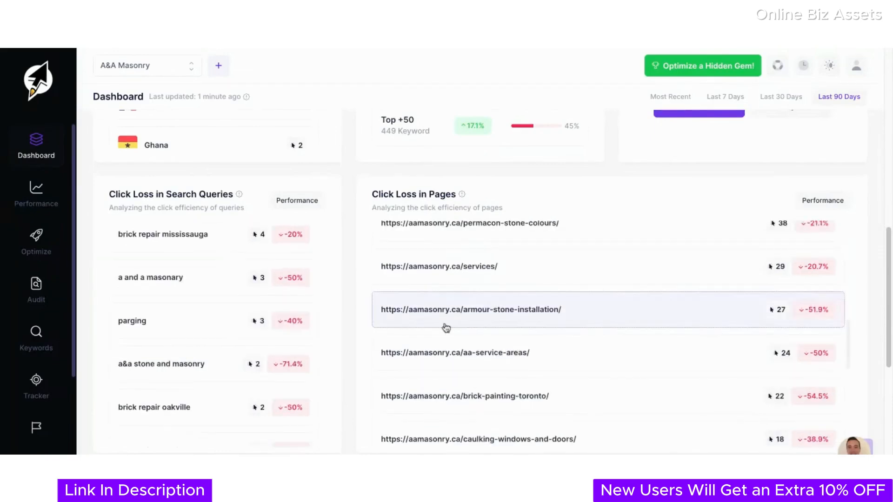
{"action": "scroll", "scroll_direction": "down", "scroll_amount": 3}
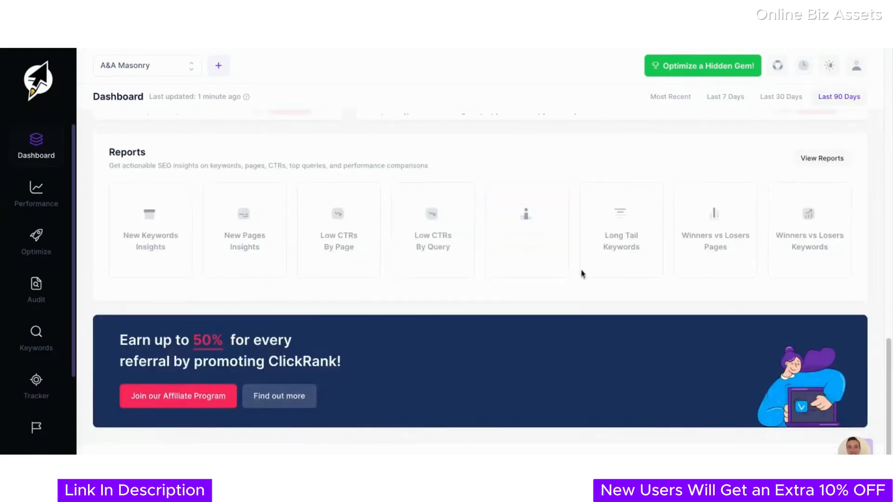
{"action": "mouse_move", "coordinate": [715, 270]}
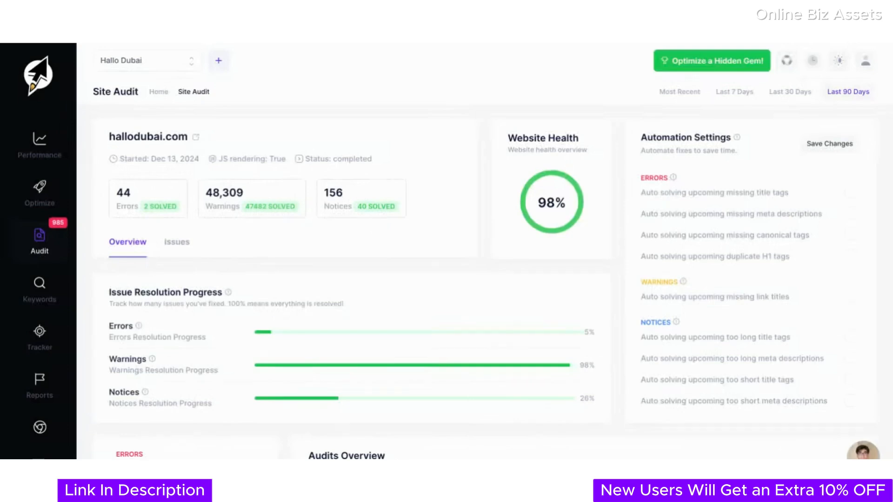
{"action": "mouse_move", "coordinate": [477, 177]}
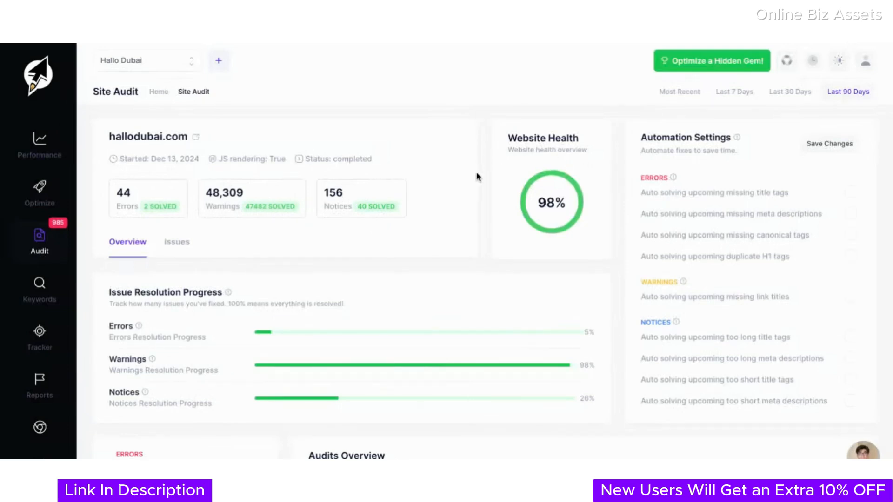
Enable automatic fixing for errors, missing link titles and remaining notices on hallodubai.com and save.
{"action": "scroll", "scroll_direction": "down", "scroll_amount": 3}
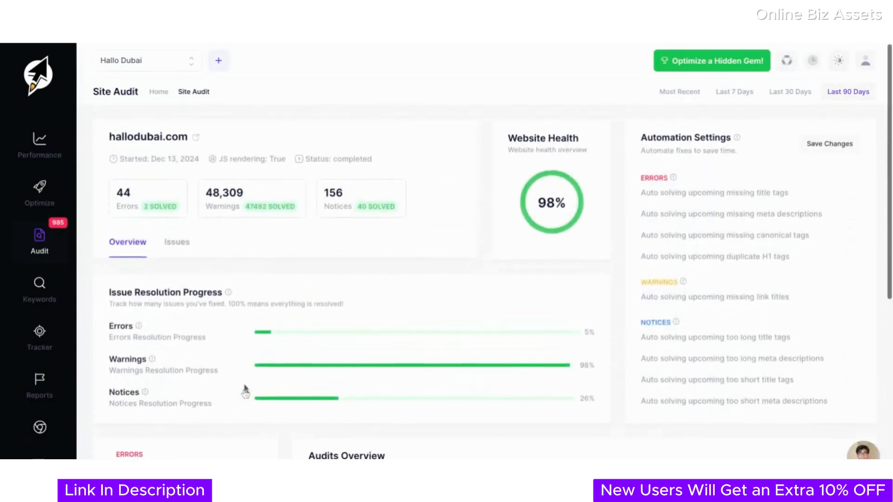
{"action": "scroll", "scroll_direction": "down", "scroll_amount": 3}
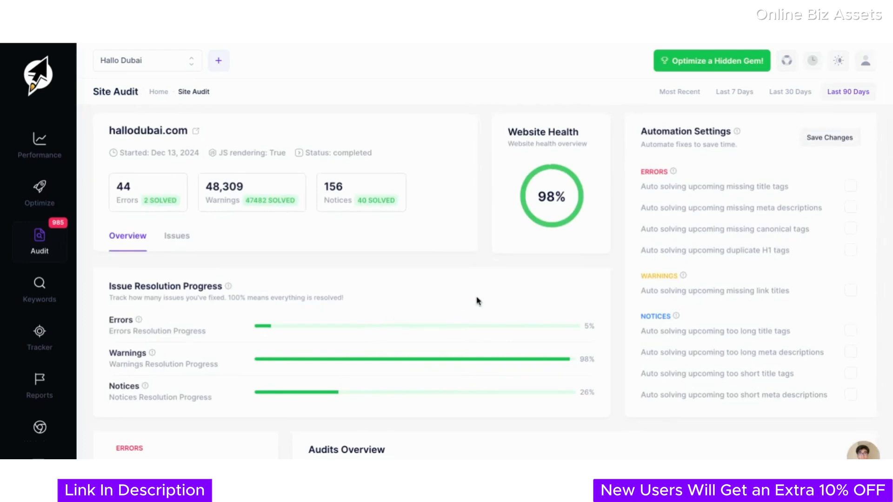
{"action": "scroll", "scroll_direction": "down", "scroll_amount": 3}
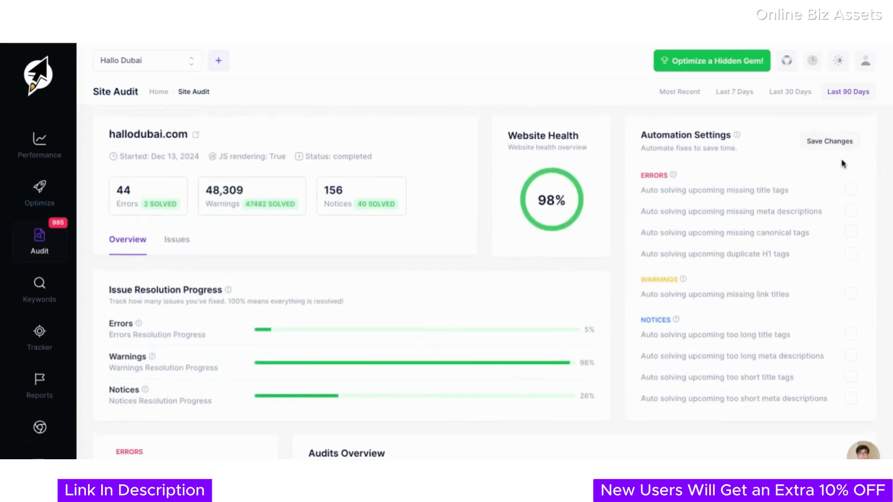
{"action": "left_click", "coordinate": [851, 189]}
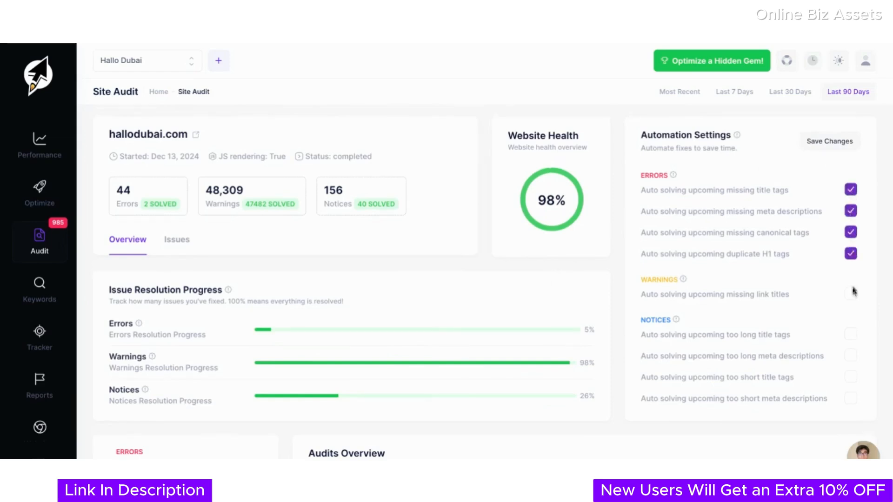
{"action": "left_click", "coordinate": [850, 355]}
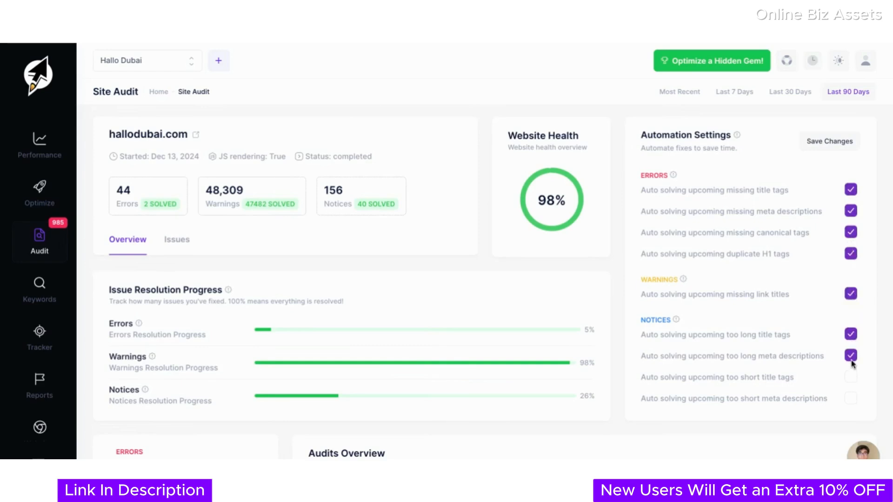
{"action": "left_click", "coordinate": [850, 398]}
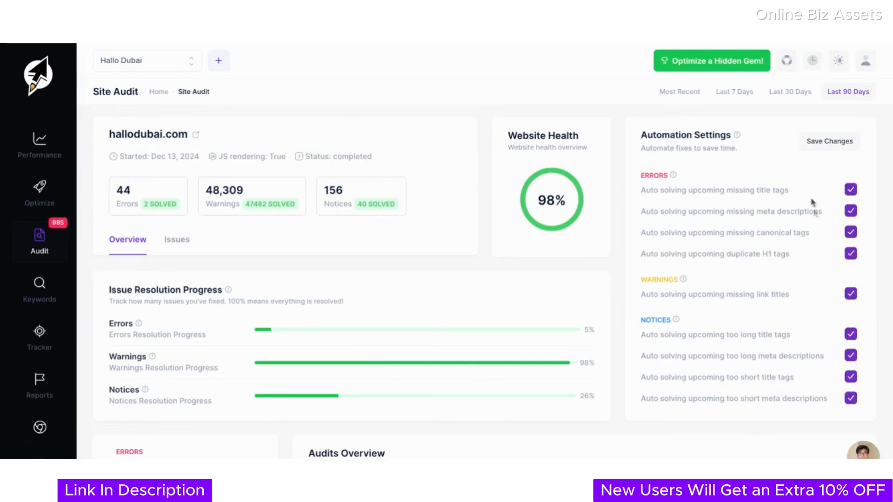
{"action": "mouse_move", "coordinate": [770, 157]}
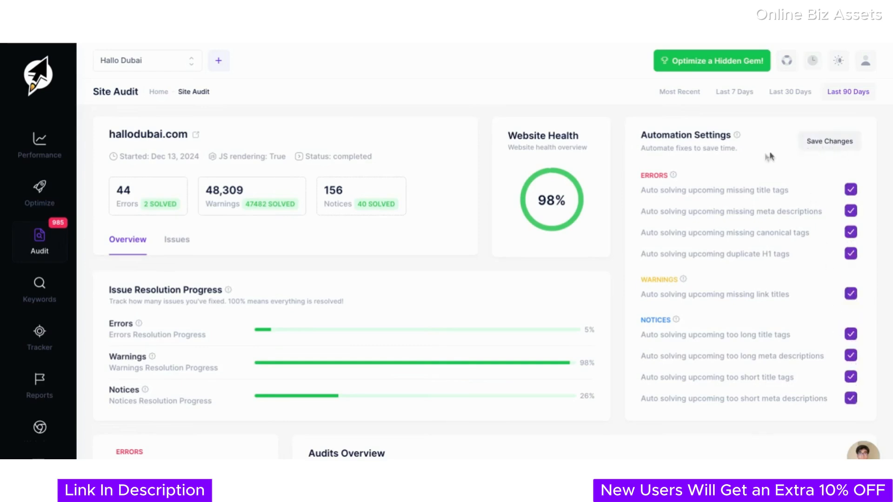
{"action": "left_click", "coordinate": [829, 141]}
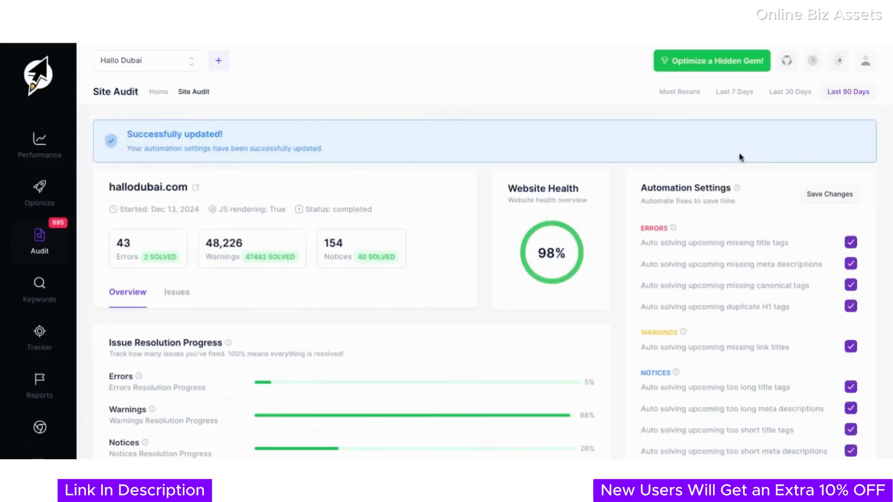
Scroll to the errors/warnings/notices breakdown and Audits Overview chart.
{"action": "scroll", "scroll_direction": "down", "scroll_amount": 3}
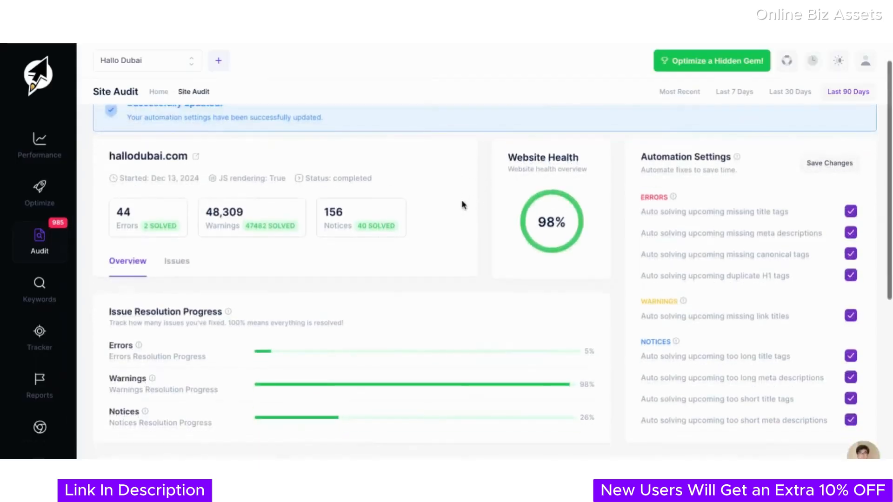
{"action": "scroll", "scroll_direction": "down", "scroll_amount": 3}
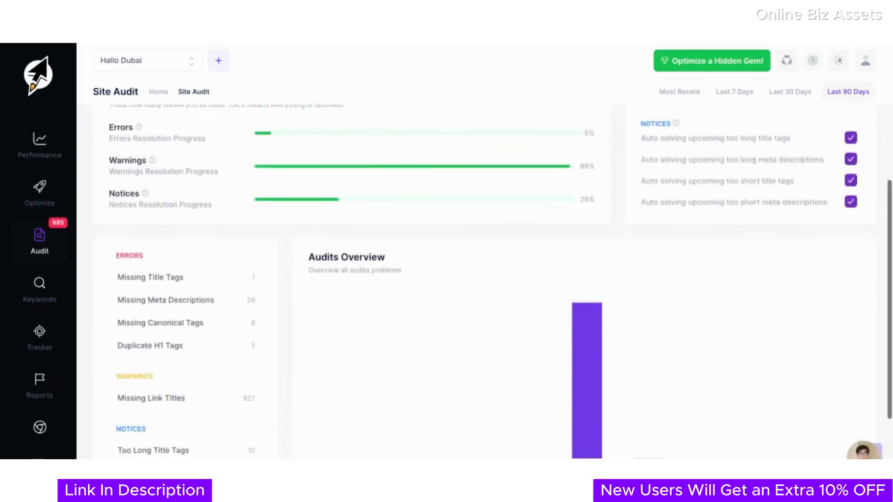
{"action": "scroll", "scroll_direction": "down", "scroll_amount": 3}
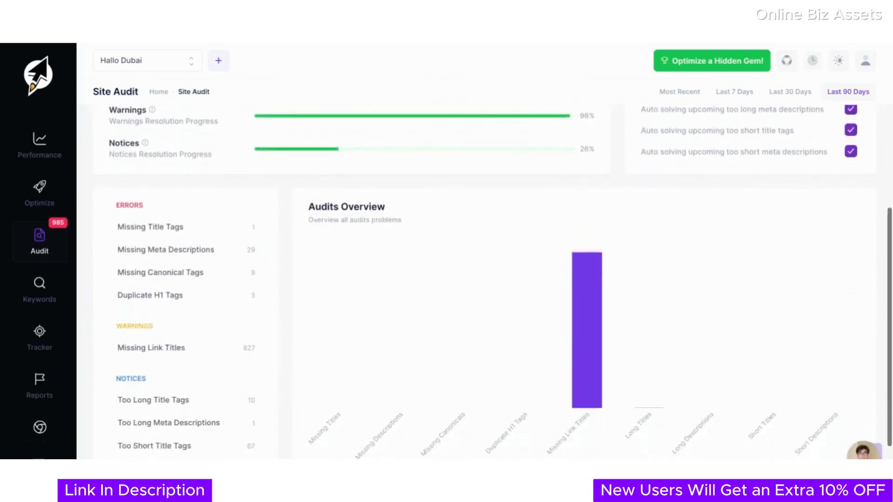
{"action": "scroll", "scroll_direction": "down", "scroll_amount": 3}
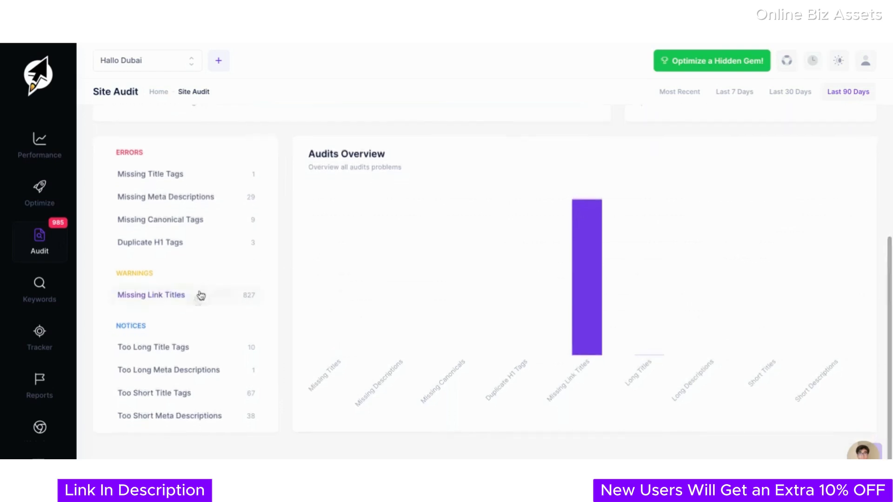
{"action": "mouse_move", "coordinate": [204, 347]}
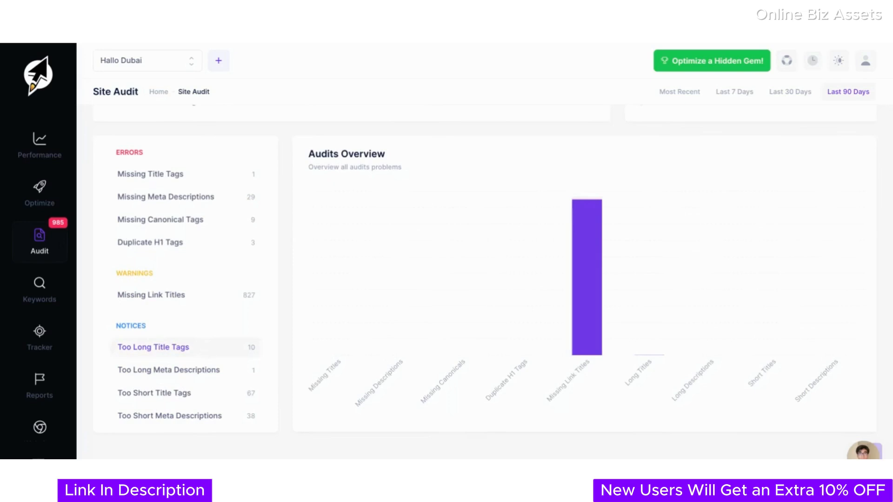
List Hallo Dubai's too-long title tags, auto-fix the first page, then Solve All ten.
{"action": "left_click", "coordinate": [152, 347]}
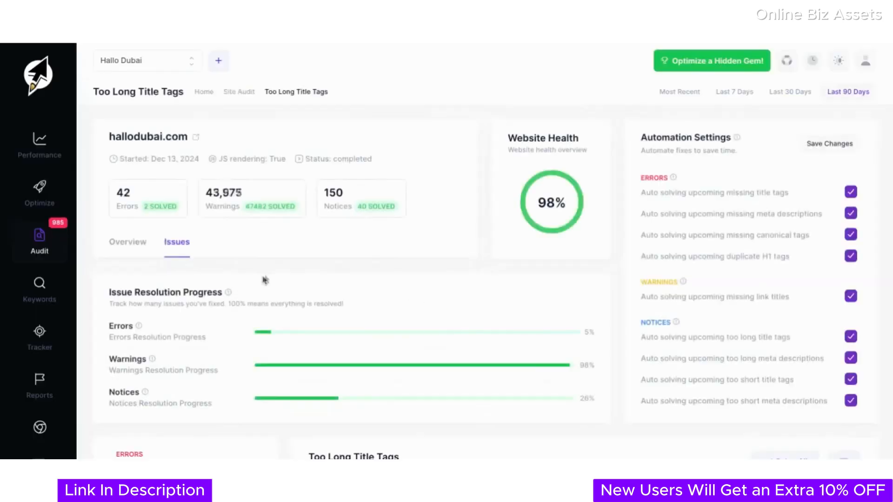
{"action": "scroll", "scroll_direction": "down", "scroll_amount": 3}
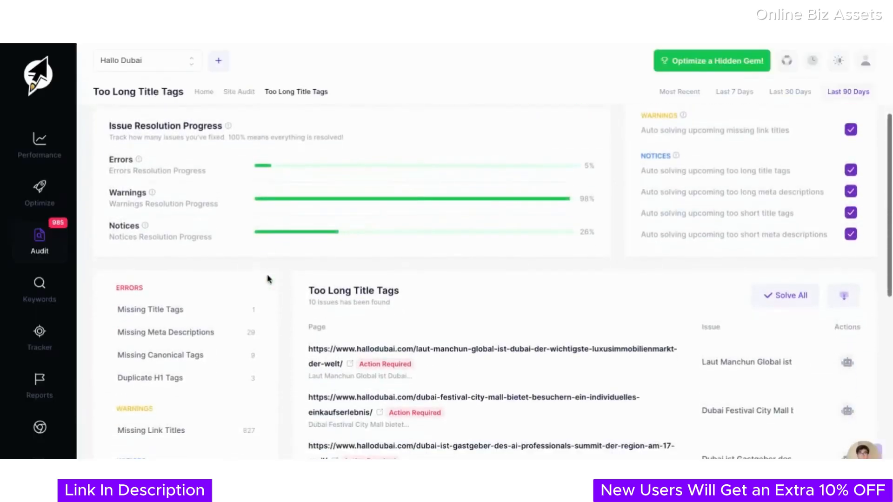
{"action": "scroll", "scroll_direction": "down", "scroll_amount": 3}
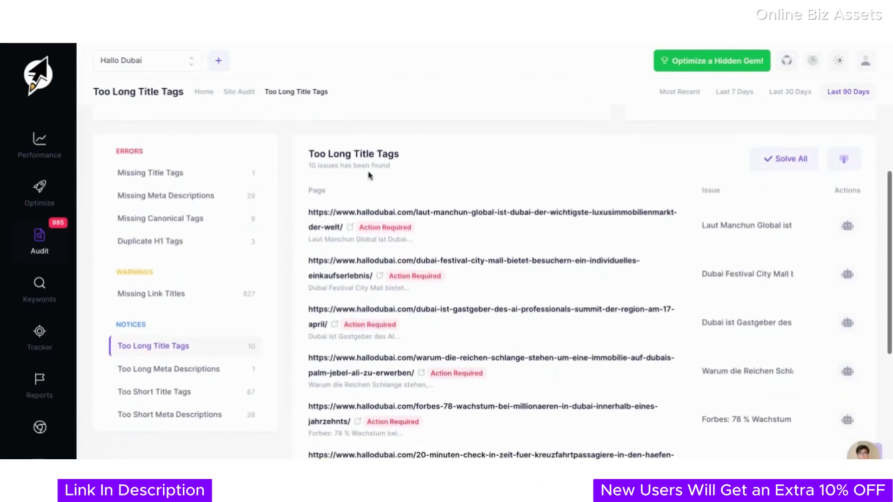
{"action": "scroll", "scroll_direction": "down", "scroll_amount": 3}
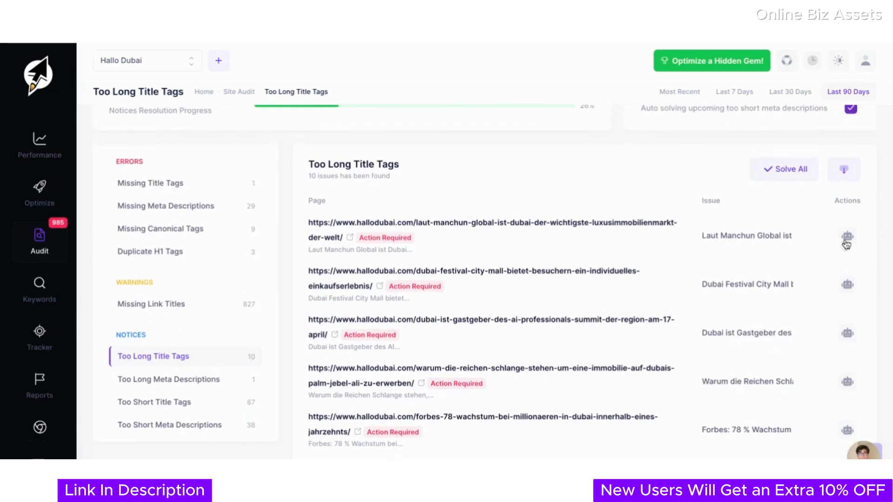
{"action": "left_click", "coordinate": [848, 236]}
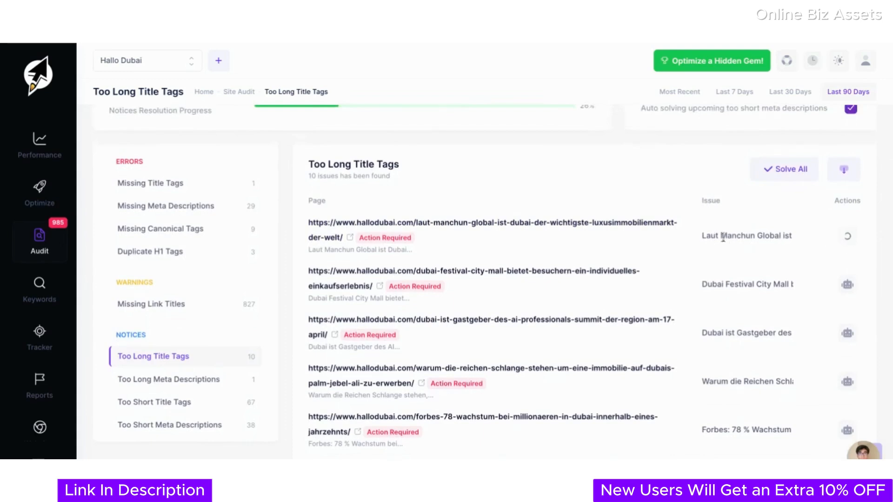
{"action": "mouse_move", "coordinate": [755, 241]}
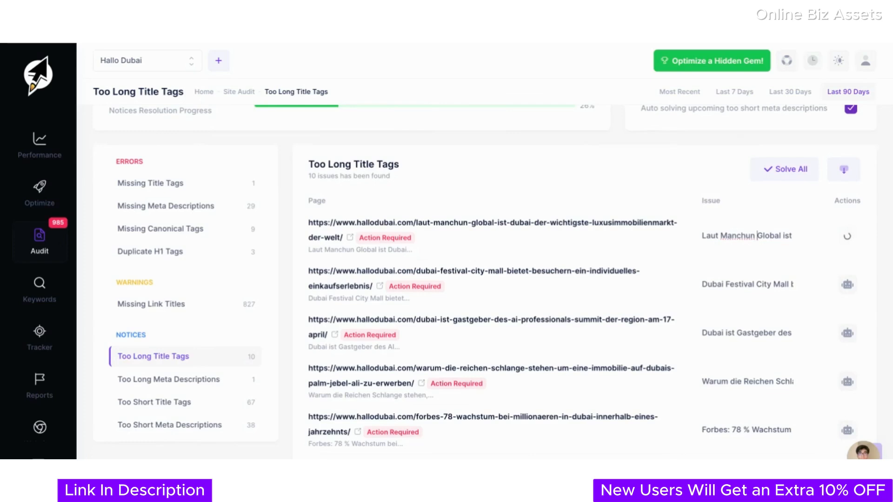
{"action": "mouse_move", "coordinate": [770, 222]}
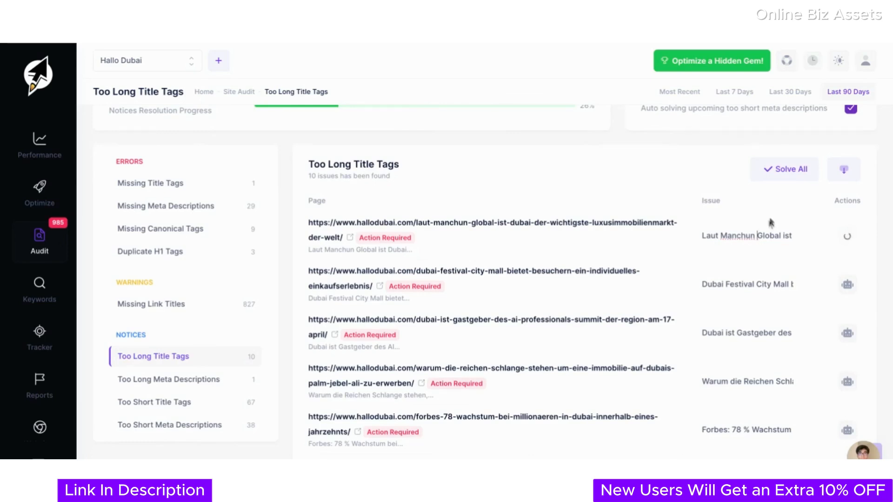
{"action": "left_click", "coordinate": [784, 170]}
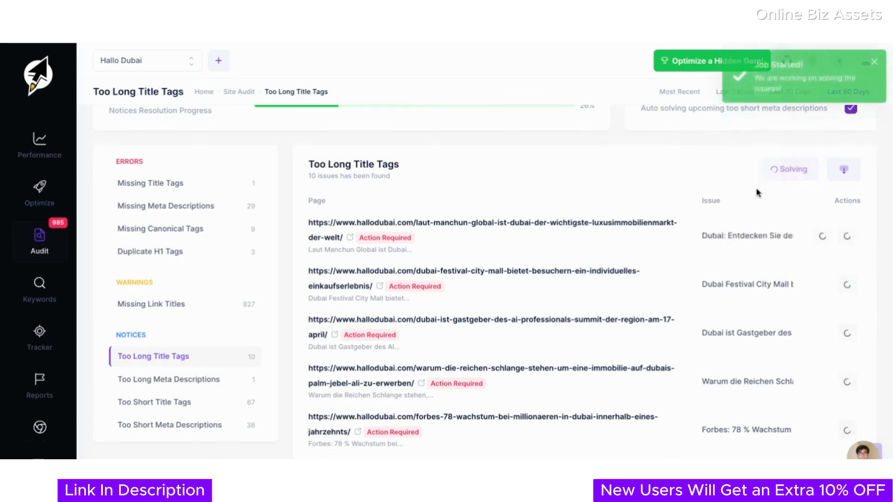
{"action": "scroll", "scroll_direction": "down", "scroll_amount": 3}
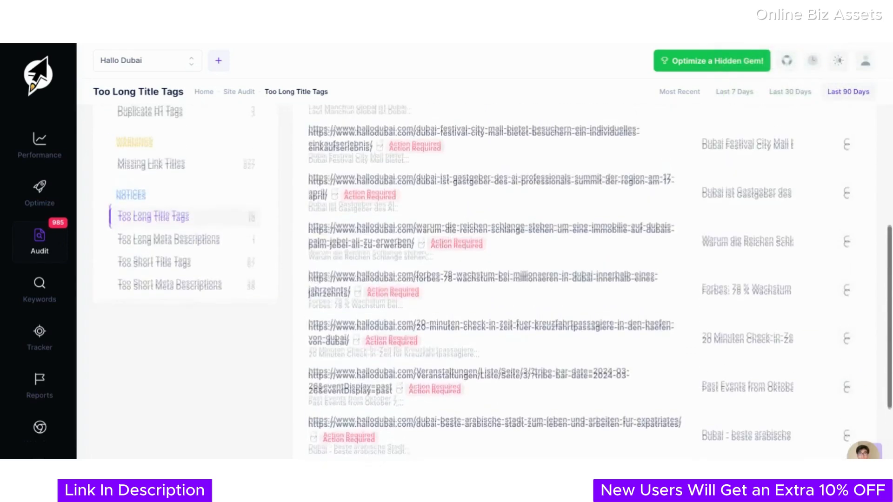
{"action": "scroll", "scroll_direction": "up", "scroll_amount": 3}
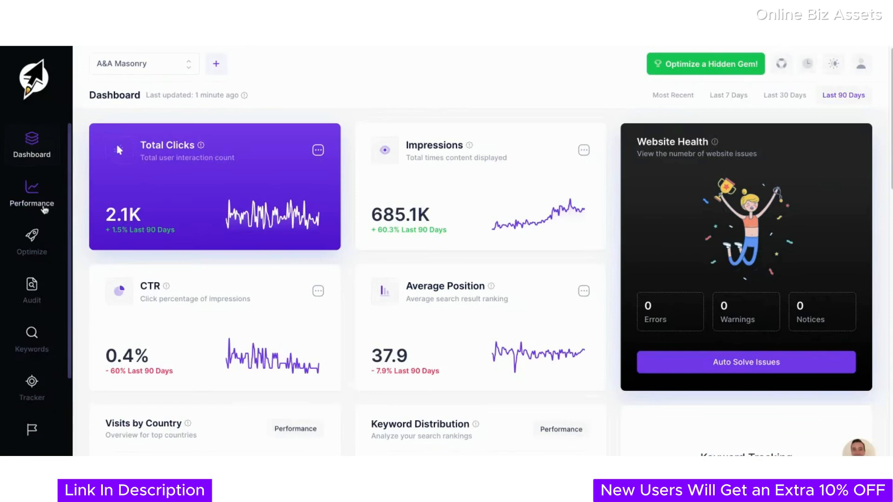
Show A&A Masonry's Performance report down to the queries table led by masonry and parging.
{"action": "left_click", "coordinate": [32, 194]}
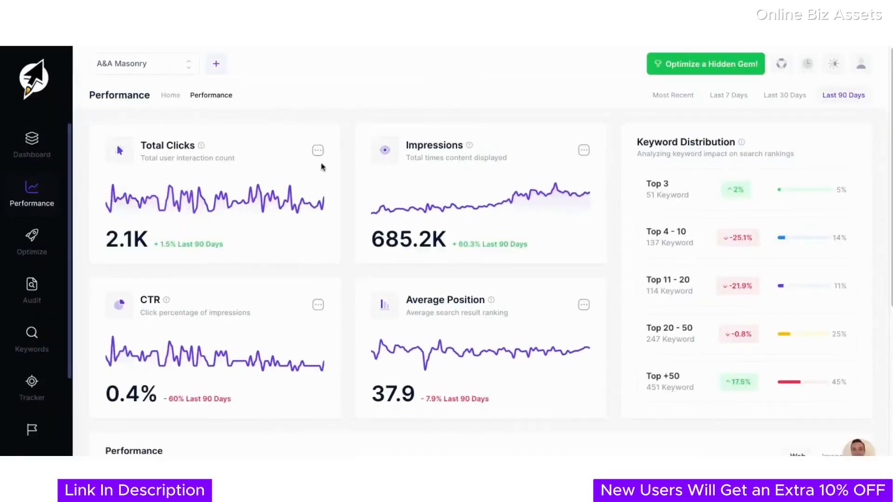
{"action": "scroll", "scroll_direction": "down", "scroll_amount": 3}
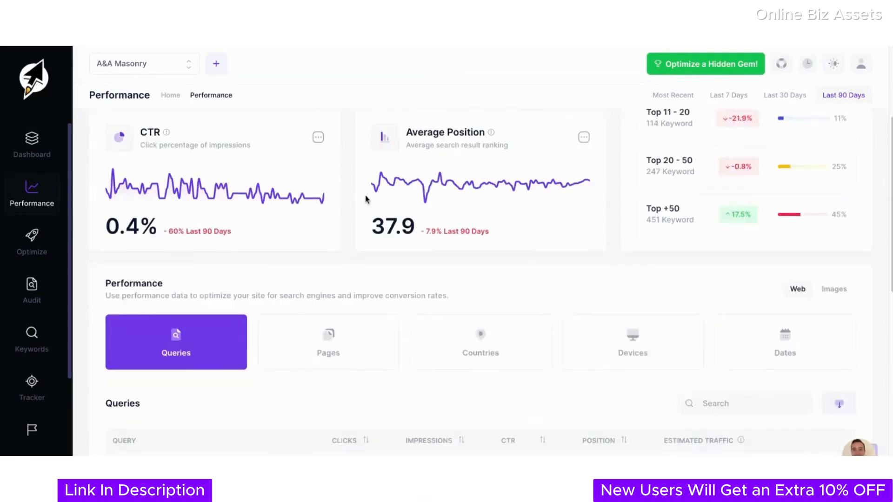
{"action": "scroll", "scroll_direction": "down", "scroll_amount": 3}
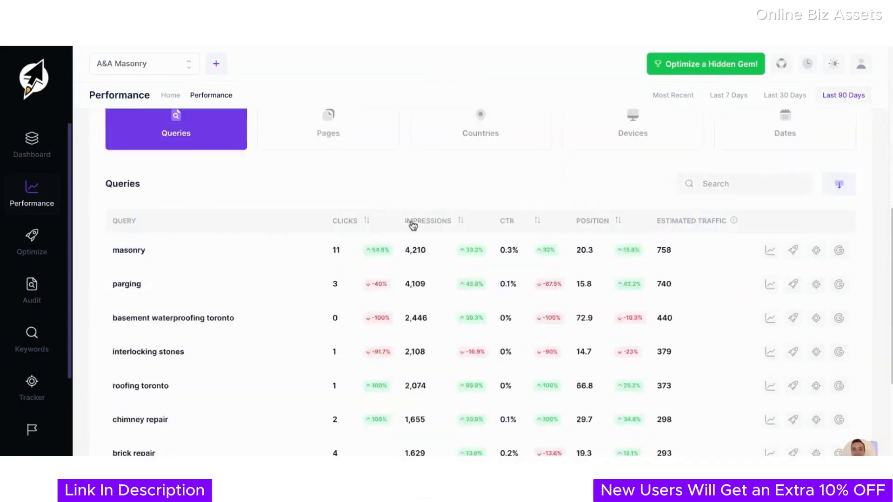
{"action": "scroll", "scroll_direction": "down", "scroll_amount": 3}
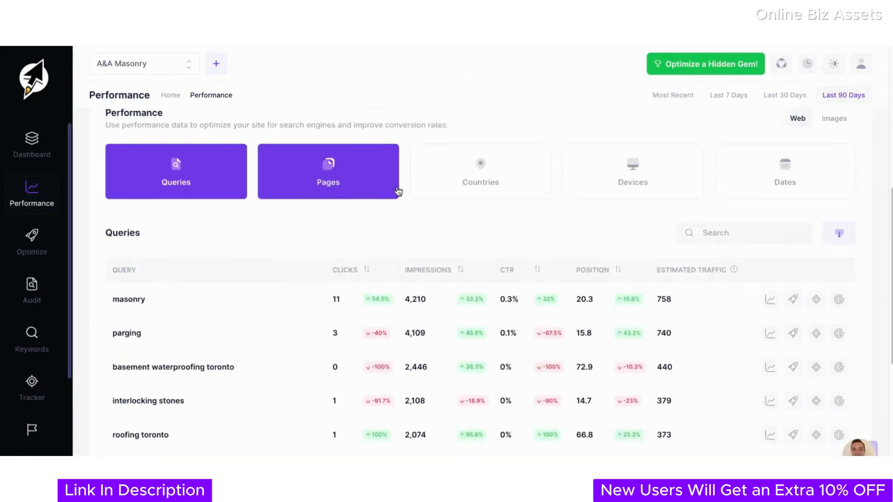
{"action": "scroll", "scroll_direction": "down", "scroll_amount": 3}
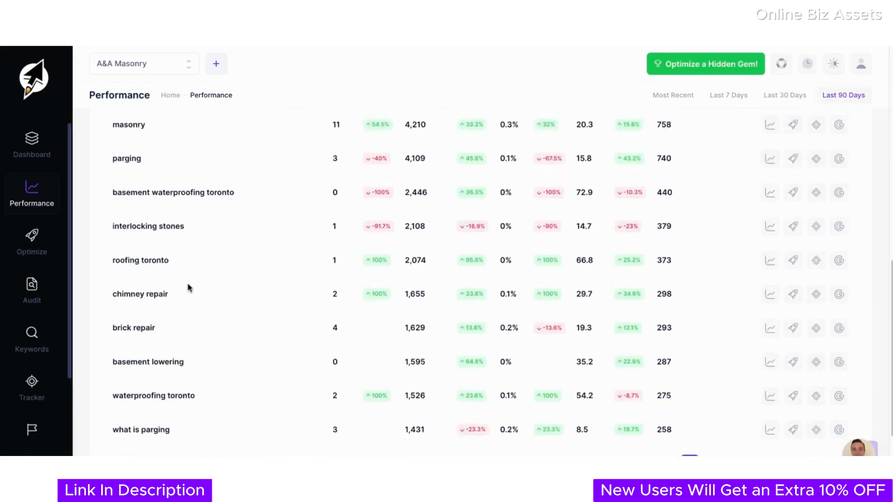
{"action": "mouse_move", "coordinate": [643, 404]}
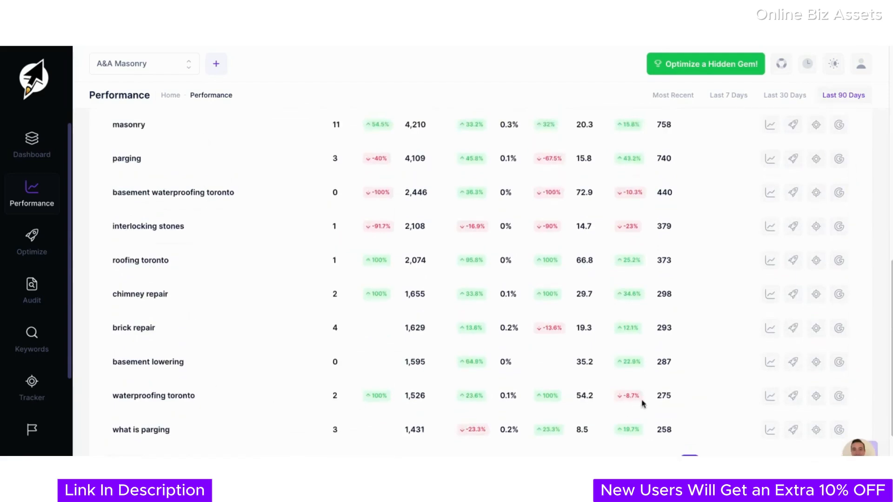
{"action": "mouse_move", "coordinate": [757, 402]}
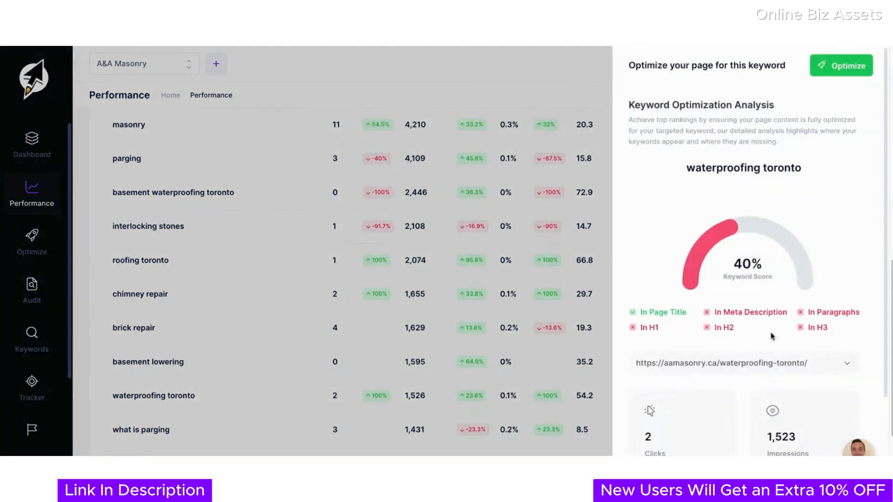
Review waterproofing toronto's 40% keyword score and start Optimize for its landing page.
{"action": "scroll", "scroll_direction": "down", "scroll_amount": 3}
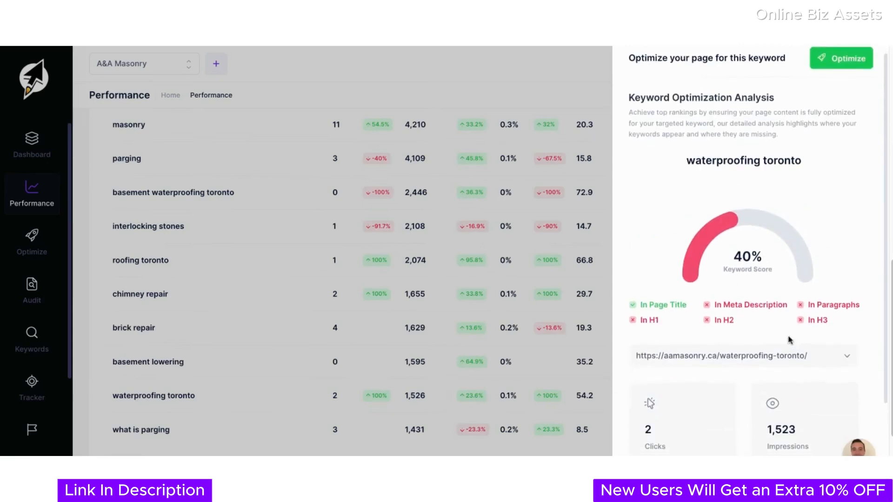
{"action": "scroll", "scroll_direction": "down", "scroll_amount": 3}
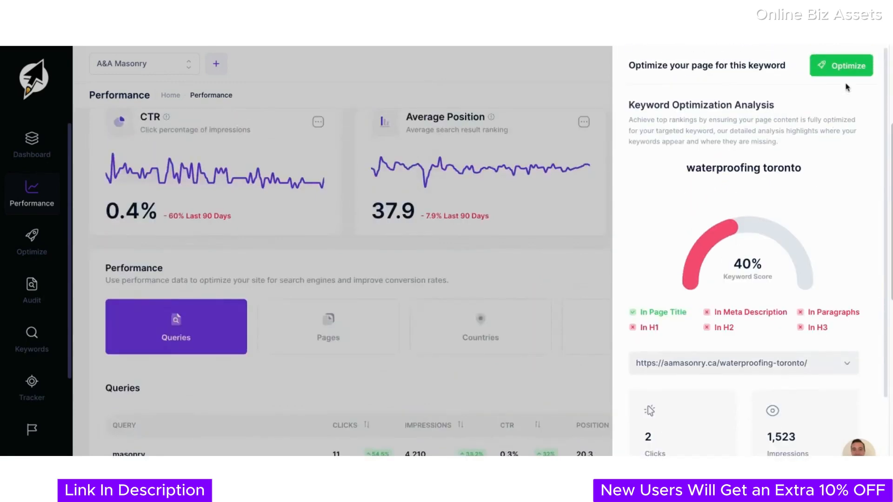
{"action": "left_click", "coordinate": [848, 65]}
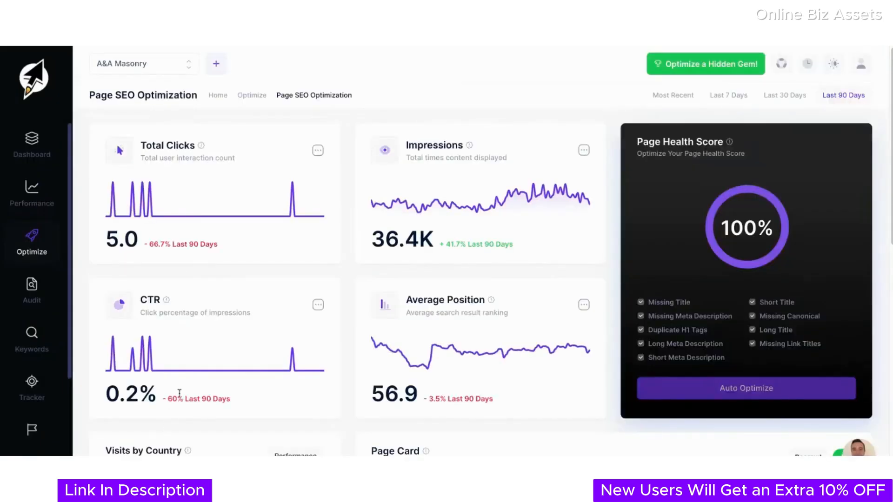
Reach the waterproofing-toronto page's Title Tag tab showing its original title and top queries.
{"action": "scroll", "scroll_direction": "down", "scroll_amount": 3}
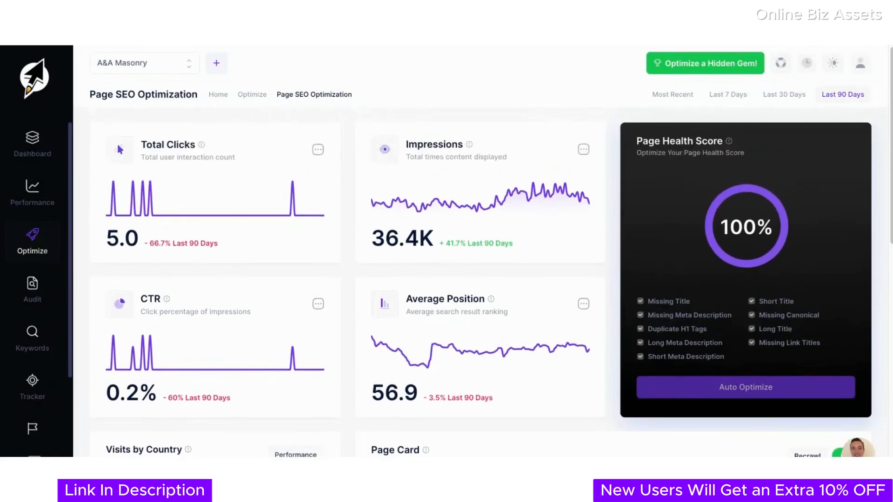
{"action": "scroll", "scroll_direction": "down", "scroll_amount": 3}
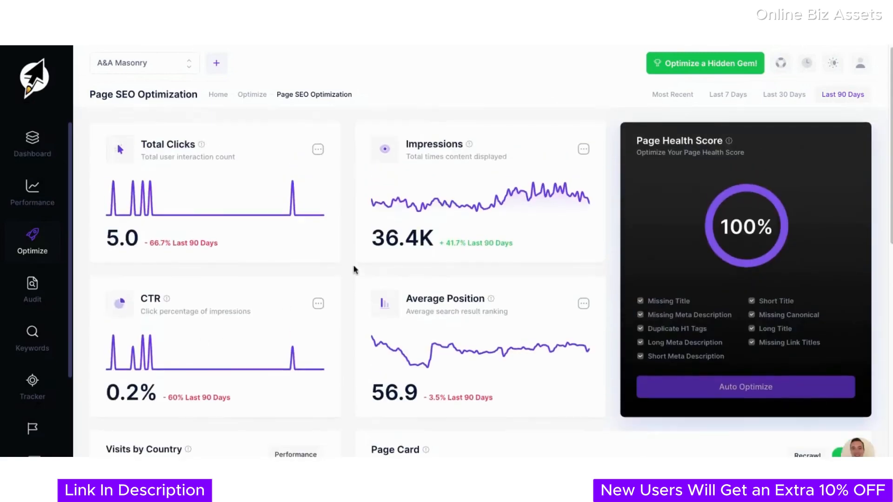
{"action": "scroll", "scroll_direction": "down", "scroll_amount": 3}
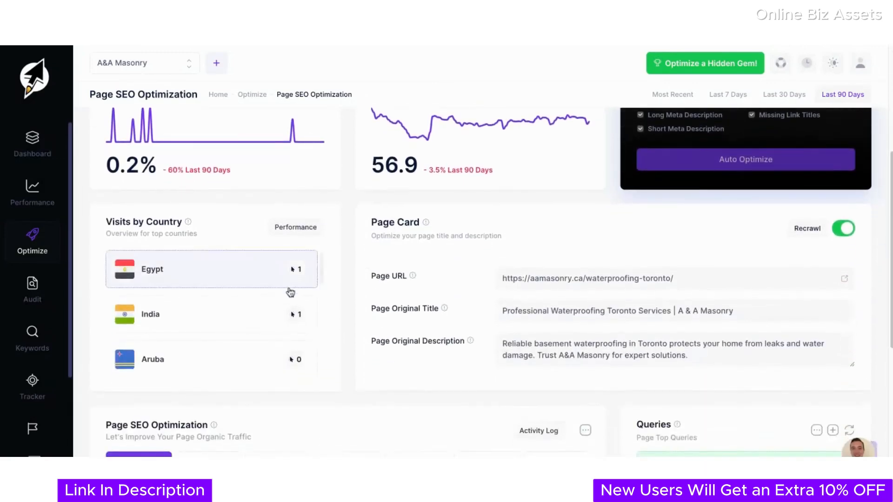
{"action": "scroll", "scroll_direction": "down", "scroll_amount": 3}
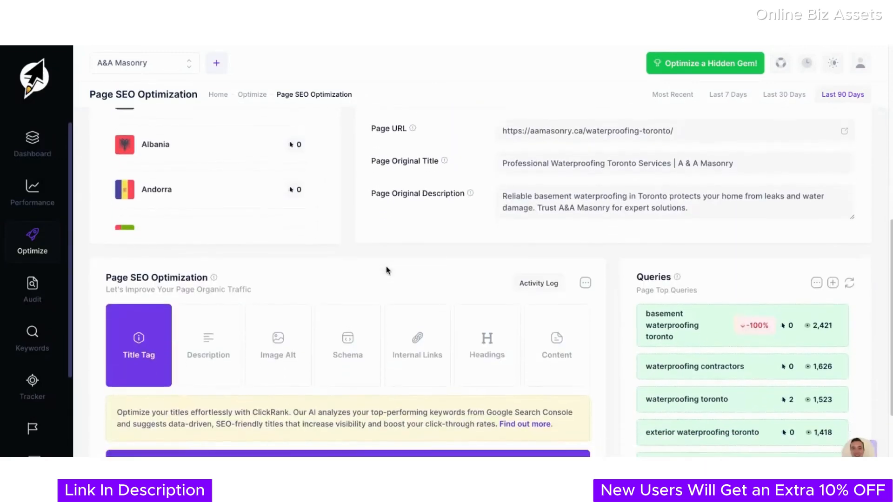
{"action": "scroll", "scroll_direction": "down", "scroll_amount": 3}
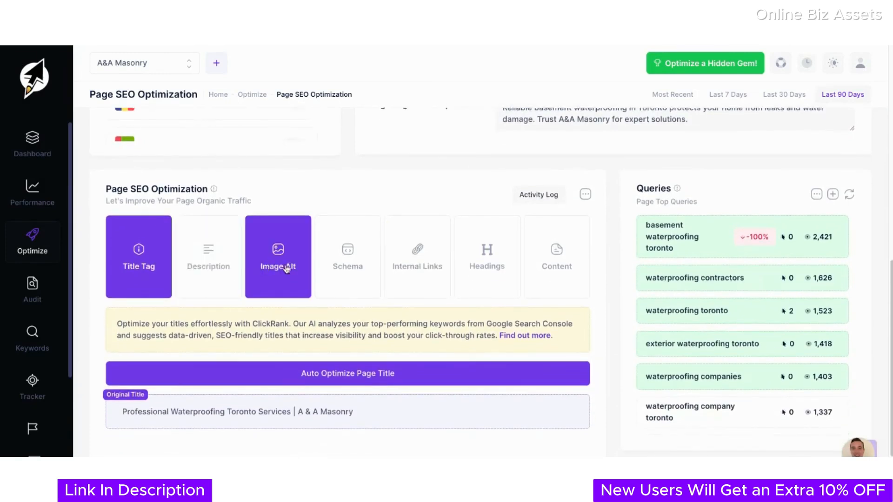
{"action": "left_click", "coordinate": [556, 257]}
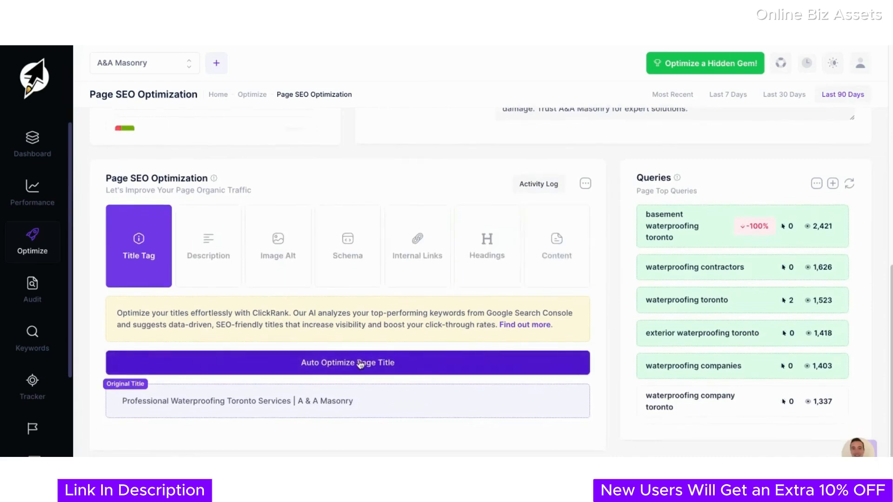
Auto-optimize the waterproofing Toronto page title and review the AI-suggested titles with projected gains.
{"action": "left_click", "coordinate": [347, 363]}
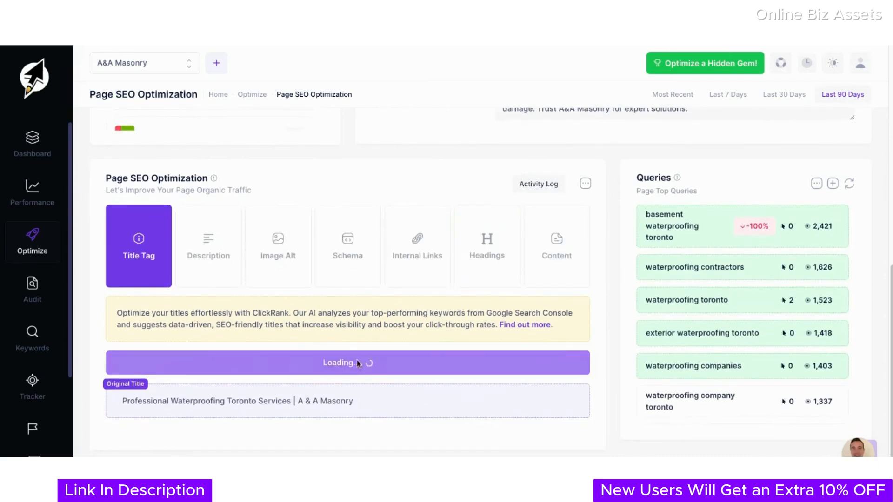
{"action": "mouse_move", "coordinate": [312, 375]}
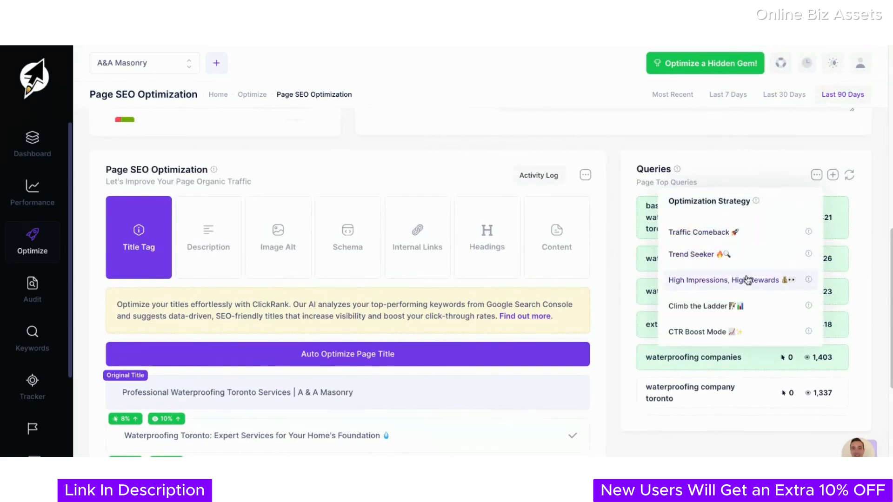
{"action": "mouse_move", "coordinate": [757, 254]}
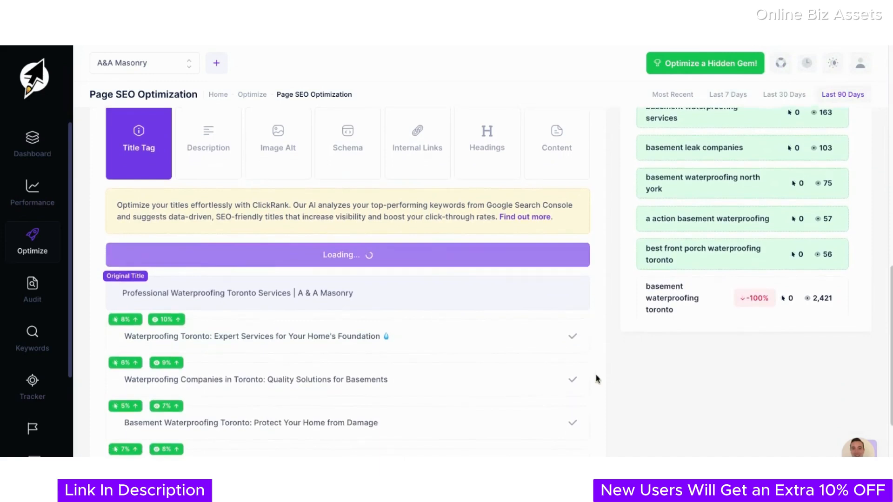
{"action": "scroll", "scroll_direction": "down", "scroll_amount": 3}
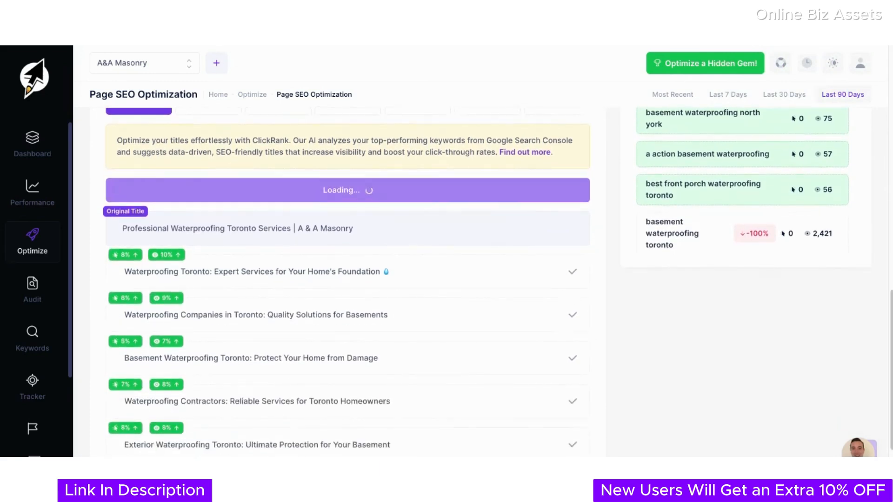
{"action": "left_click", "coordinate": [347, 190]}
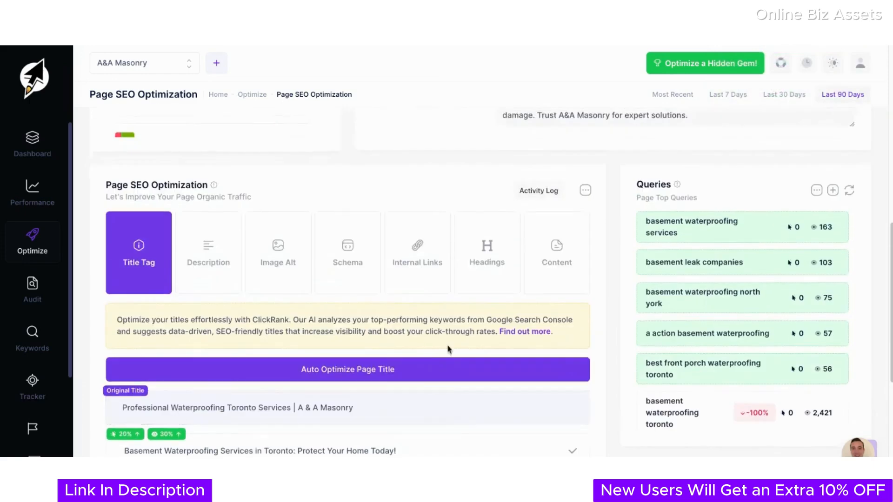
Auto-suggest smart internal links and apply the waterproofing-east-york and waterproofing-aurora links.
{"action": "left_click", "coordinate": [418, 252]}
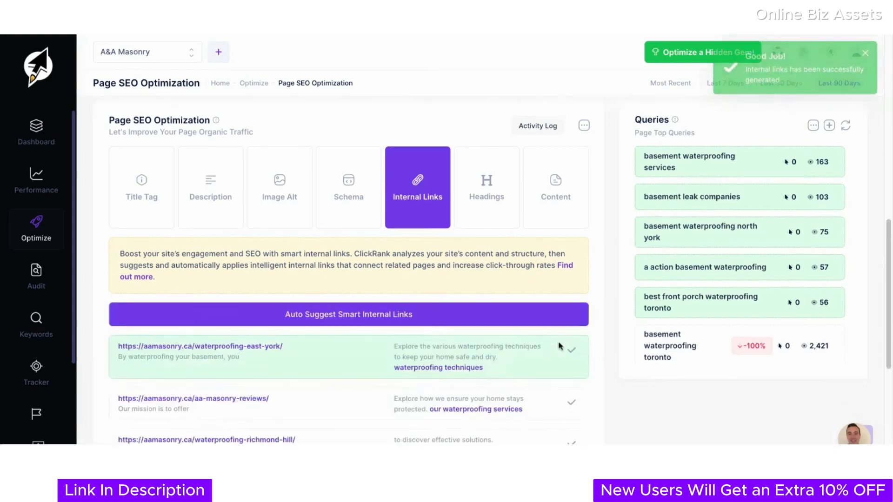
{"action": "scroll", "scroll_direction": "down", "scroll_amount": 3}
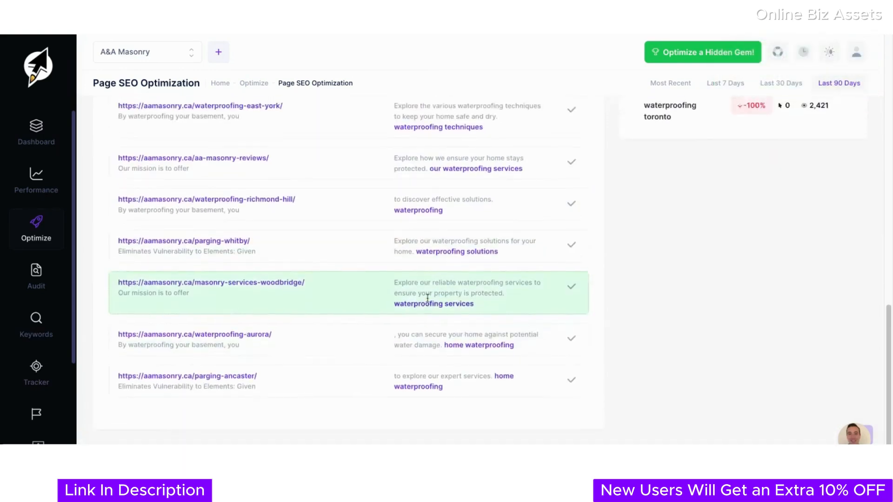
{"action": "scroll", "scroll_direction": "down", "scroll_amount": 3}
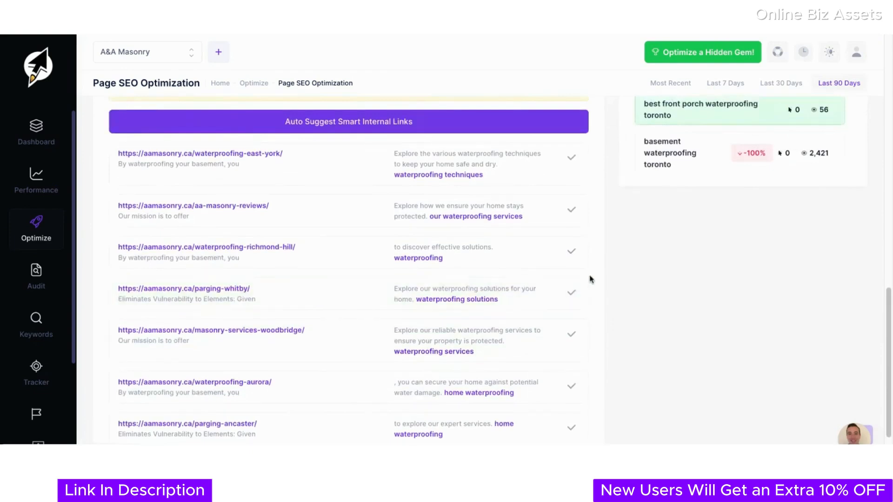
{"action": "mouse_move", "coordinate": [568, 207]}
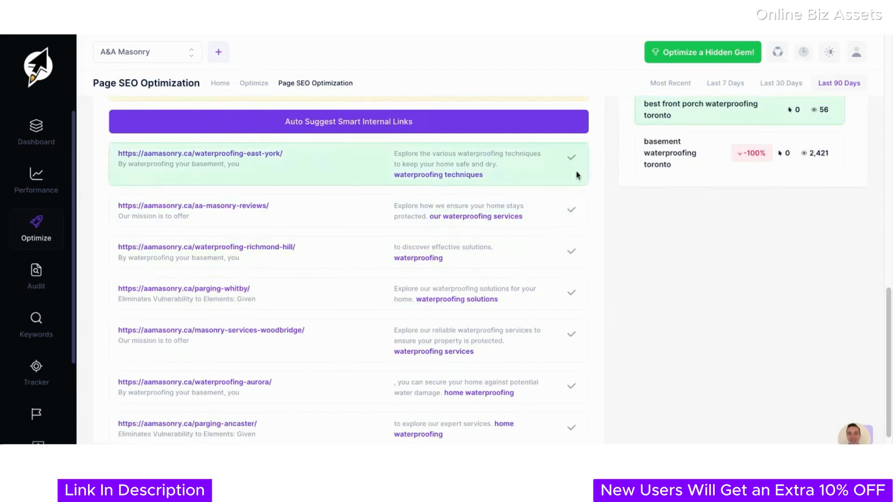
{"action": "left_click", "coordinate": [571, 158]}
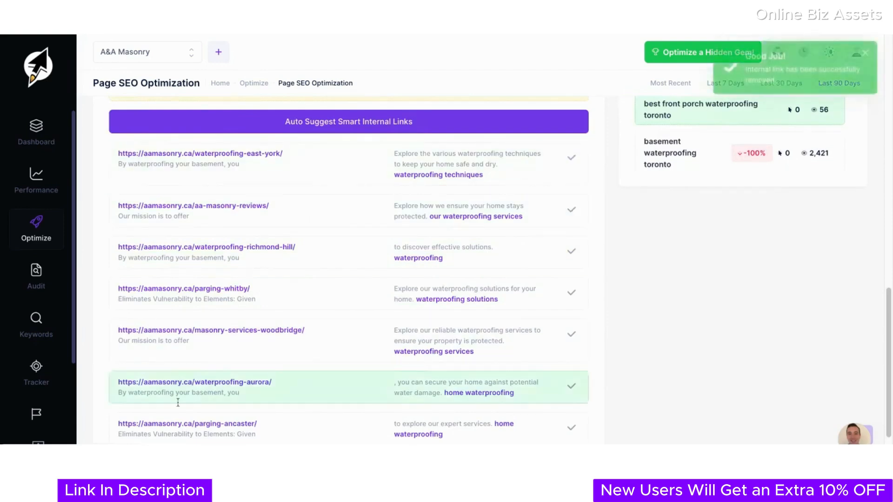
{"action": "left_click", "coordinate": [351, 222]}
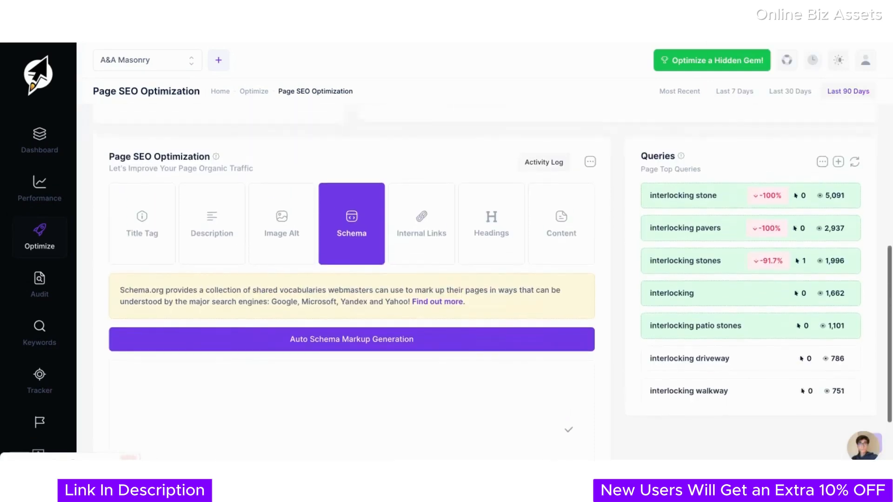
Generate JSON-LD schema markup for the interlocking stone page and apply it.
{"action": "scroll", "scroll_direction": "down", "scroll_amount": 3}
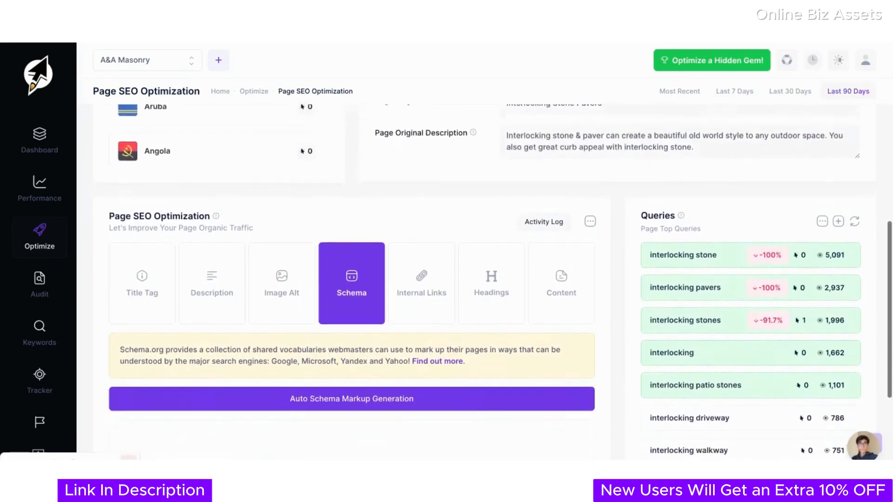
{"action": "scroll", "scroll_direction": "down", "scroll_amount": 3}
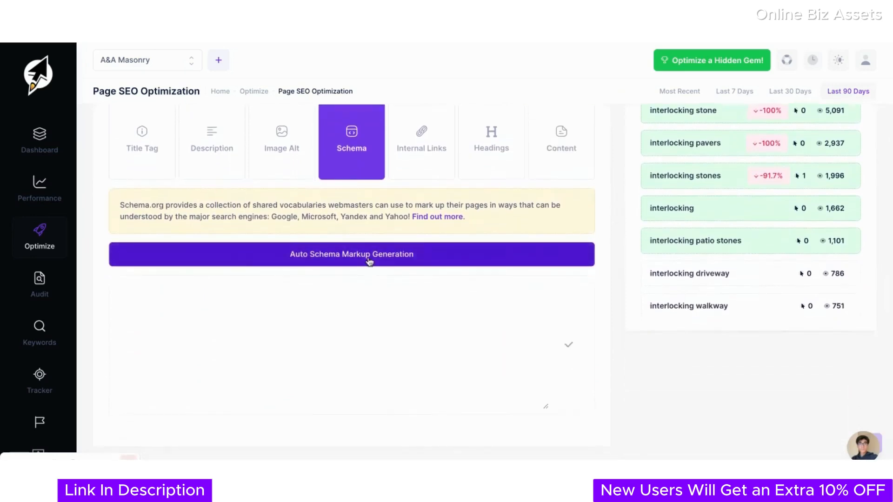
{"action": "left_click", "coordinate": [351, 254]}
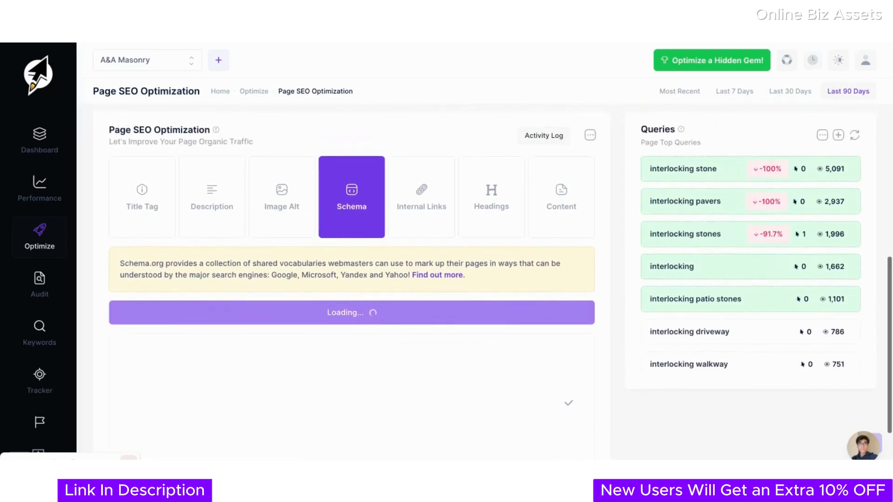
{"action": "scroll", "scroll_direction": "down", "scroll_amount": 3}
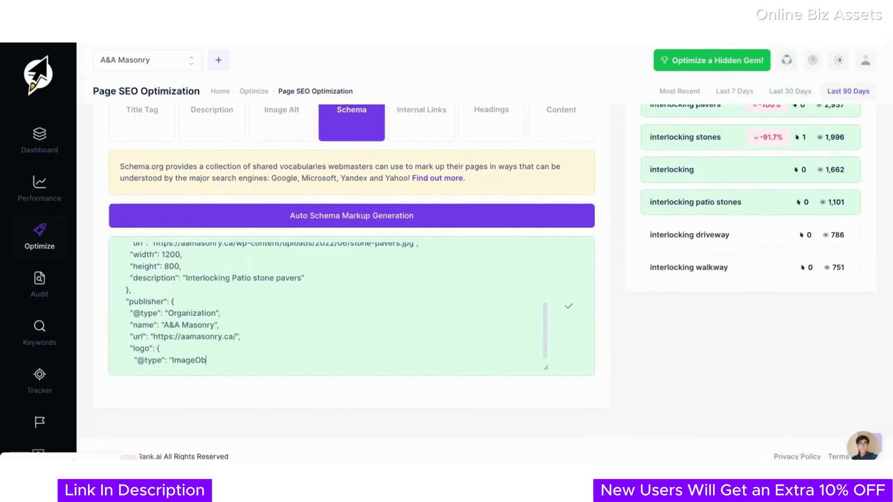
{"action": "scroll", "scroll_direction": "down", "scroll_amount": 3}
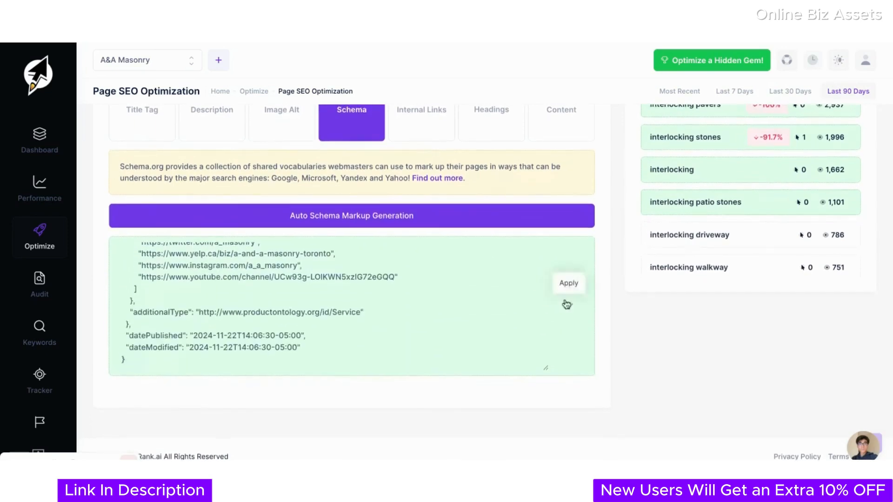
{"action": "left_click", "coordinate": [568, 283]}
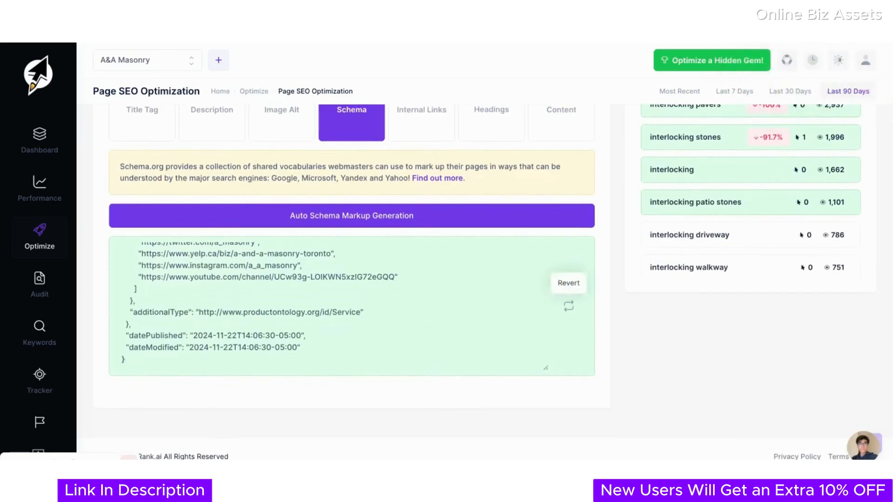
{"action": "left_click", "coordinate": [560, 197]}
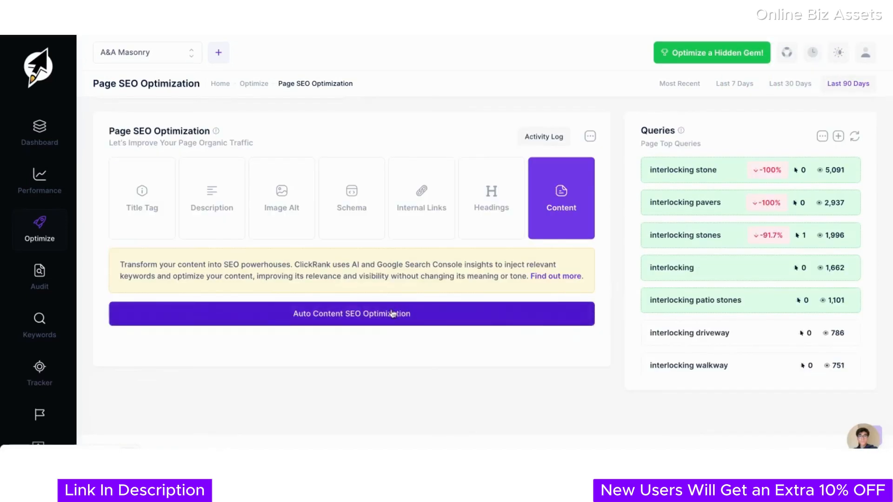
Auto-optimize the content and accept the rewritten paving stones paragraph.
{"action": "left_click", "coordinate": [352, 313]}
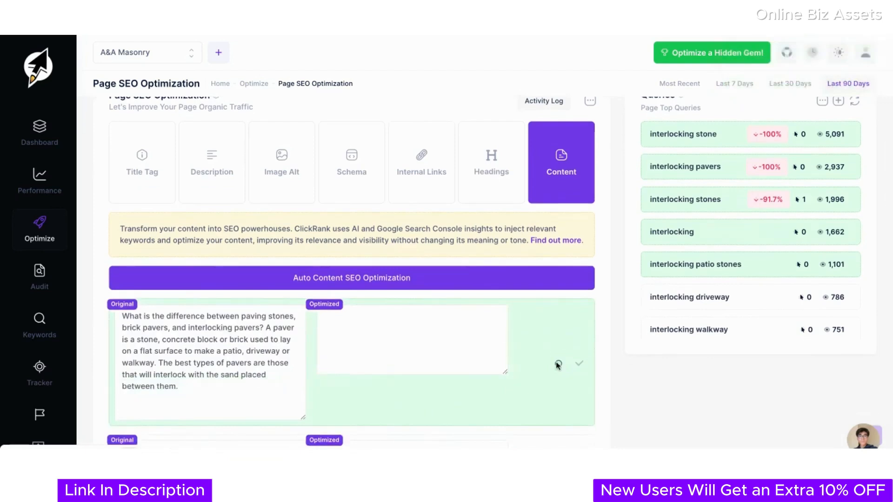
{"action": "type", "text": "What dis"}
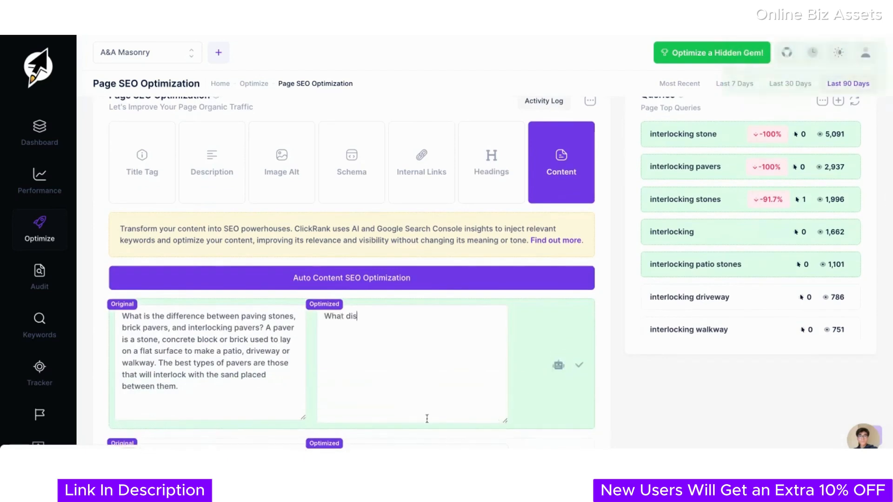
{"action": "type", "text": "distinguishes paving stones, brick pavers, and interlocking pavers? A paver can be a stone, concrete block, or brick used to create a flat surface for a patio, driveway, or walkway. The ideal types of pavers are those t"}
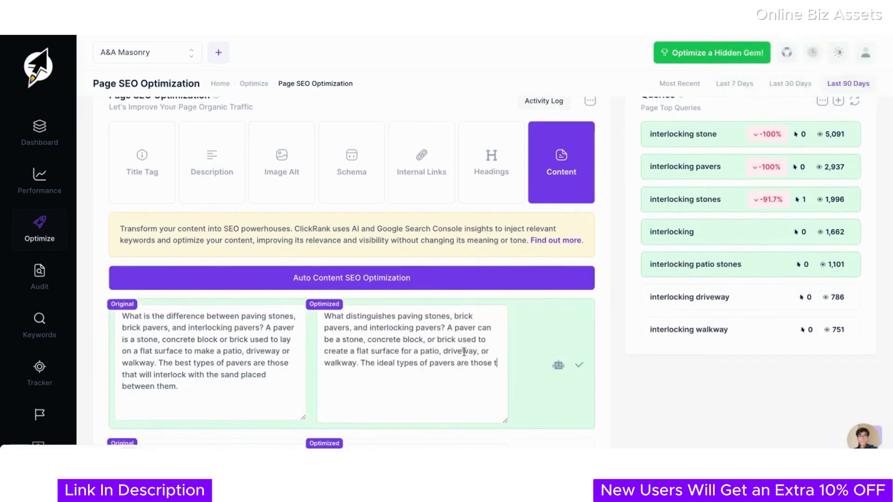
{"action": "scroll", "scroll_direction": "down", "scroll_amount": 3}
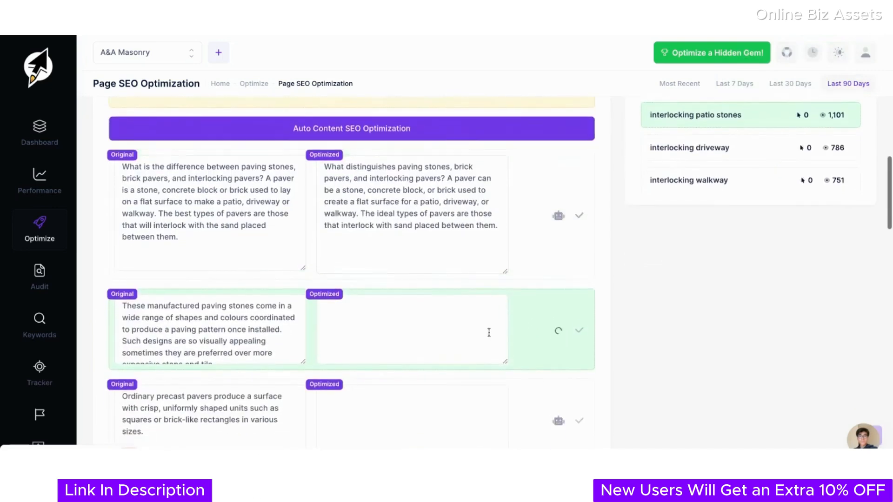
{"action": "type", "text": "These interlocking paving stones come in a variety of shapes and colours that work together to create an attractive paving pattern once set in place. Such designs are s"}
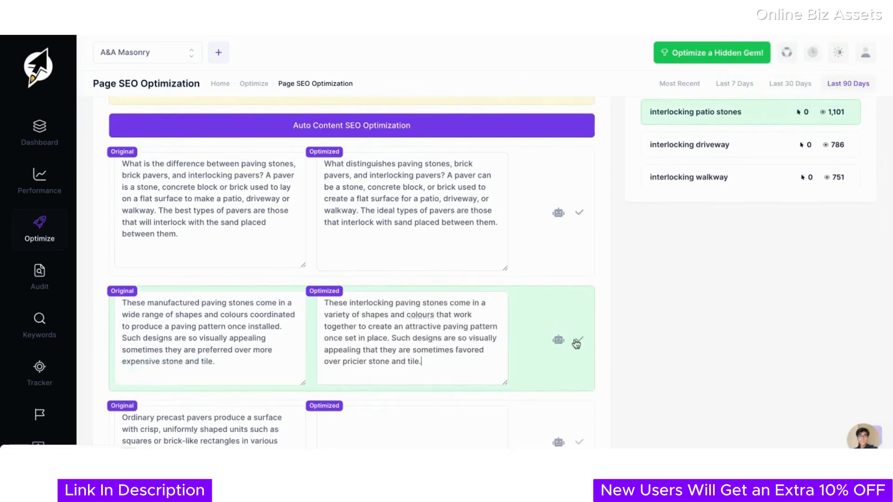
{"action": "left_click", "coordinate": [579, 342]}
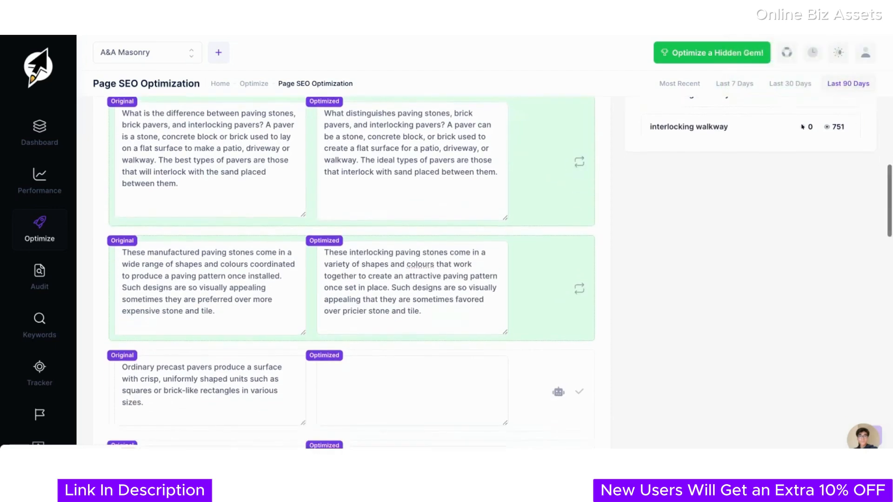
Generate a rewrite of the precast pavers paragraph, then move on to the SEO reports.
{"action": "scroll", "scroll_direction": "down", "scroll_amount": 3}
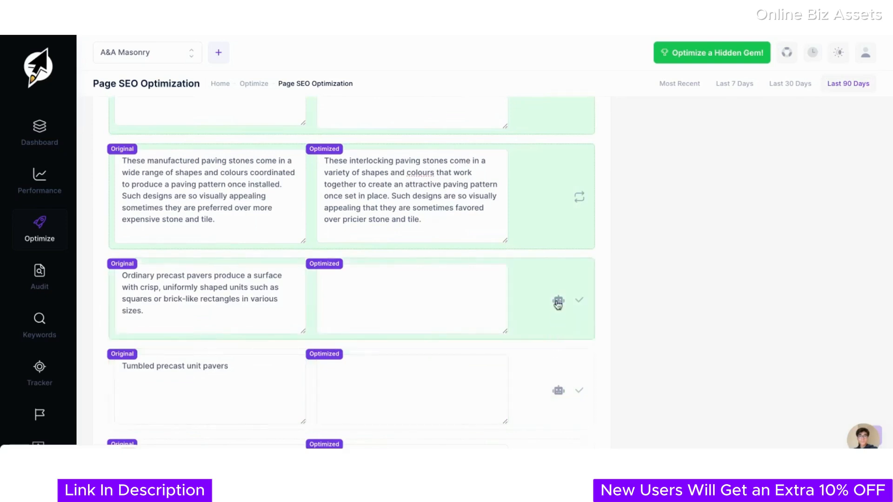
{"action": "left_click", "coordinate": [557, 302]}
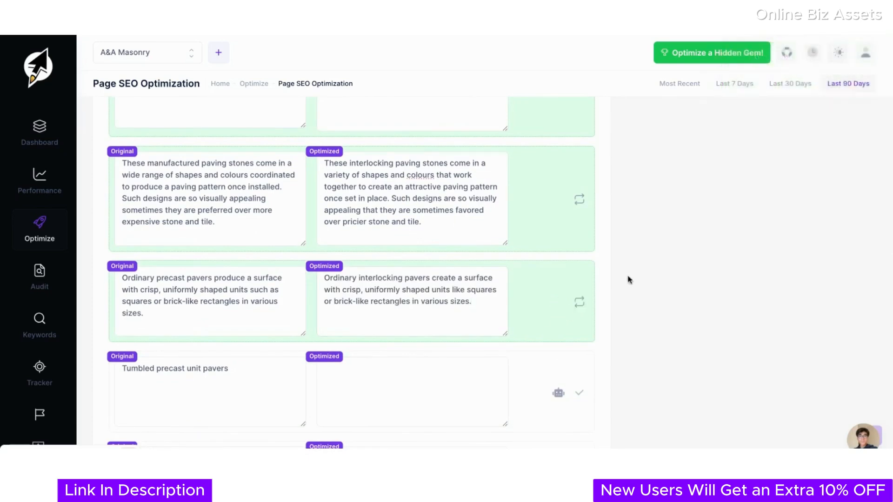
{"action": "left_click", "coordinate": [39, 391]}
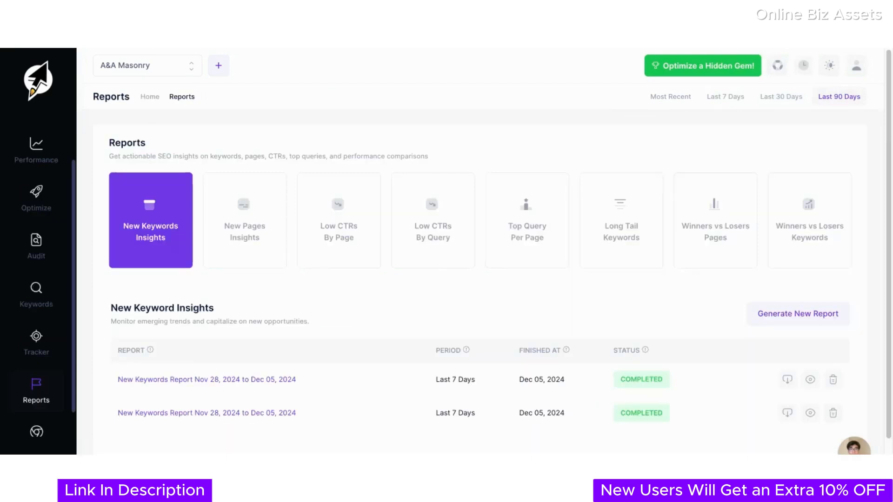
{"action": "mouse_move", "coordinate": [592, 150]}
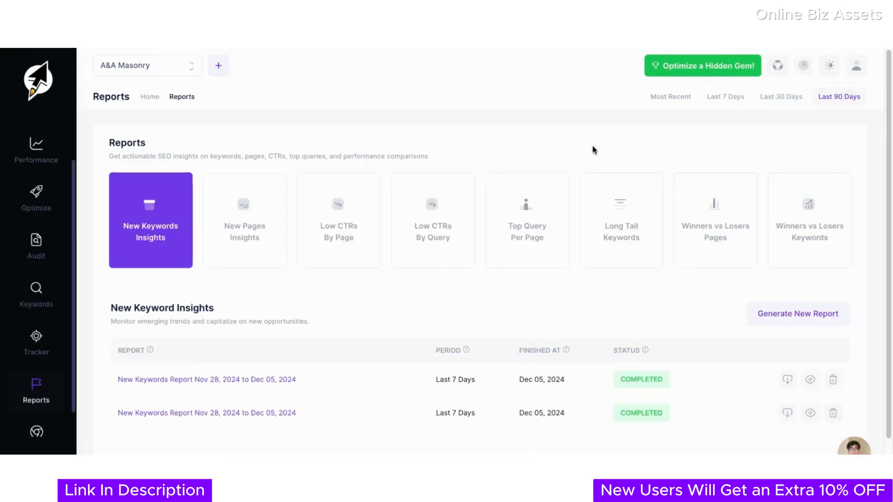
Show the Top Query Per Page report list and start a new report from its card.
{"action": "left_click", "coordinate": [244, 220]}
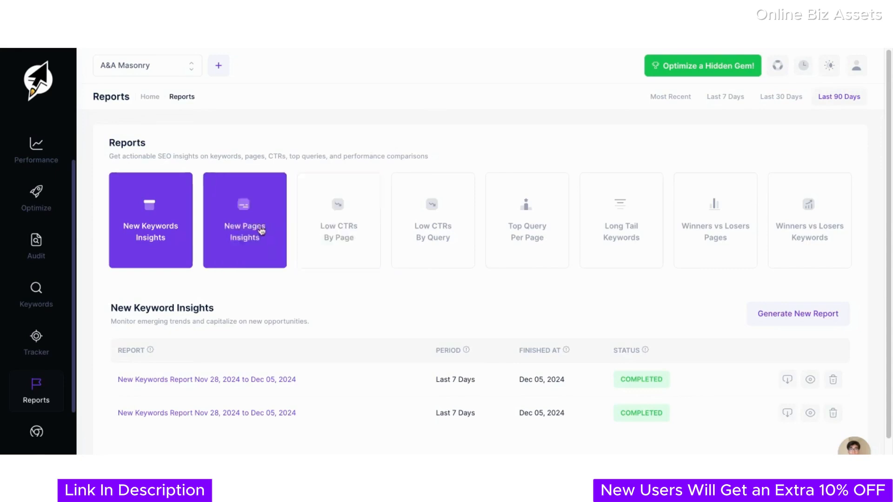
{"action": "left_click", "coordinate": [526, 220]}
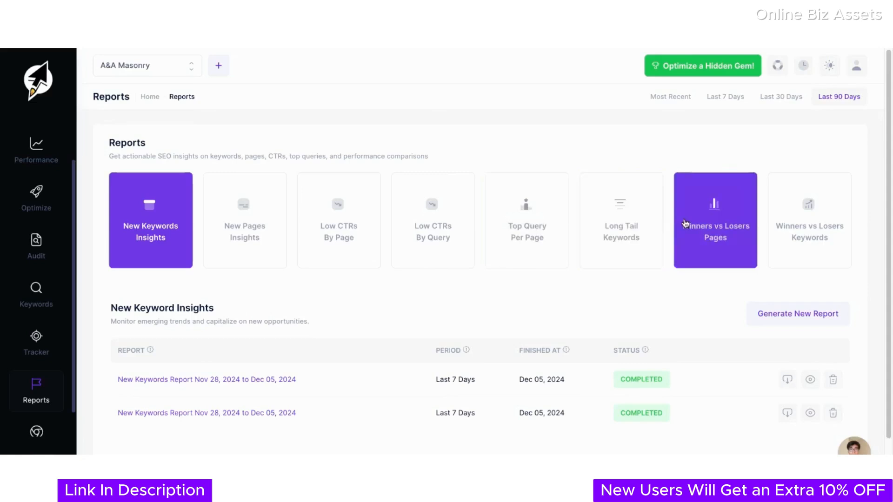
{"action": "mouse_move", "coordinate": [809, 217]}
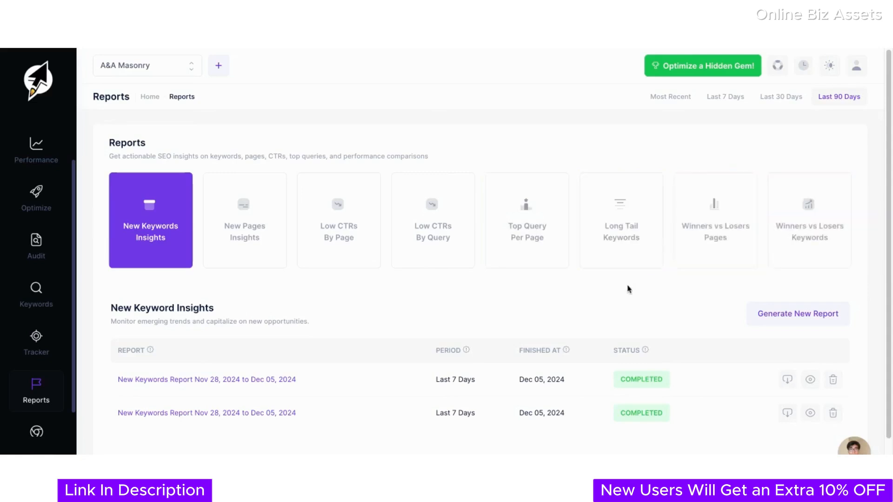
{"action": "left_click", "coordinate": [527, 220]}
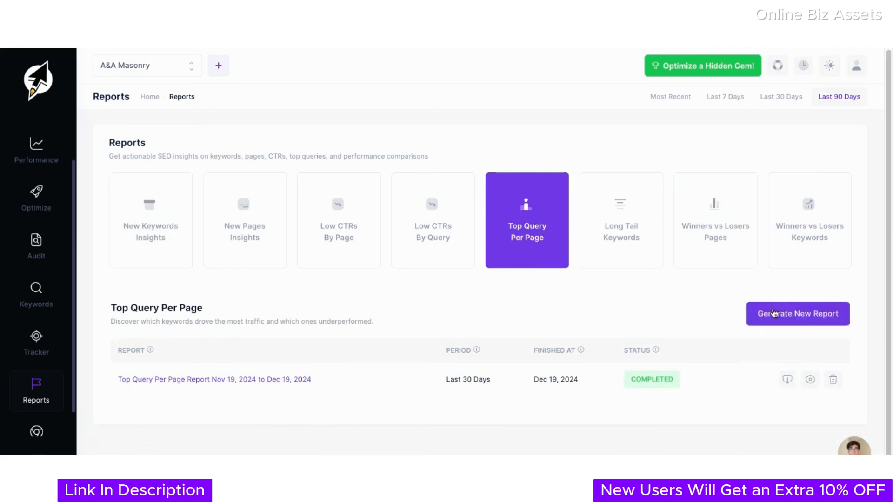
{"action": "left_click", "coordinate": [797, 313]}
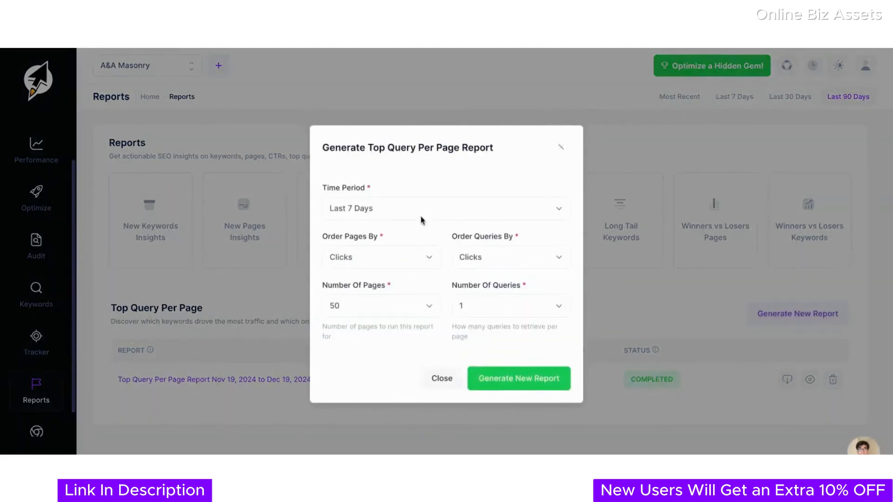
Generate a Top Query Per Page report for Last 30 Days, pages and queries ordered by impressions, 200 pages.
{"action": "left_click", "coordinate": [445, 207]}
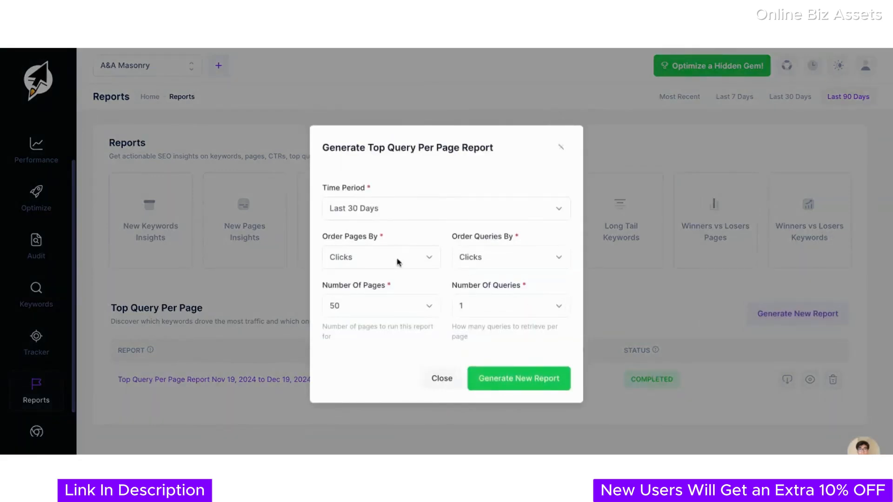
{"action": "left_click", "coordinate": [380, 257]}
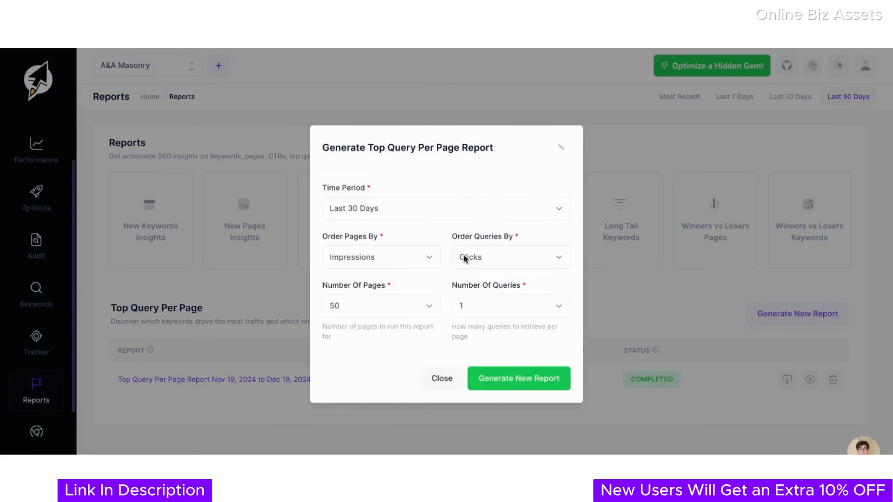
{"action": "left_click", "coordinate": [509, 257]}
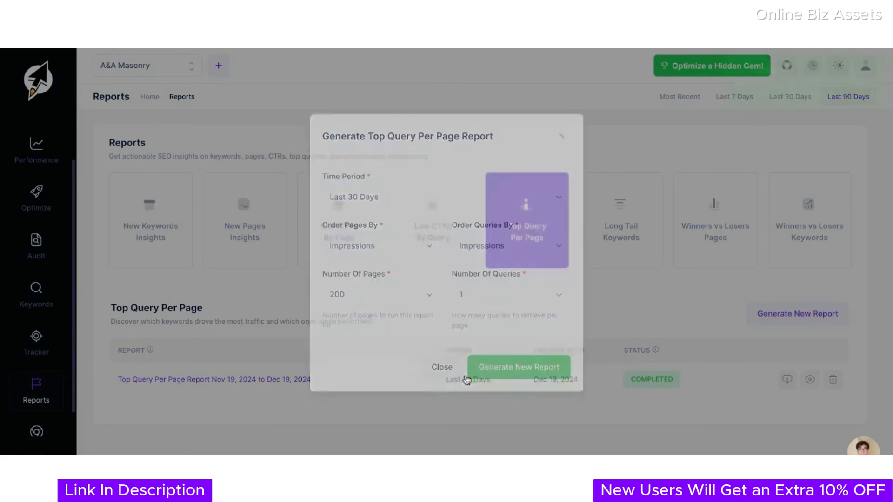
{"action": "left_click", "coordinate": [441, 367]}
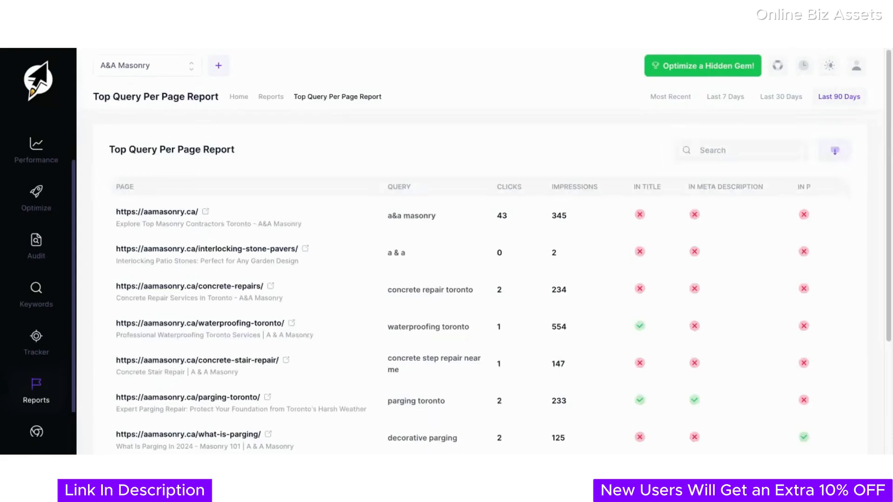
Sort the report by impressions, check the In Title/H1–H3 columns and optimize the waterproofing toronto page.
{"action": "left_click", "coordinate": [574, 169]}
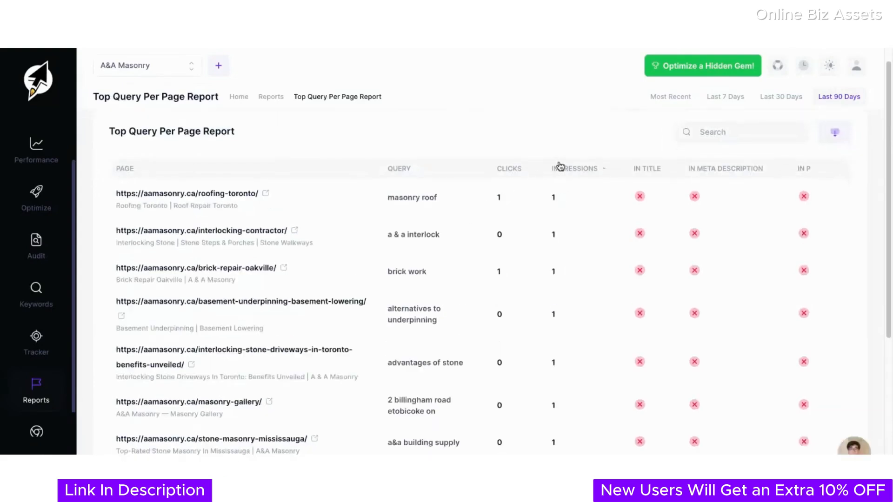
{"action": "scroll", "scroll_direction": "down", "scroll_amount": 3}
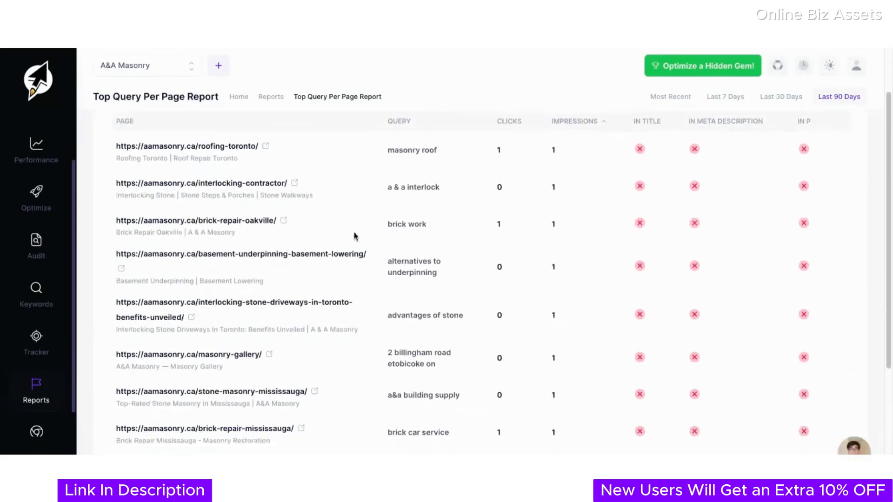
{"action": "scroll", "scroll_direction": "down", "scroll_amount": 3}
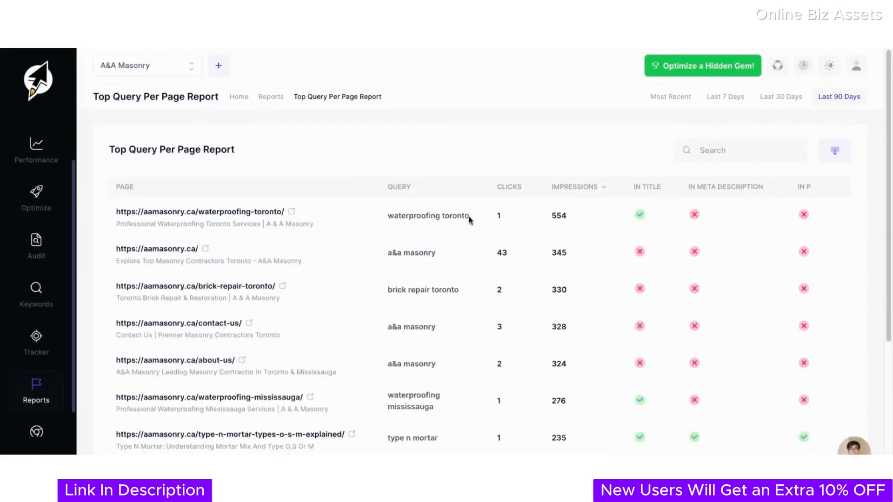
{"action": "scroll", "scroll_direction": "right", "scroll_amount": 3}
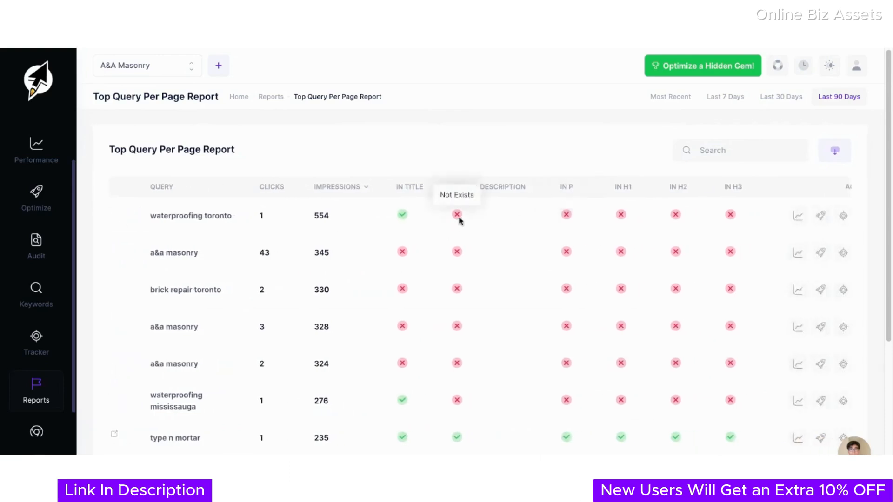
{"action": "mouse_move", "coordinate": [675, 215]}
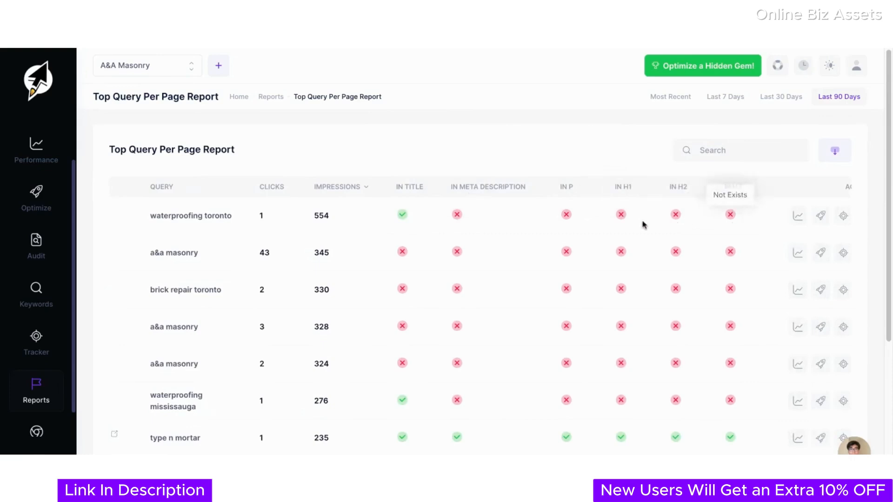
{"action": "scroll", "scroll_direction": "down", "scroll_amount": 3}
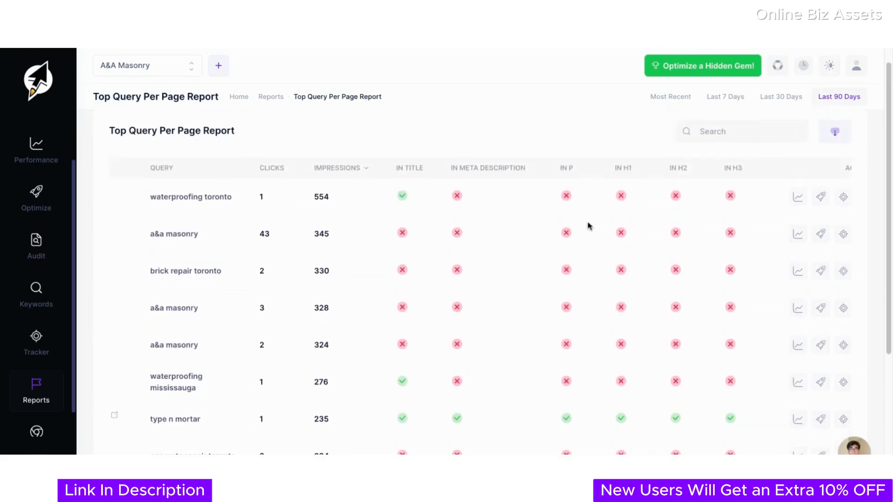
{"action": "scroll", "scroll_direction": "down", "scroll_amount": 3}
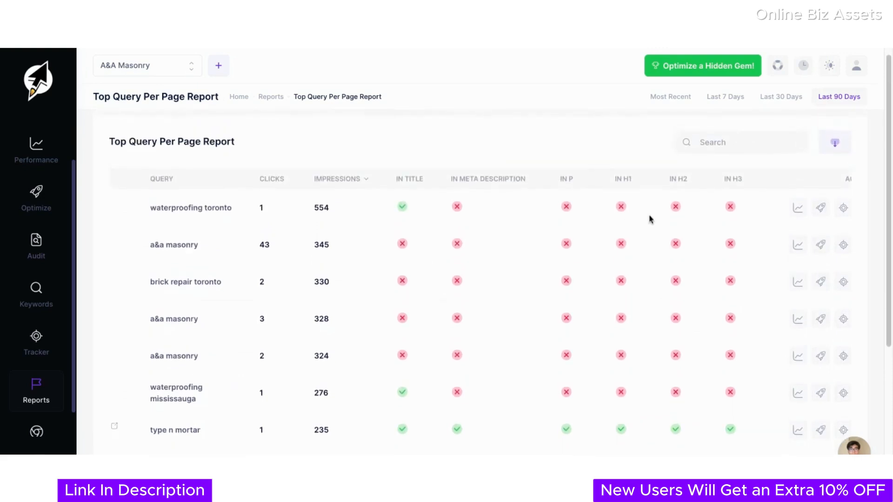
{"action": "mouse_move", "coordinate": [820, 207]}
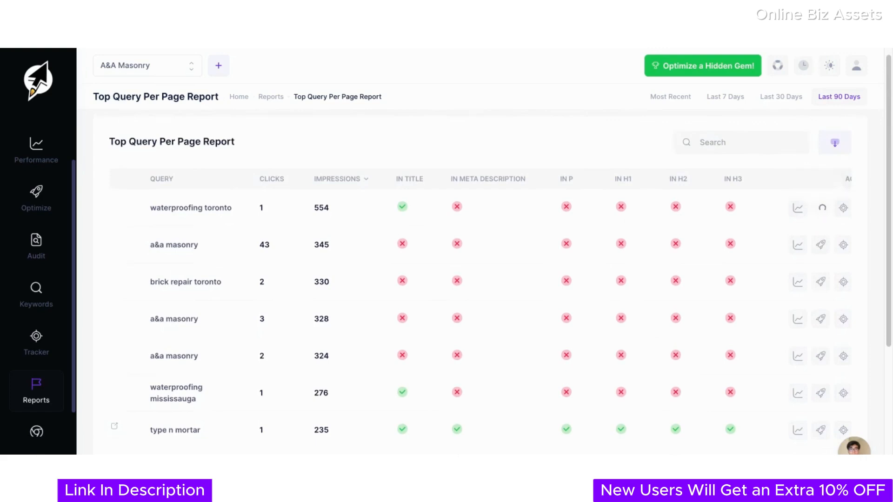
{"action": "mouse_move", "coordinate": [821, 206]}
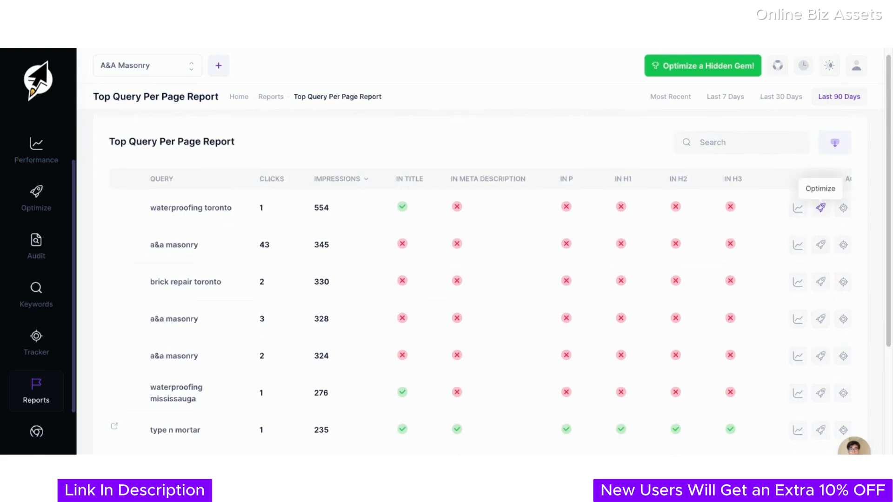
{"action": "left_click", "coordinate": [821, 207]}
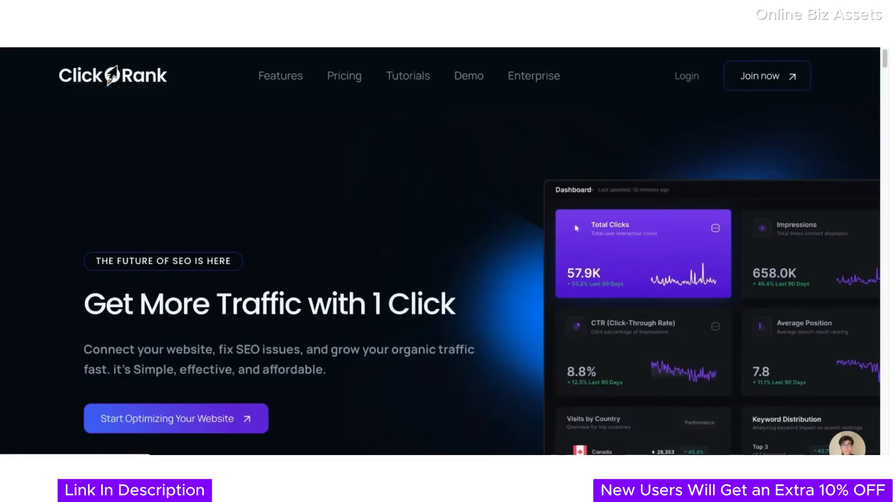
Scroll the ClickRank homepage through features, CMS integrations, reports and user stats to the Pricing heading.
{"action": "scroll", "scroll_direction": "down", "scroll_amount": 3}
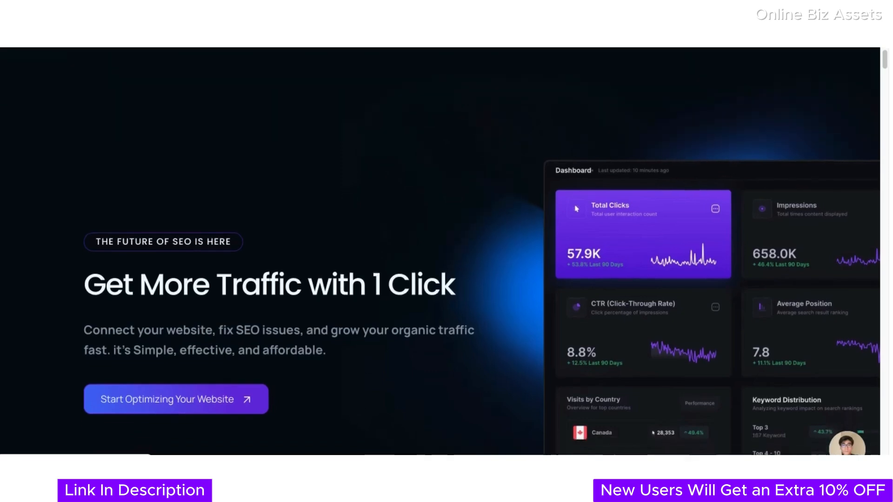
{"action": "scroll", "scroll_direction": "down", "scroll_amount": 3}
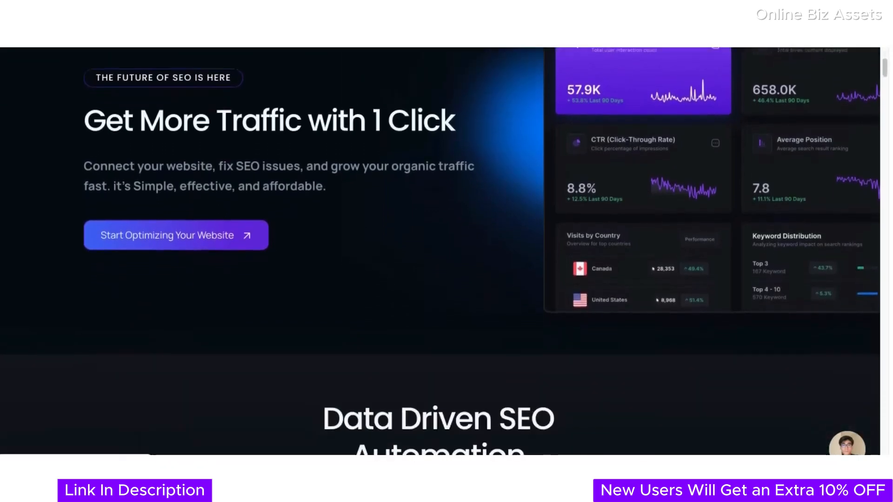
{"action": "scroll", "scroll_direction": "down", "scroll_amount": 3}
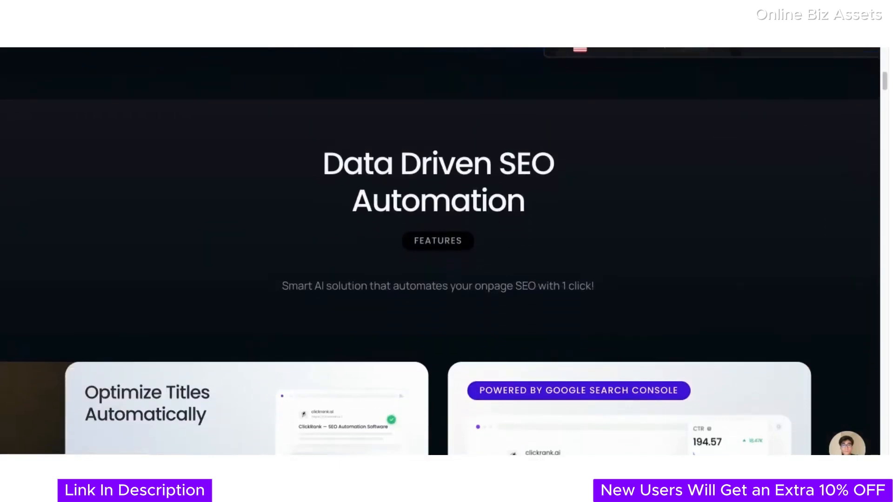
{"action": "scroll", "scroll_direction": "down", "scroll_amount": 3}
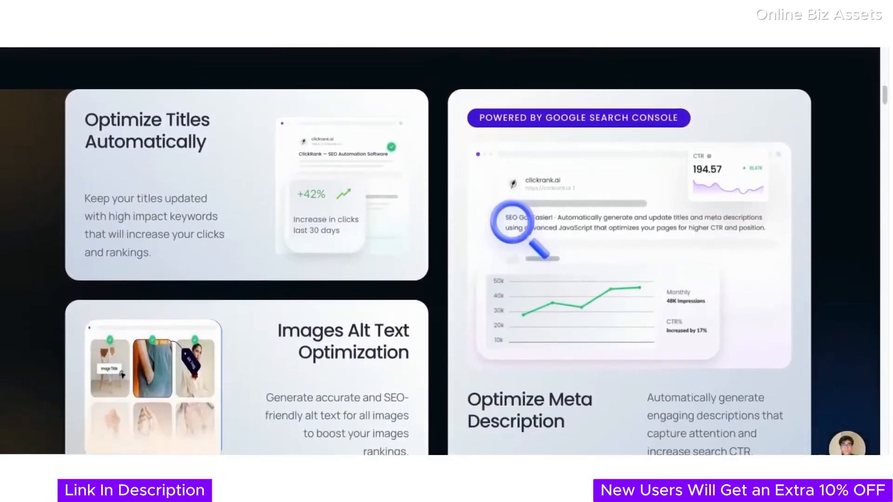
{"action": "scroll", "scroll_direction": "down", "scroll_amount": 3}
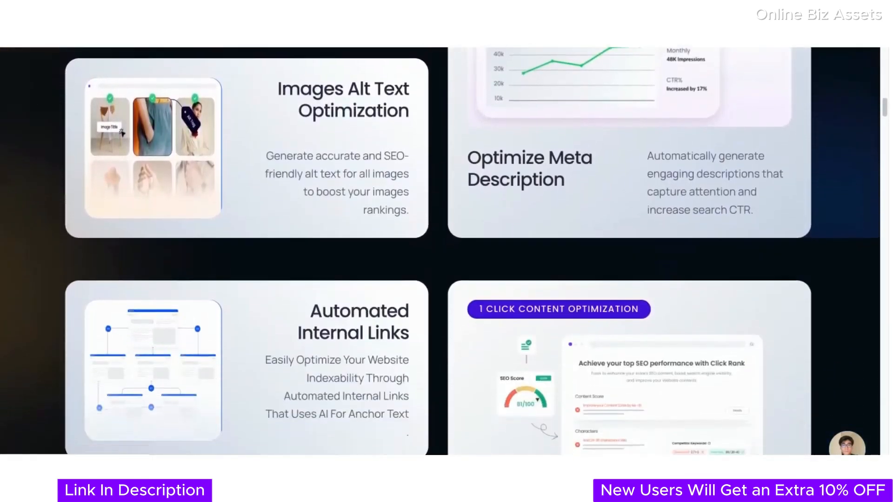
{"action": "scroll", "scroll_direction": "down", "scroll_amount": 3}
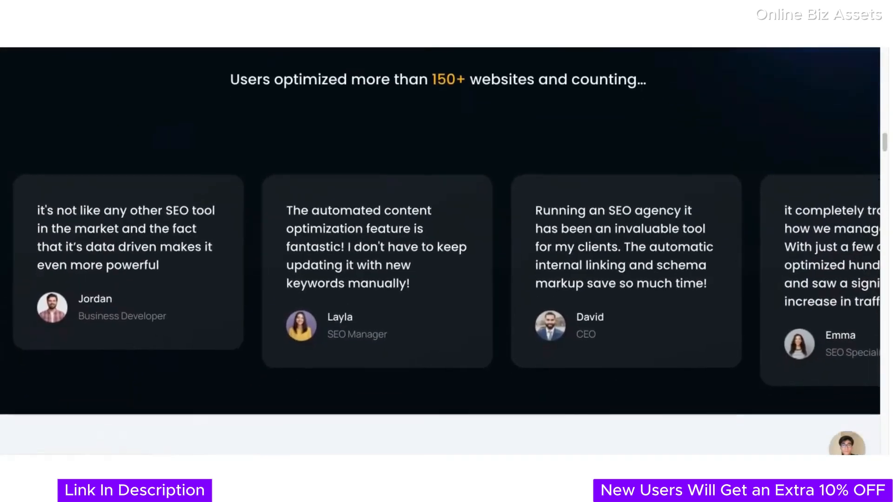
{"action": "scroll", "scroll_direction": "up", "scroll_amount": 3}
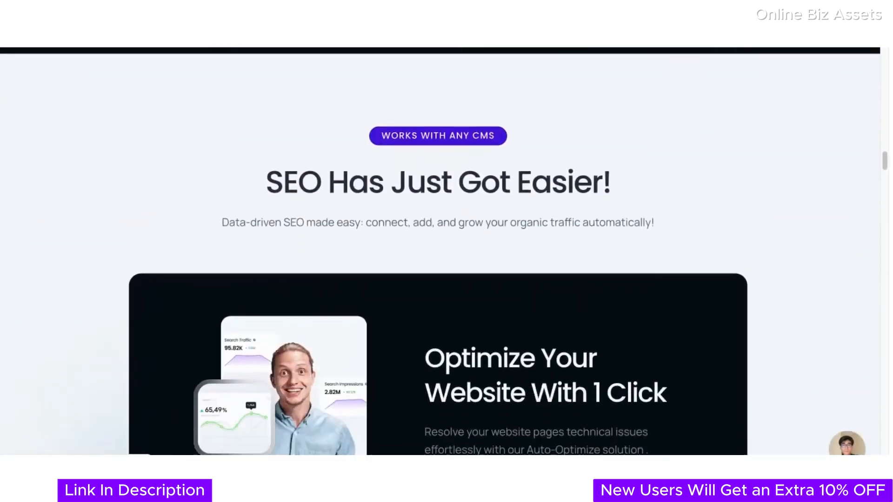
{"action": "scroll", "scroll_direction": "down", "scroll_amount": 3}
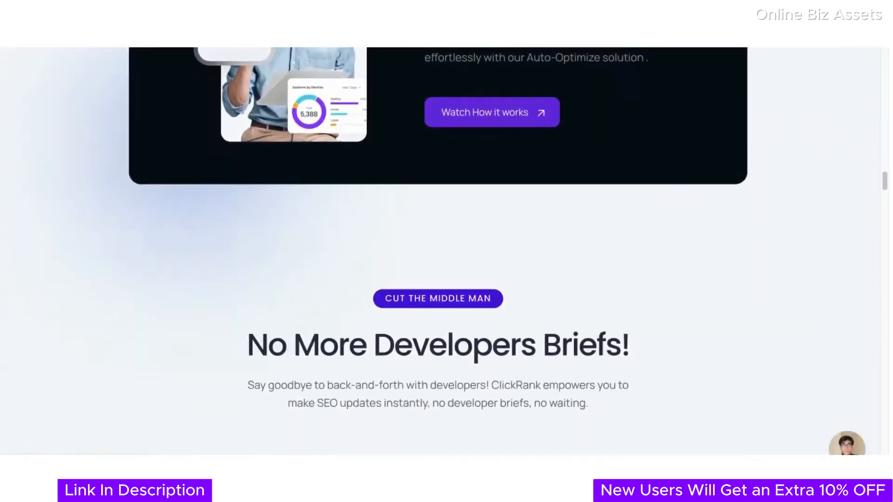
{"action": "scroll", "scroll_direction": "down", "scroll_amount": 3}
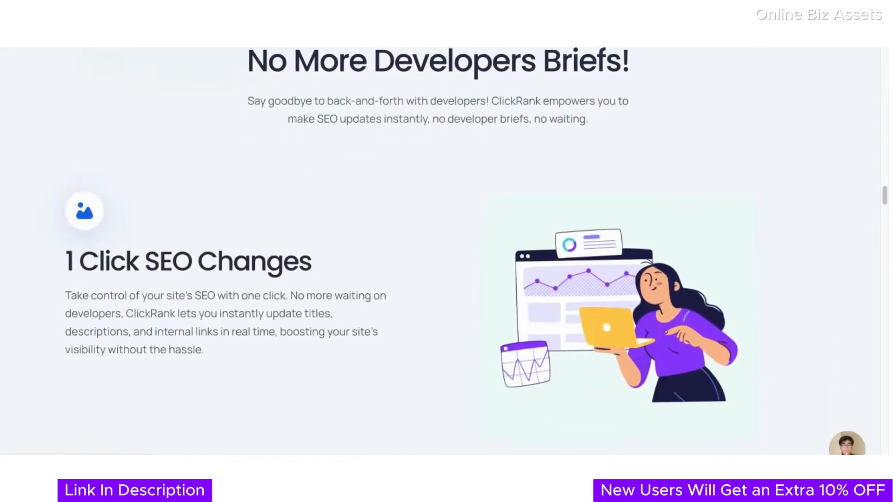
{"action": "scroll", "scroll_direction": "down", "scroll_amount": 3}
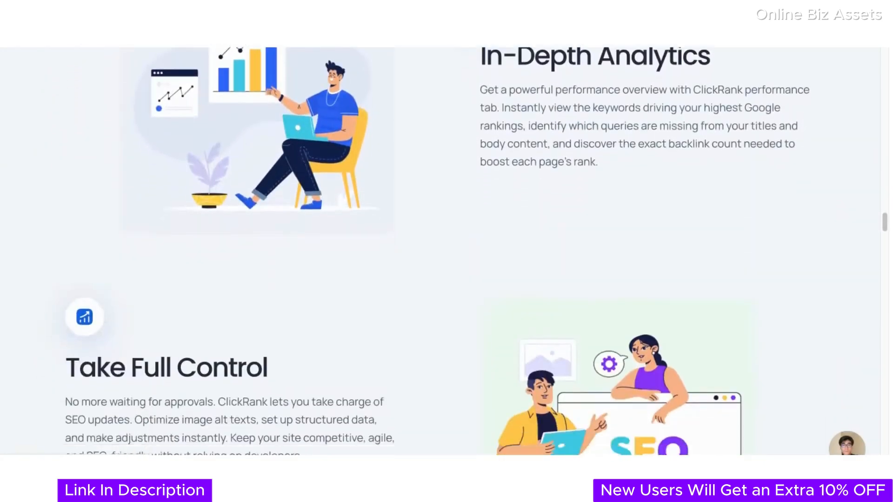
{"action": "scroll", "scroll_direction": "down", "scroll_amount": 3}
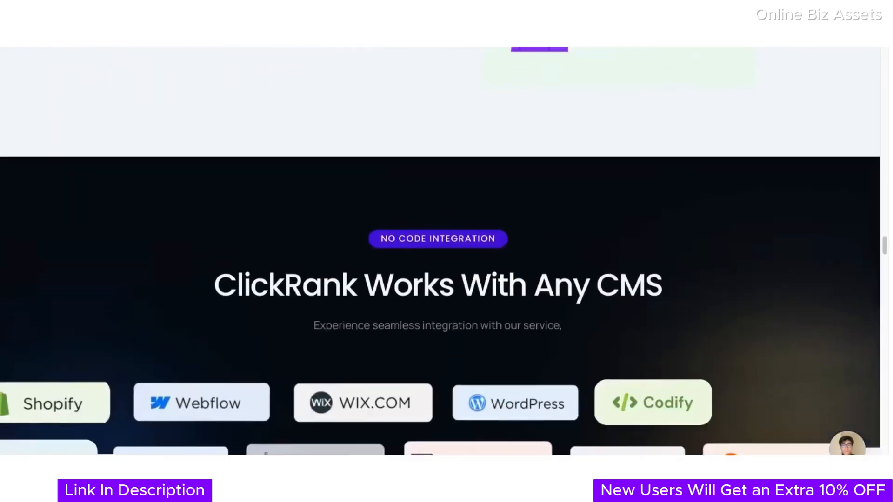
{"action": "scroll", "scroll_direction": "down", "scroll_amount": 3}
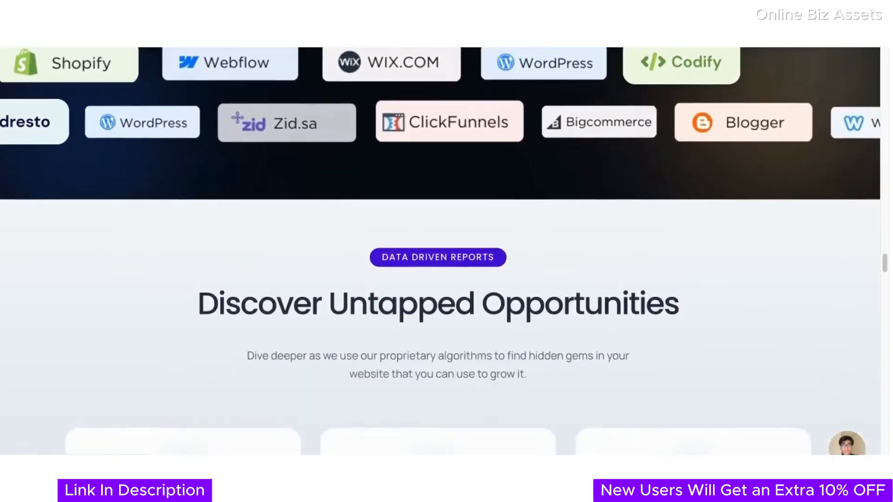
{"action": "scroll", "scroll_direction": "down", "scroll_amount": 3}
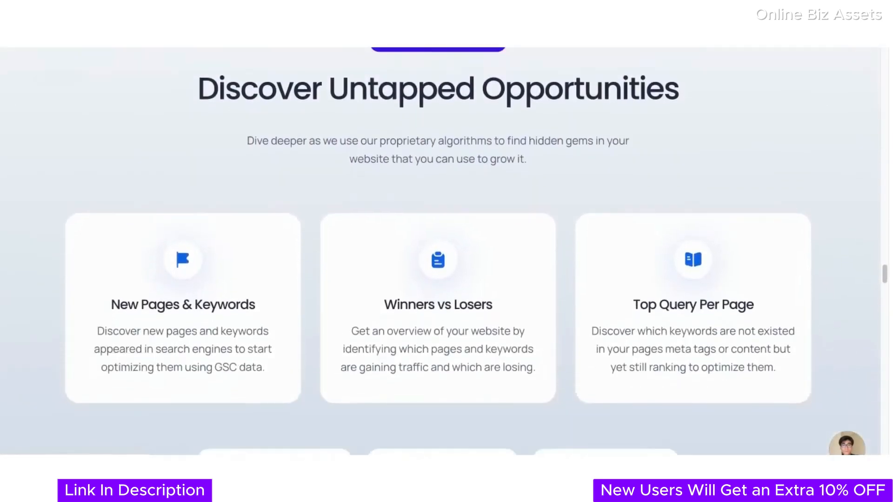
{"action": "scroll", "scroll_direction": "down", "scroll_amount": 3}
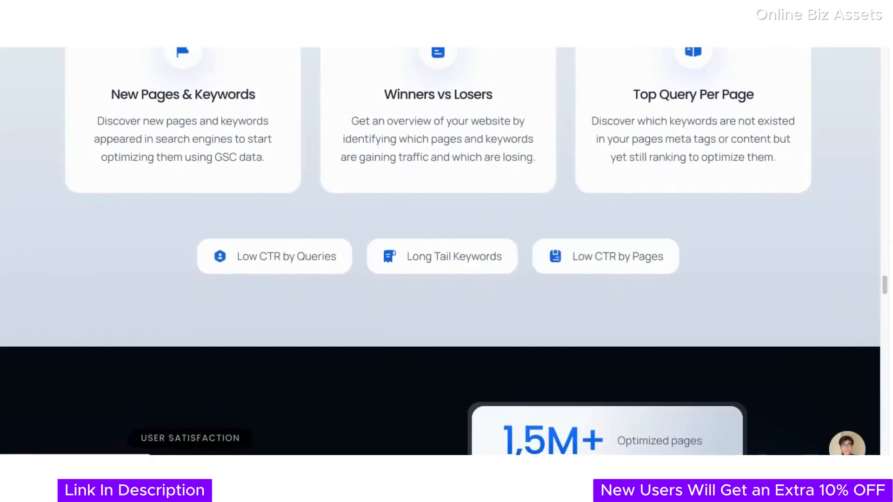
{"action": "scroll", "scroll_direction": "down", "scroll_amount": 3}
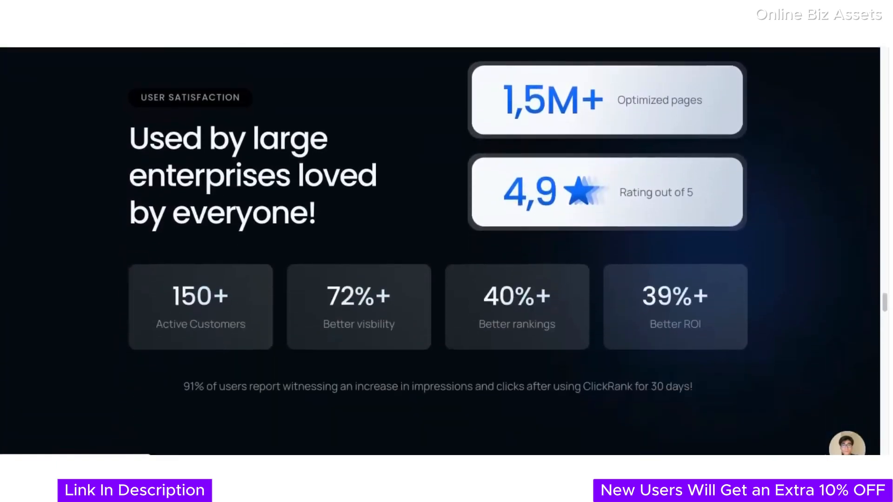
{"action": "scroll", "scroll_direction": "down", "scroll_amount": 3}
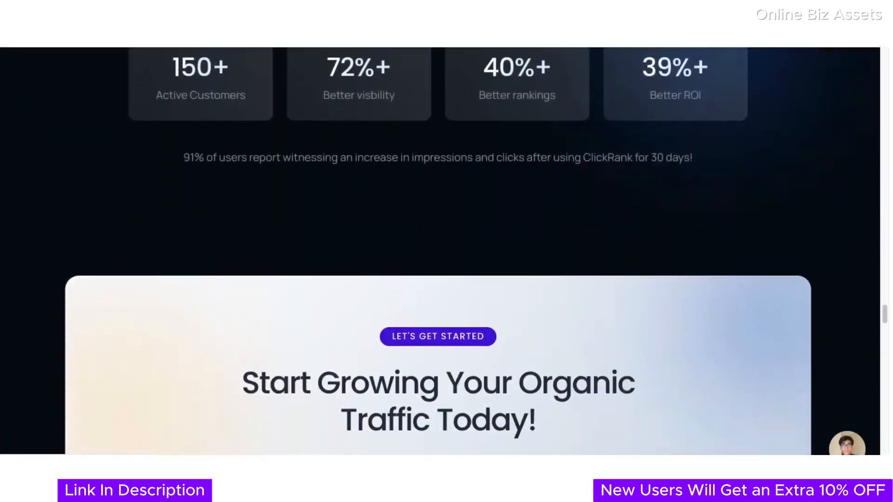
{"action": "scroll", "scroll_direction": "down", "scroll_amount": 3}
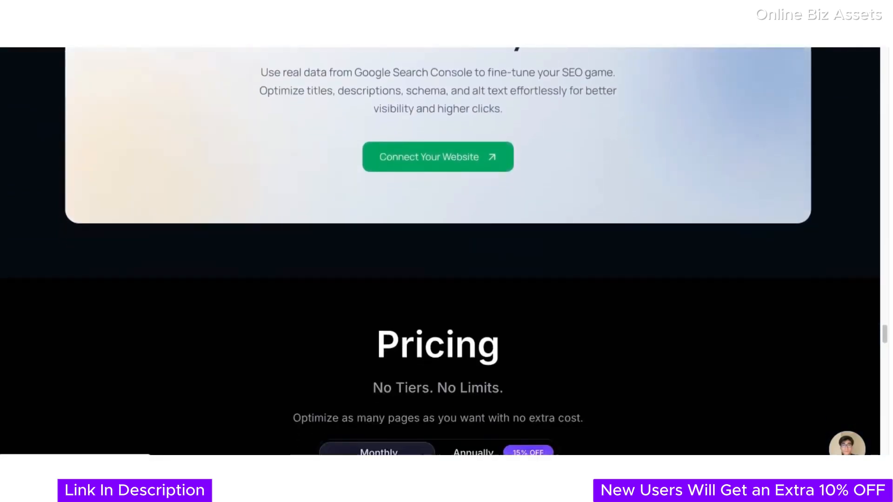
Scroll through the Solo, Business and Agency plans, comparison table and FAQ, then back to the Get Started banner.
{"action": "scroll", "scroll_direction": "down", "scroll_amount": 3}
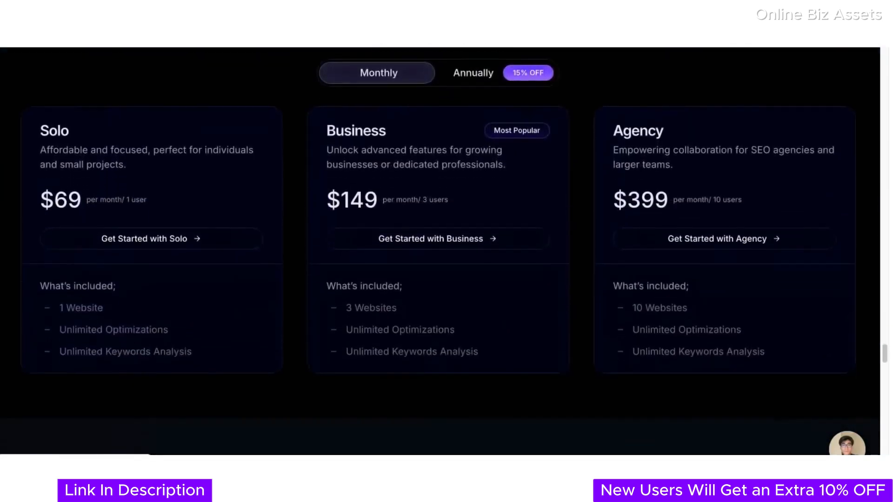
{"action": "scroll", "scroll_direction": "down", "scroll_amount": 3}
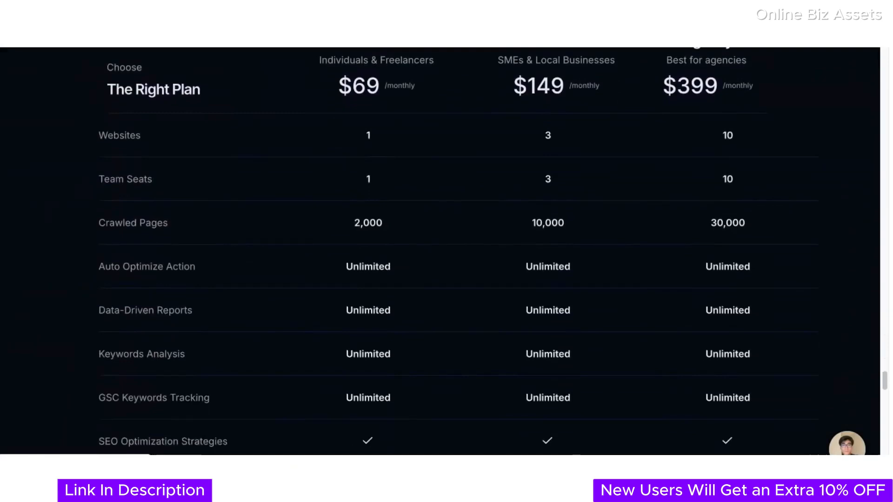
{"action": "scroll", "scroll_direction": "down", "scroll_amount": 3}
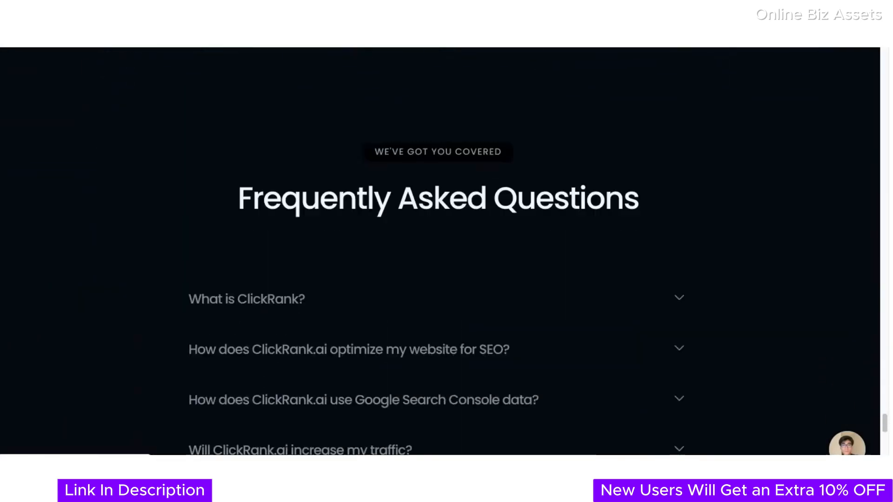
{"action": "scroll", "scroll_direction": "up", "scroll_amount": 3}
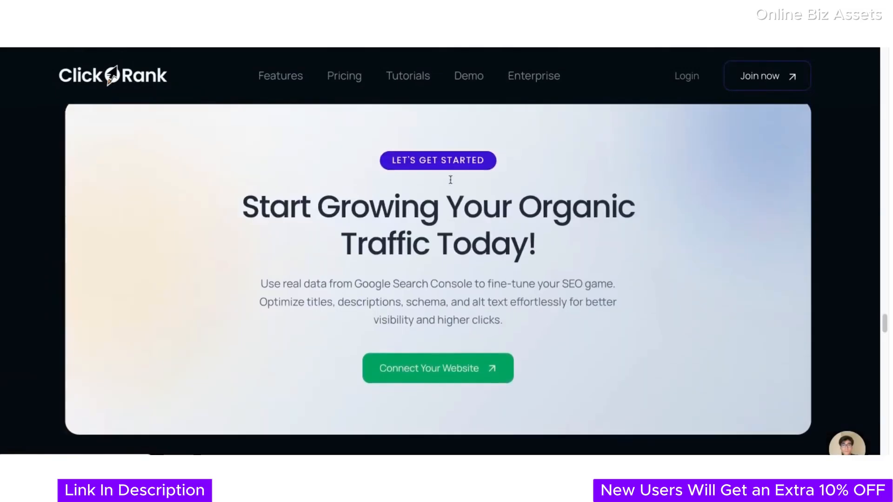
Read the AppSumo ClickRank reviews page down through gbanfield's and HAMIDali.'s five-taco reviews and founder replies.
{"action": "left_click", "coordinate": [476, 11]}
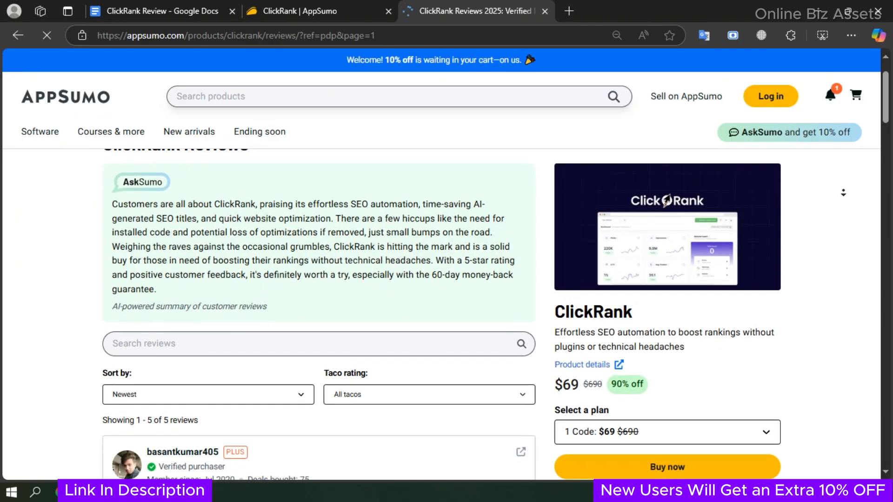
{"action": "scroll", "scroll_direction": "down", "scroll_amount": 3}
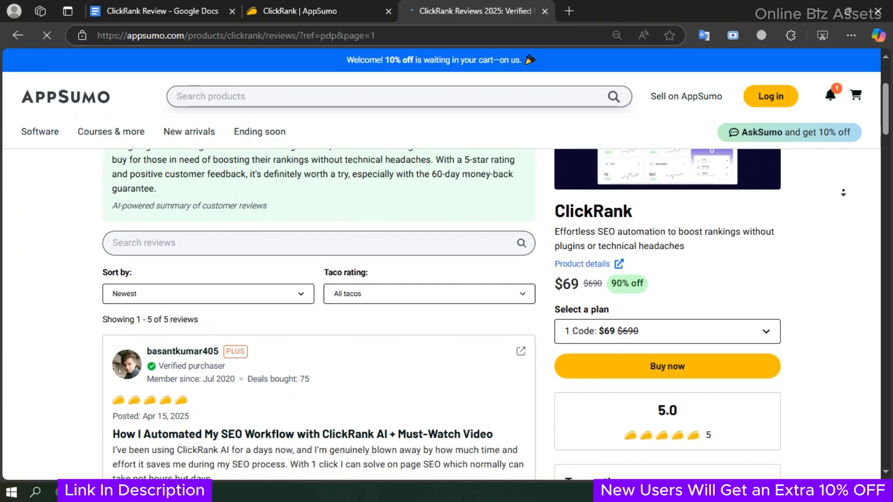
{"action": "scroll", "scroll_direction": "down", "scroll_amount": 3}
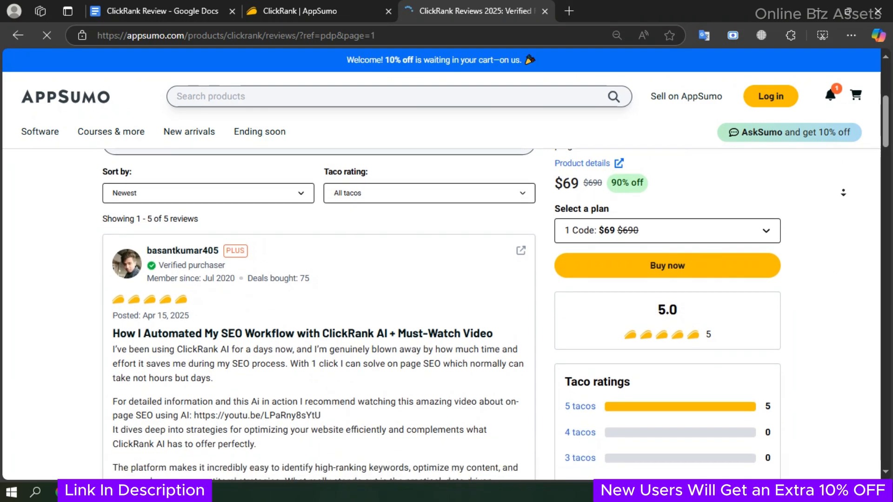
{"action": "scroll", "scroll_direction": "down", "scroll_amount": 3}
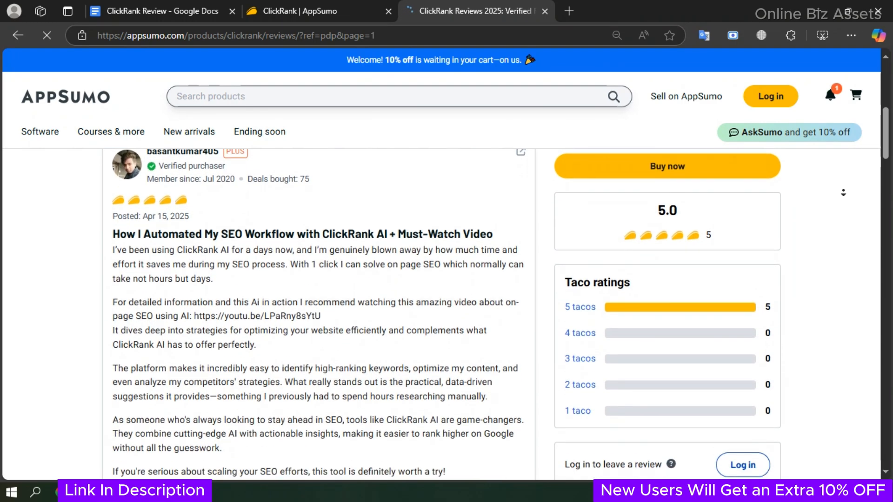
{"action": "scroll", "scroll_direction": "down", "scroll_amount": 3}
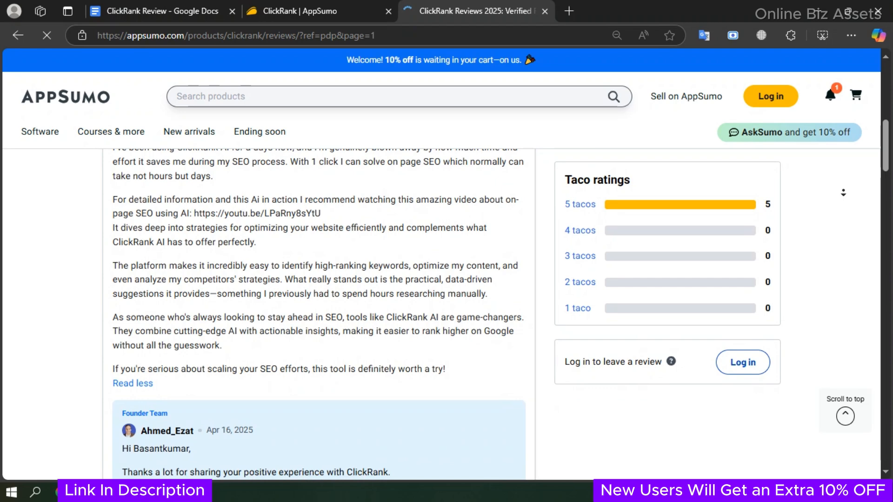
{"action": "scroll", "scroll_direction": "down", "scroll_amount": 3}
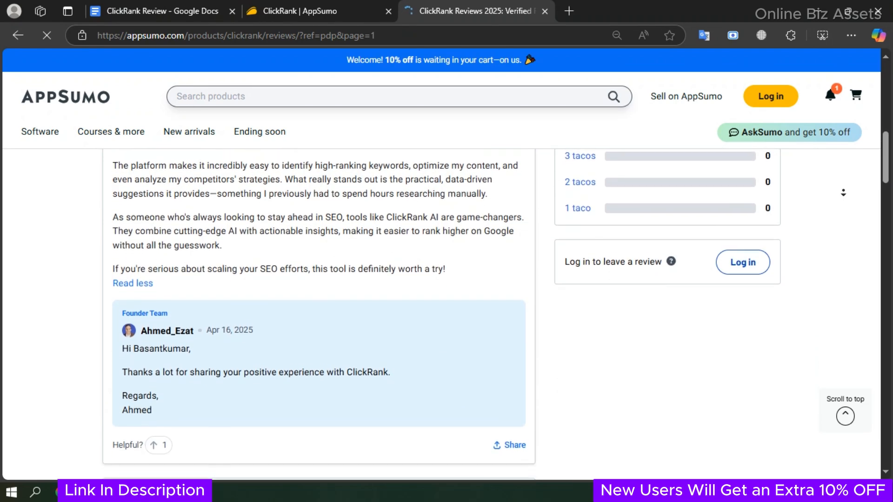
{"action": "scroll", "scroll_direction": "down", "scroll_amount": 3}
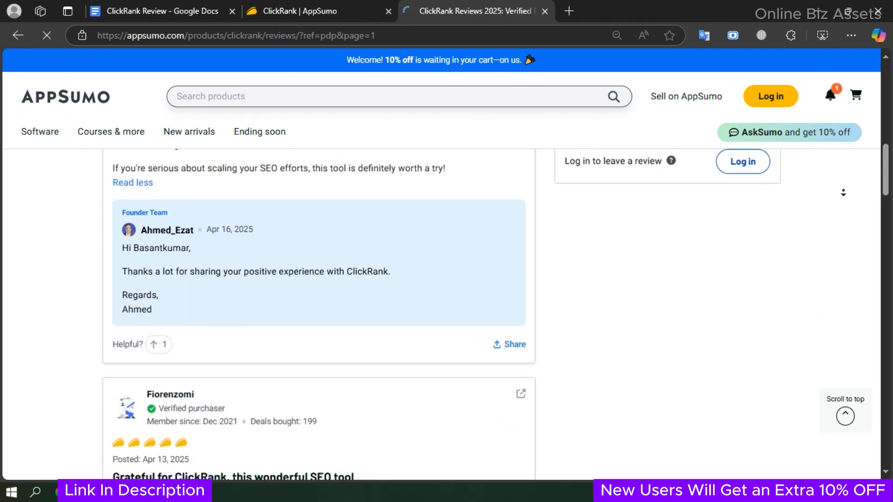
{"action": "scroll", "scroll_direction": "down", "scroll_amount": 3}
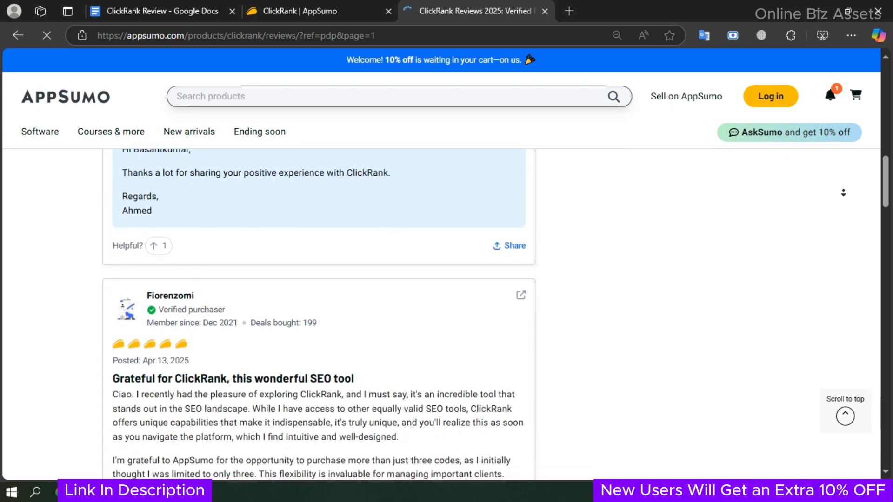
{"action": "scroll", "scroll_direction": "down", "scroll_amount": 3}
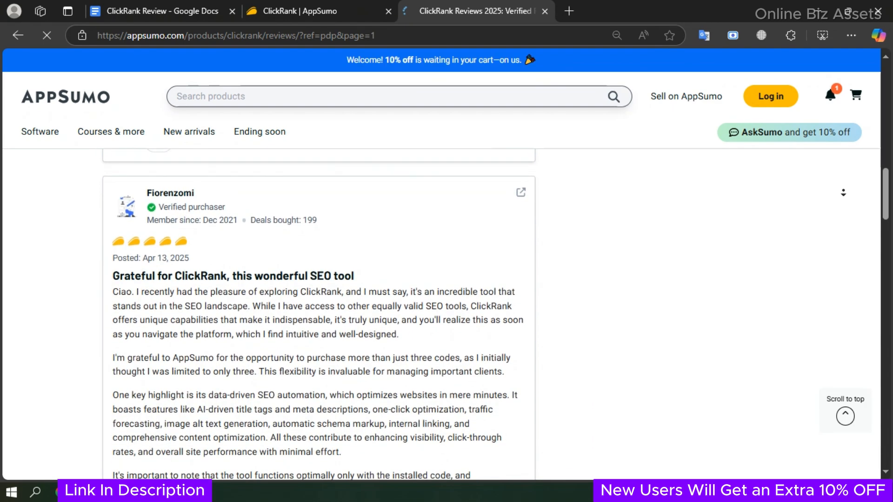
{"action": "scroll", "scroll_direction": "down", "scroll_amount": 3}
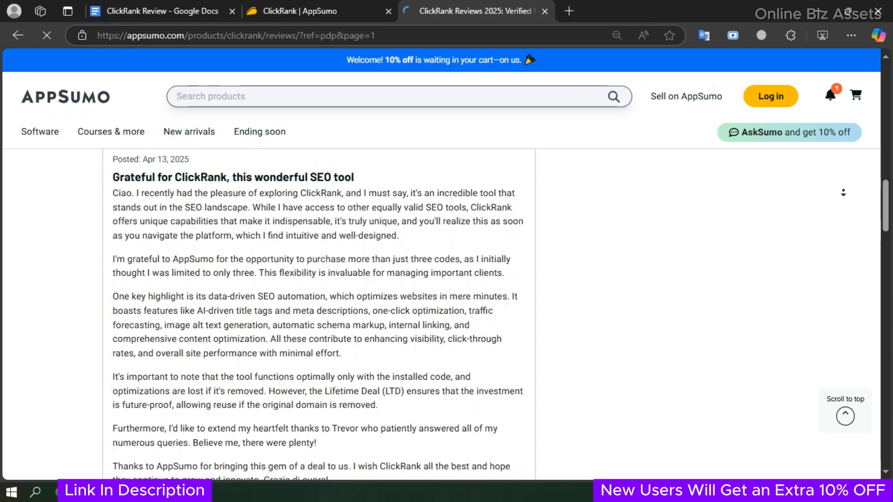
{"action": "scroll", "scroll_direction": "down", "scroll_amount": 3}
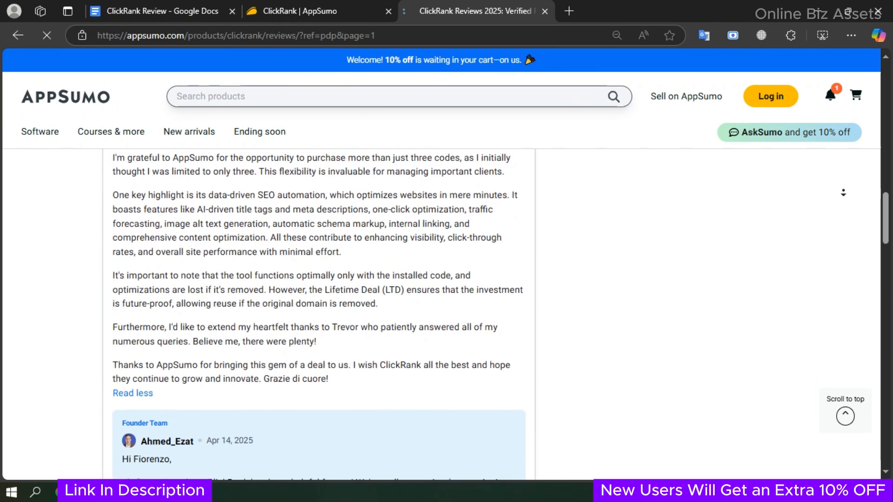
{"action": "scroll", "scroll_direction": "down", "scroll_amount": 3}
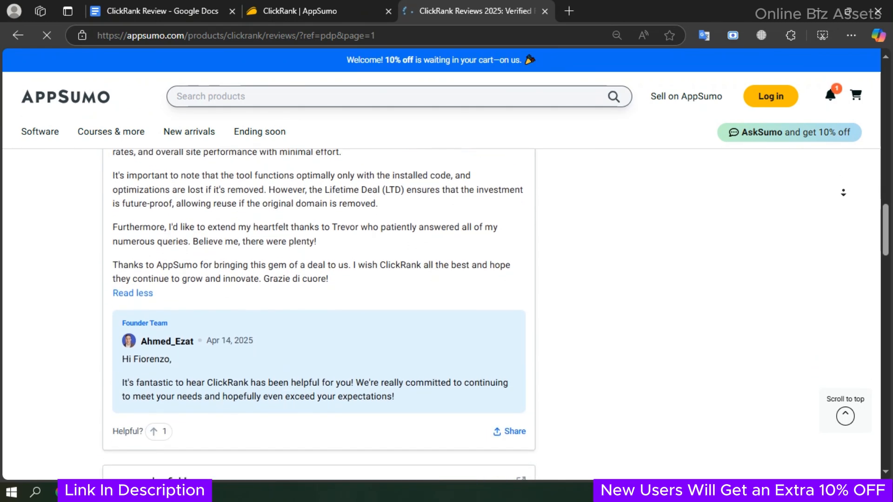
{"action": "scroll", "scroll_direction": "down", "scroll_amount": 3}
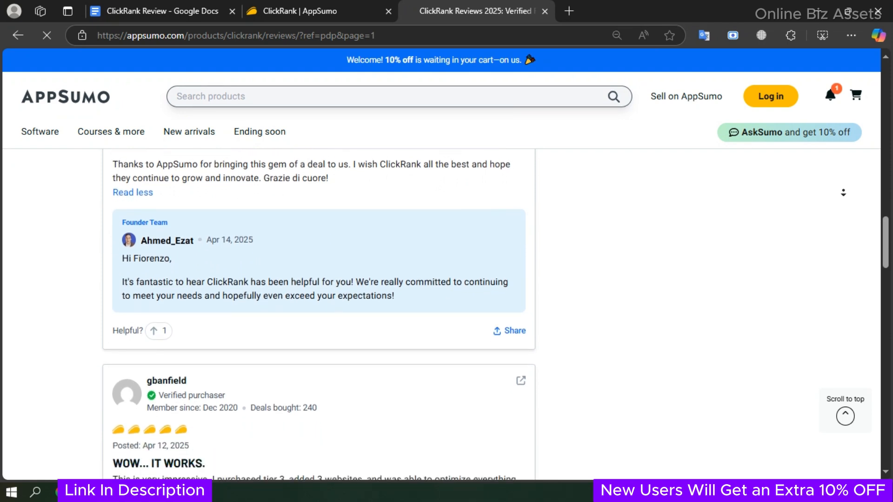
{"action": "scroll", "scroll_direction": "down", "scroll_amount": 3}
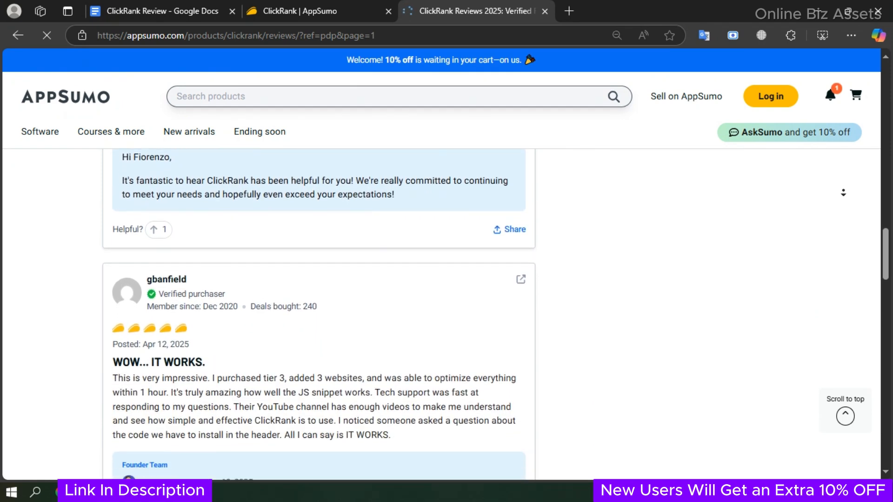
{"action": "scroll", "scroll_direction": "down", "scroll_amount": 3}
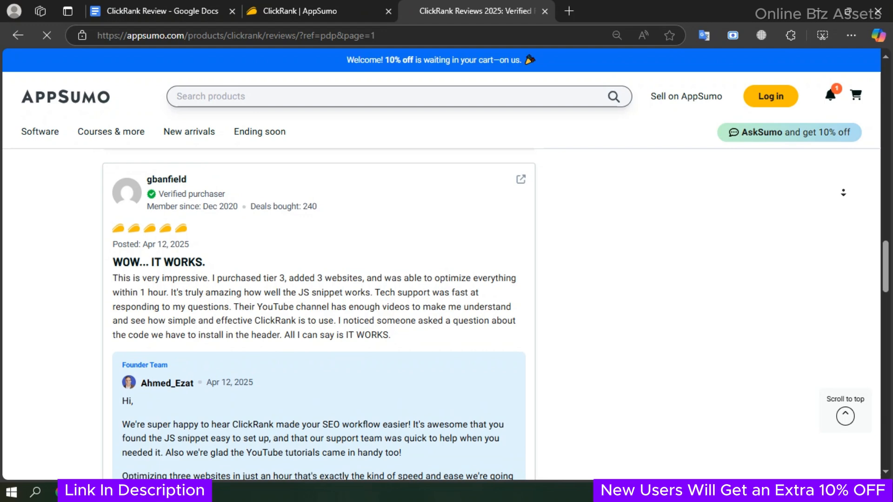
{"action": "scroll", "scroll_direction": "down", "scroll_amount": 3}
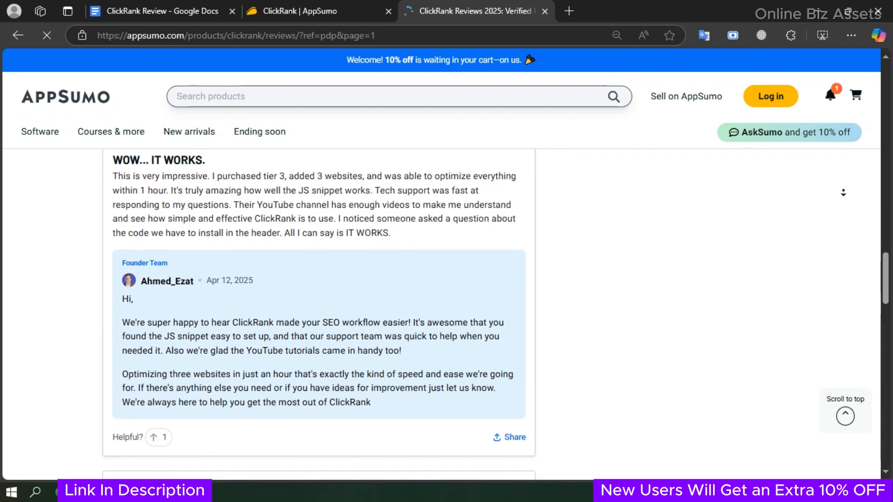
{"action": "scroll", "scroll_direction": "down", "scroll_amount": 3}
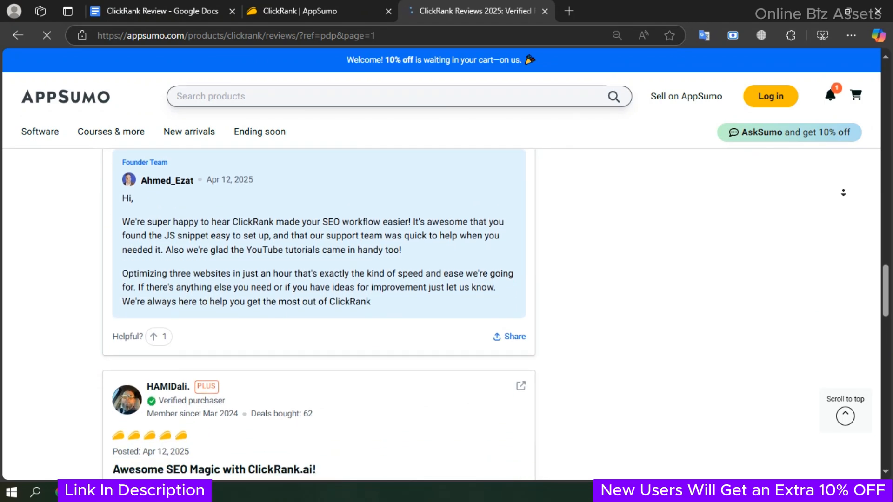
{"action": "scroll", "scroll_direction": "down", "scroll_amount": 3}
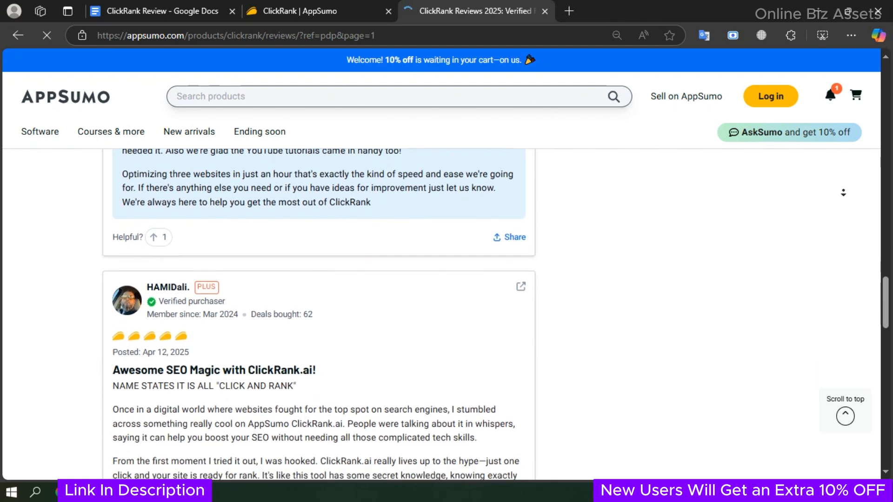
{"action": "scroll", "scroll_direction": "down", "scroll_amount": 3}
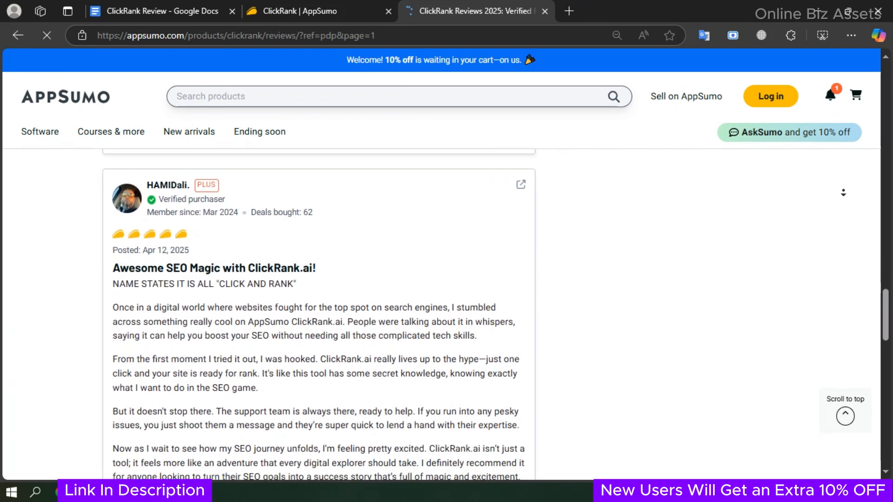
{"action": "scroll", "scroll_direction": "down", "scroll_amount": 3}
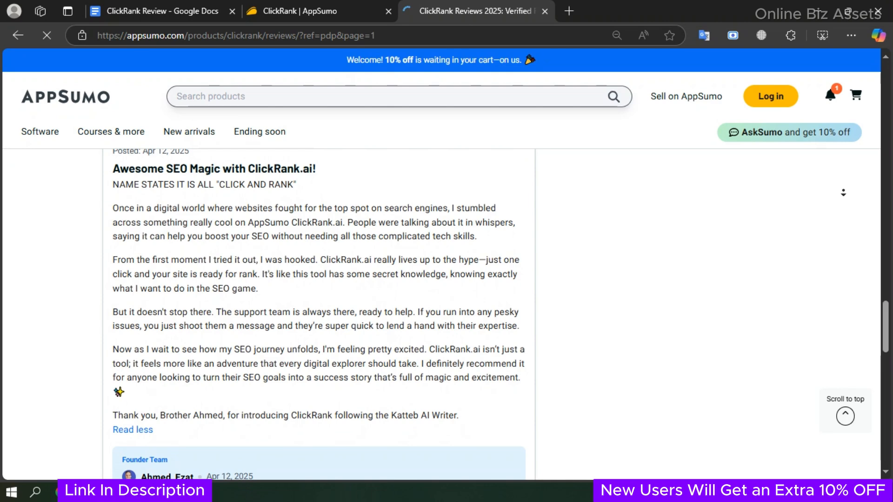
{"action": "scroll", "scroll_direction": "down", "scroll_amount": 3}
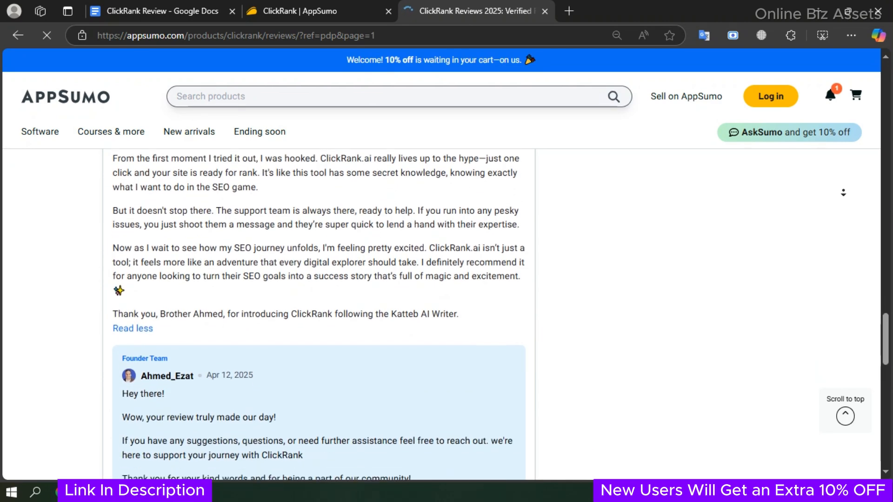
{"action": "scroll", "scroll_direction": "down", "scroll_amount": 3}
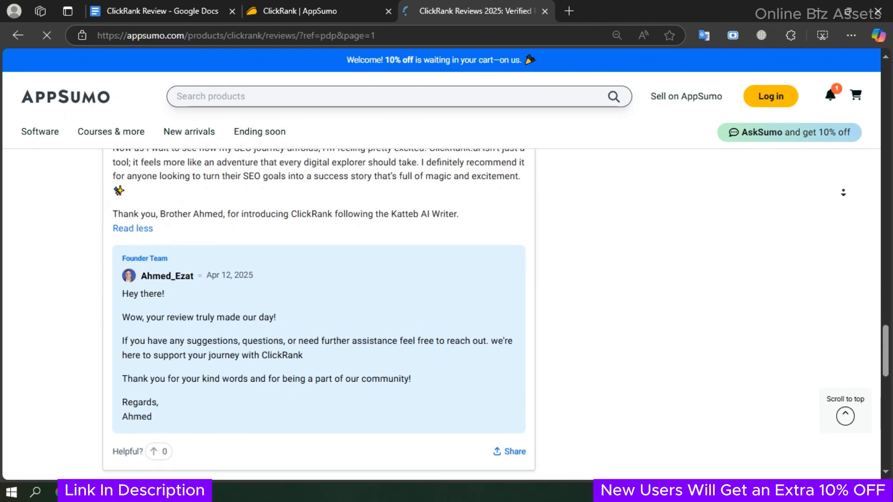